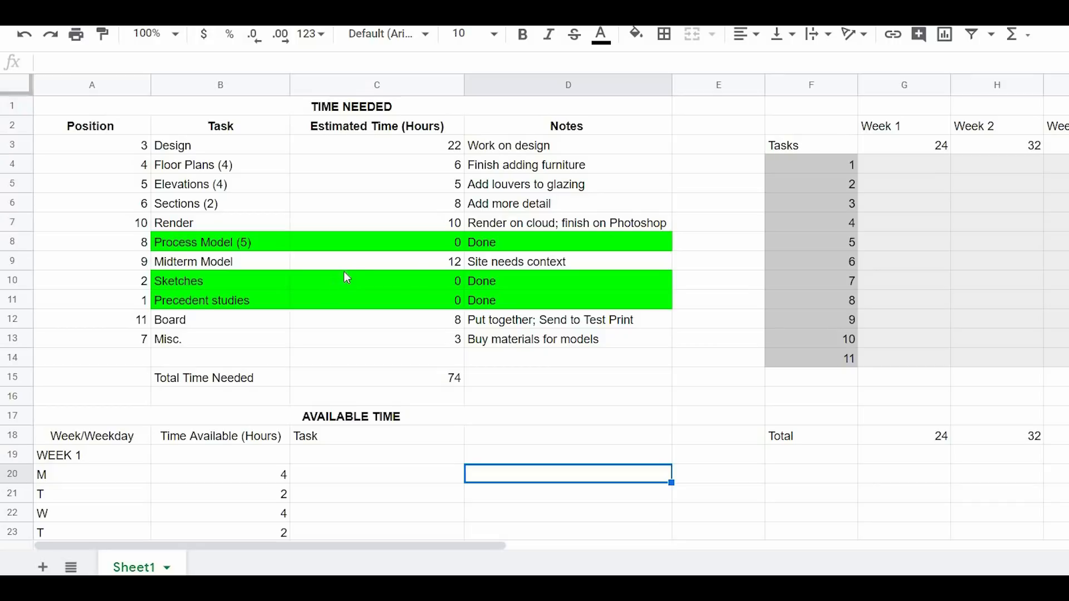
mouse_move(360, 266)
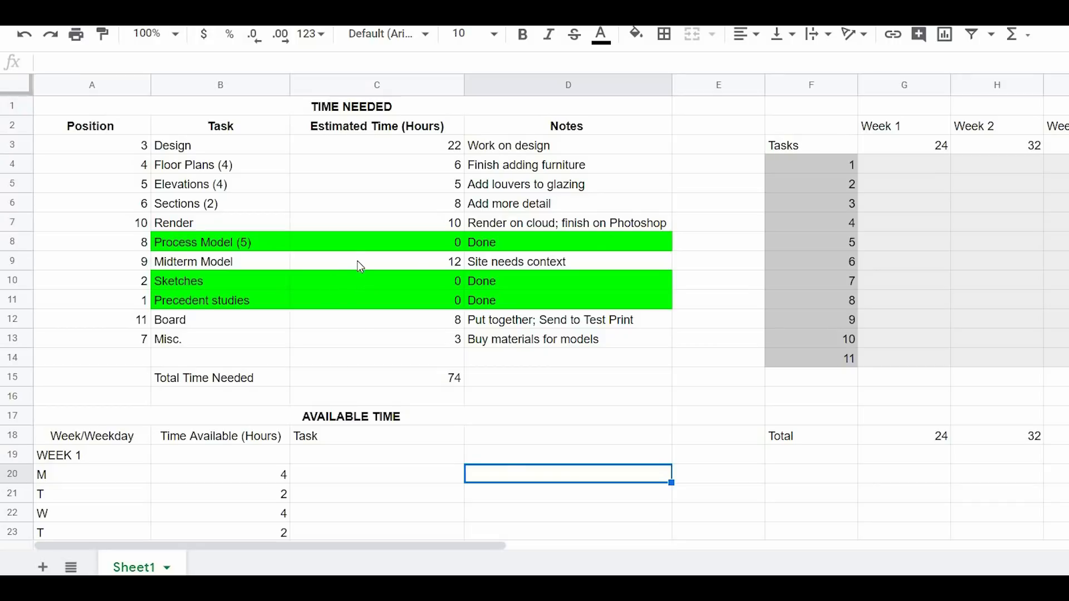
mouse_move(476, 331)
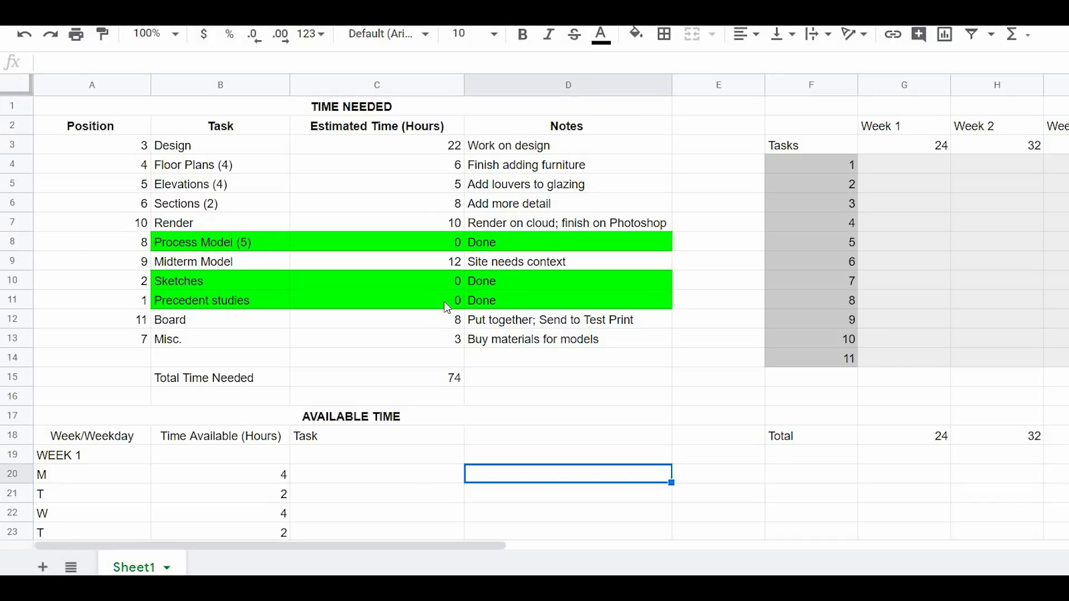
mouse_move(290, 216)
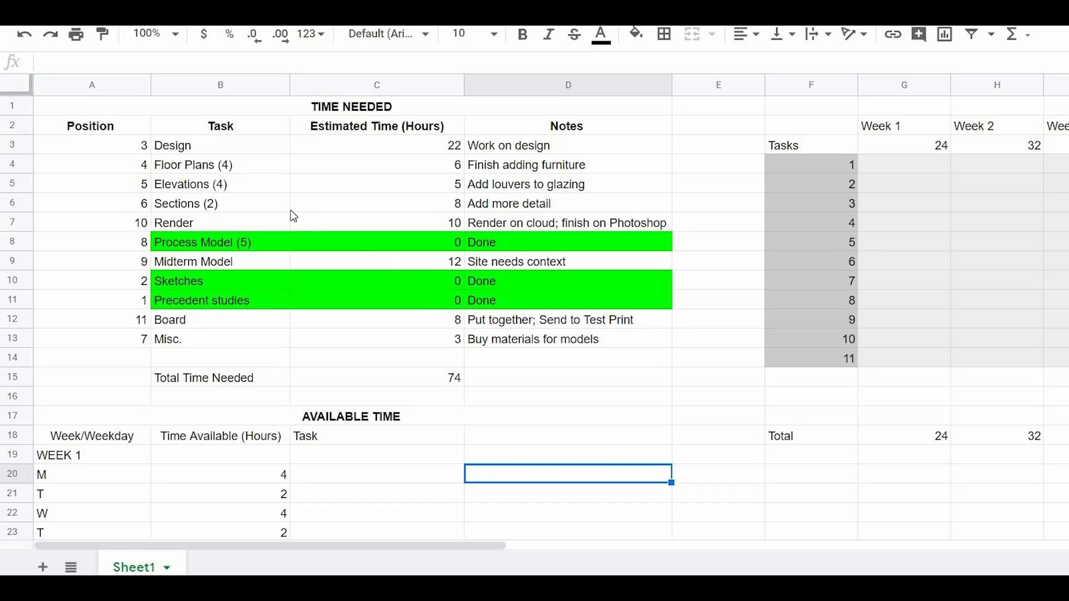
mouse_move(208, 139)
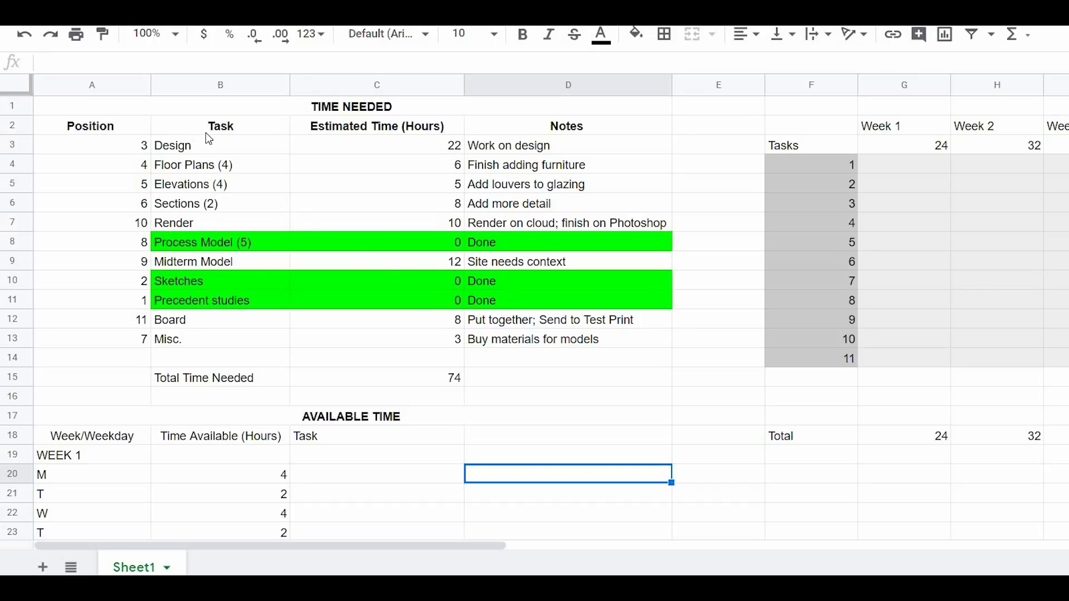
mouse_move(170, 269)
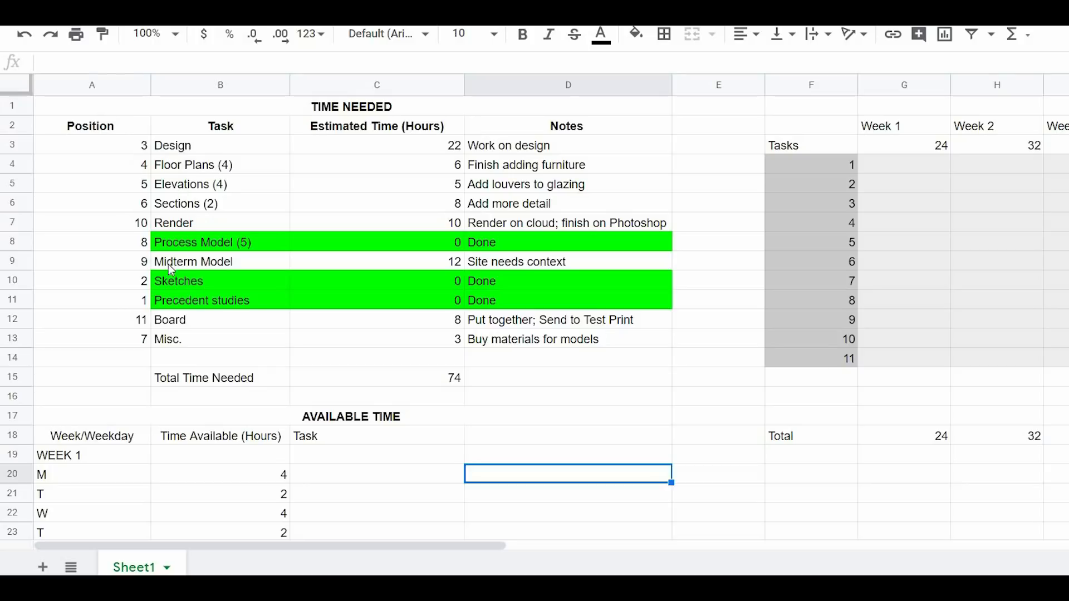
mouse_move(180, 154)
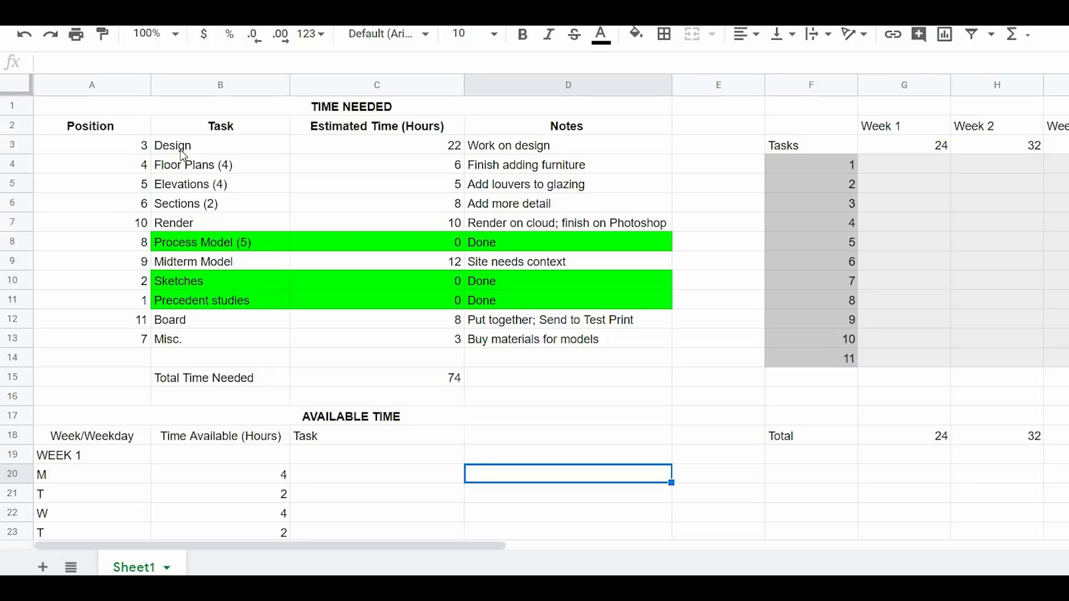
mouse_move(235, 188)
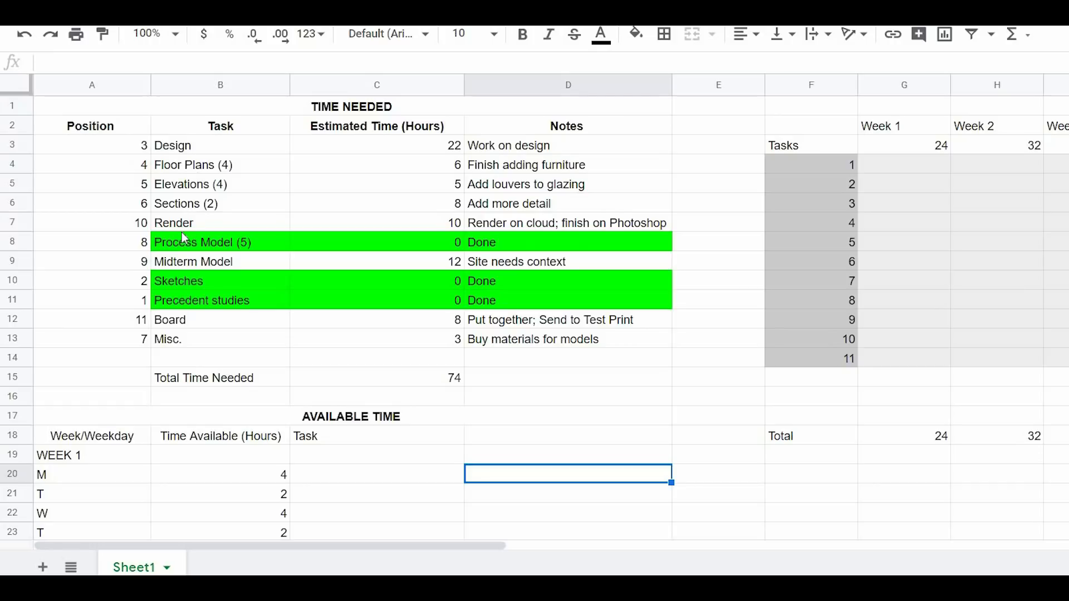
mouse_move(182, 150)
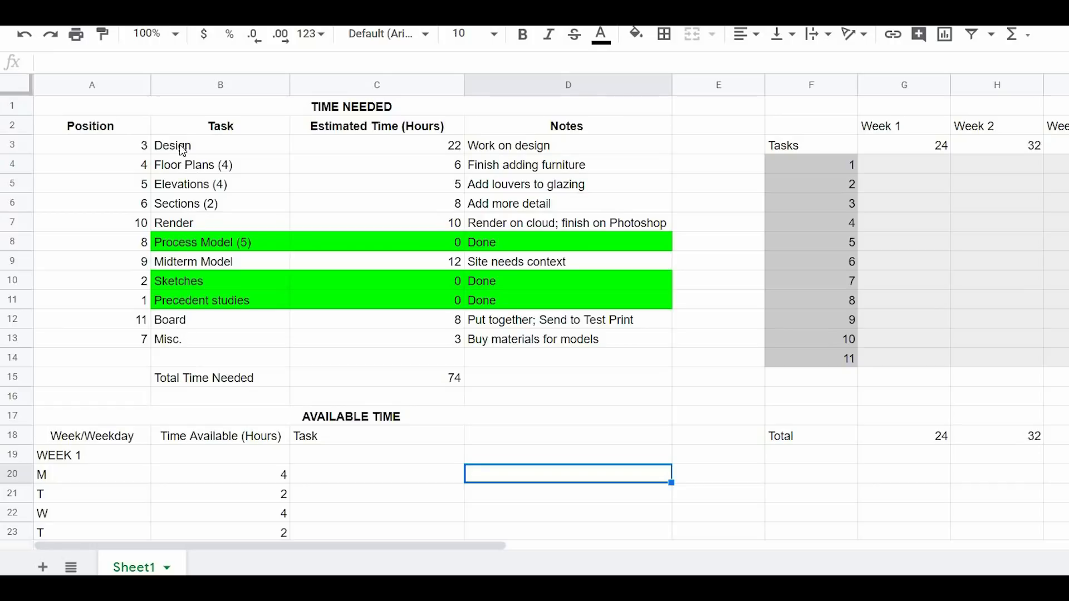
mouse_move(181, 301)
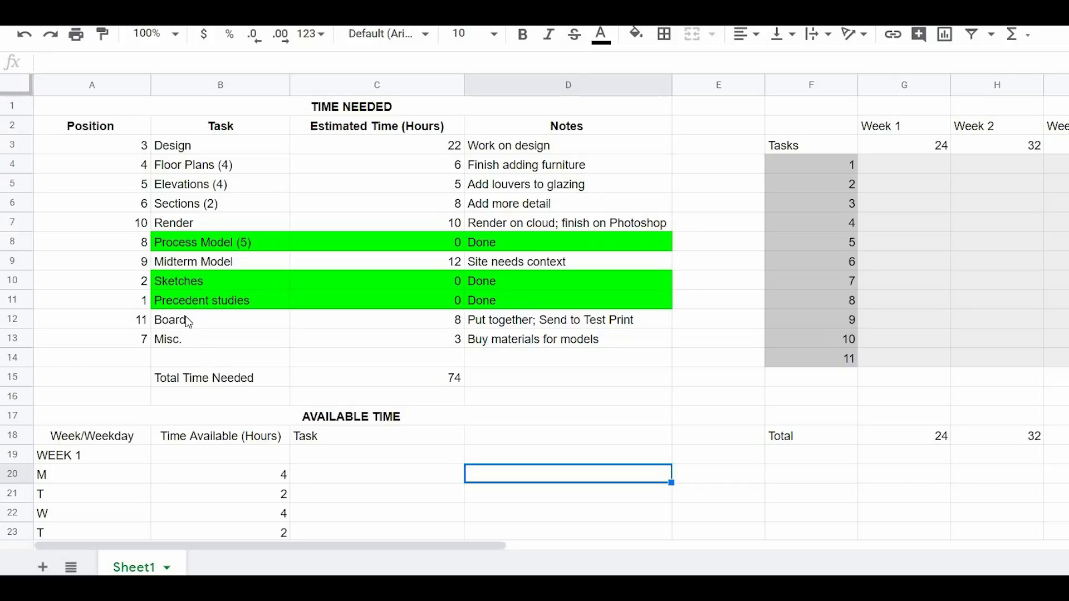
mouse_move(188, 345)
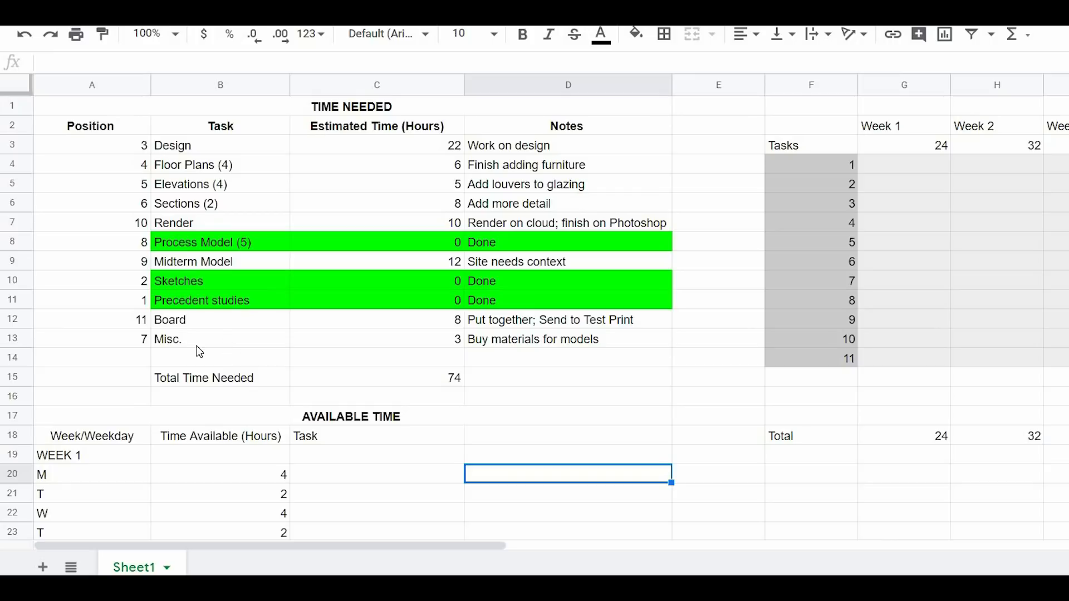
mouse_move(247, 346)
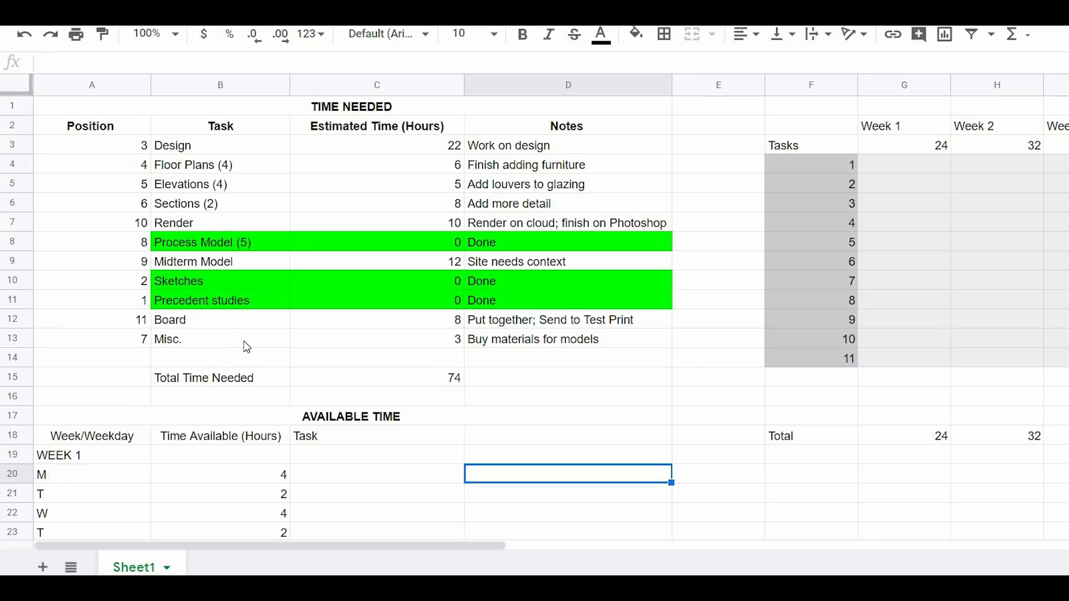
mouse_move(189, 330)
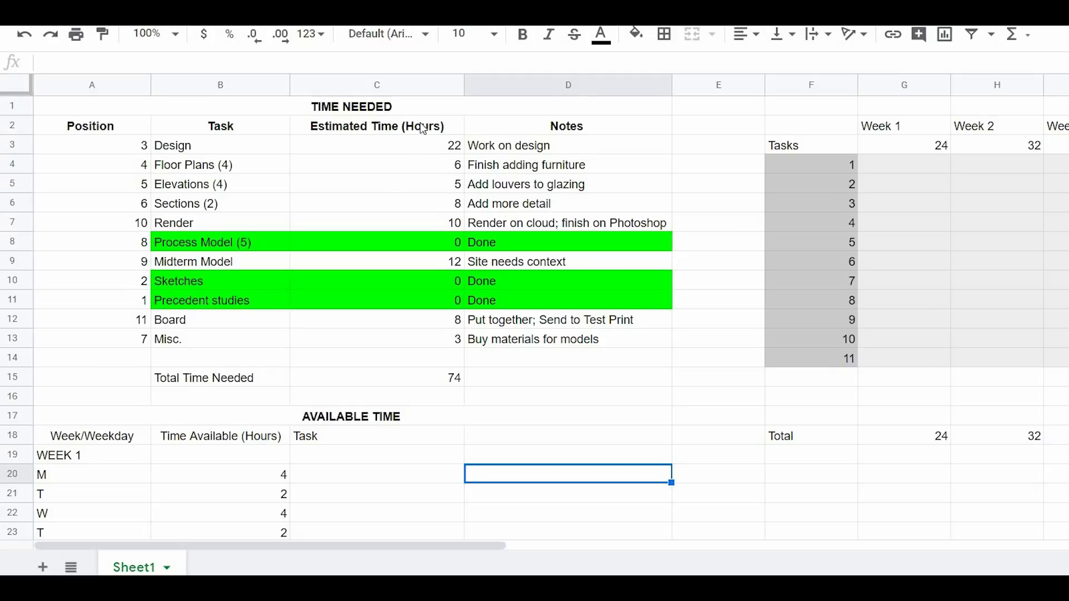
mouse_move(447, 155)
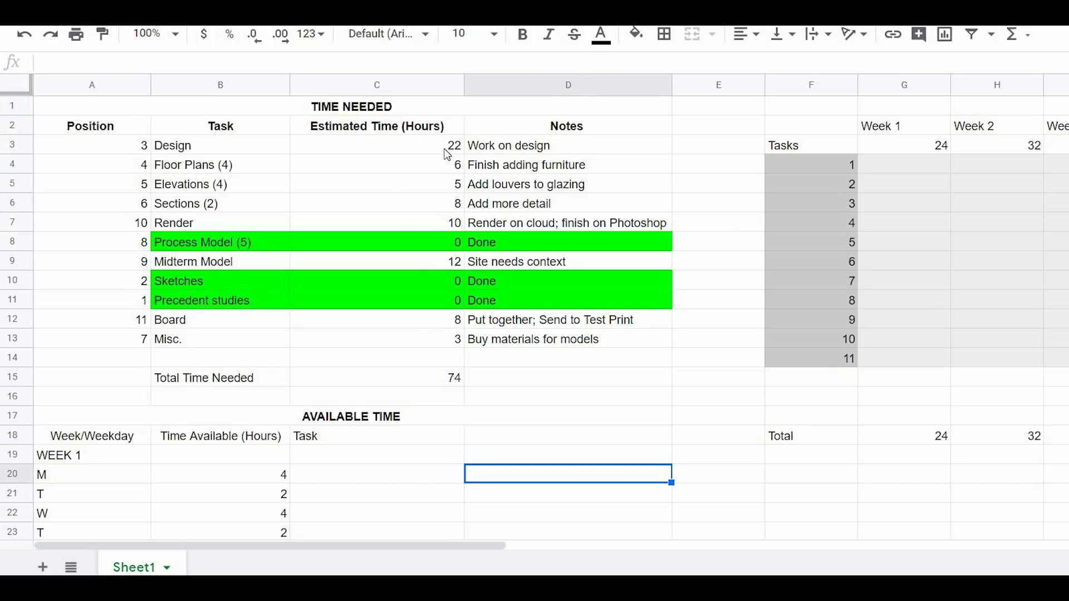
- Review the estimated hours for the Design and Floor Plans tasks
left_click(377, 145)
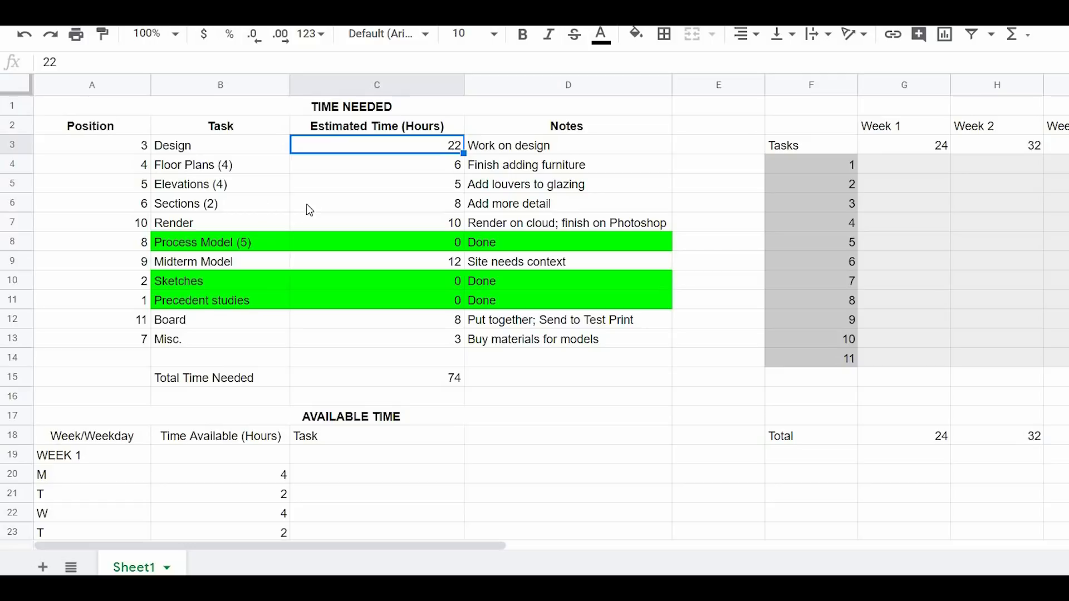
mouse_move(454, 222)
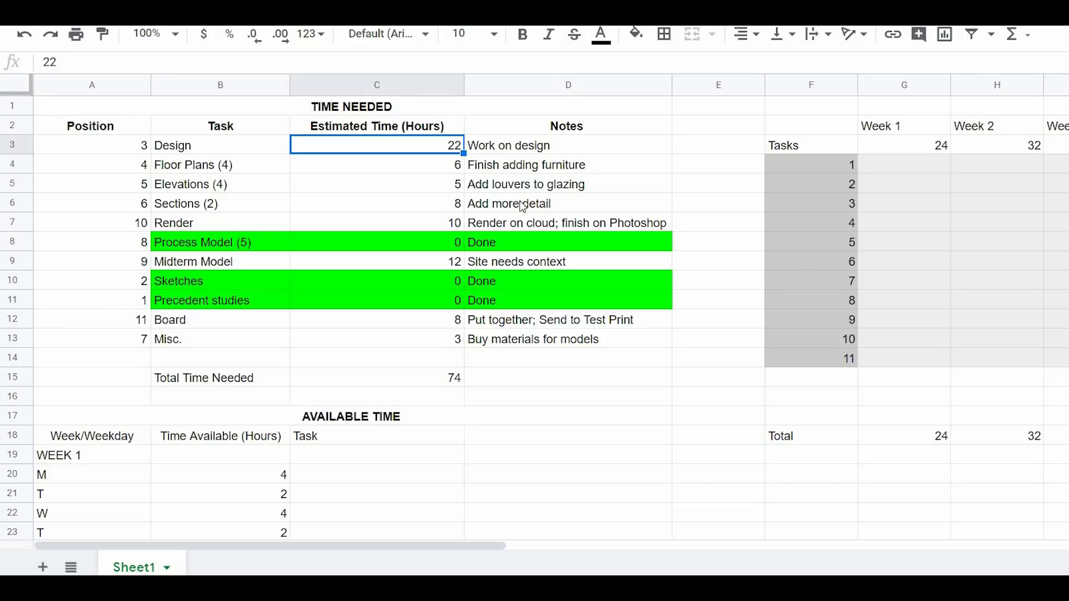
mouse_move(252, 329)
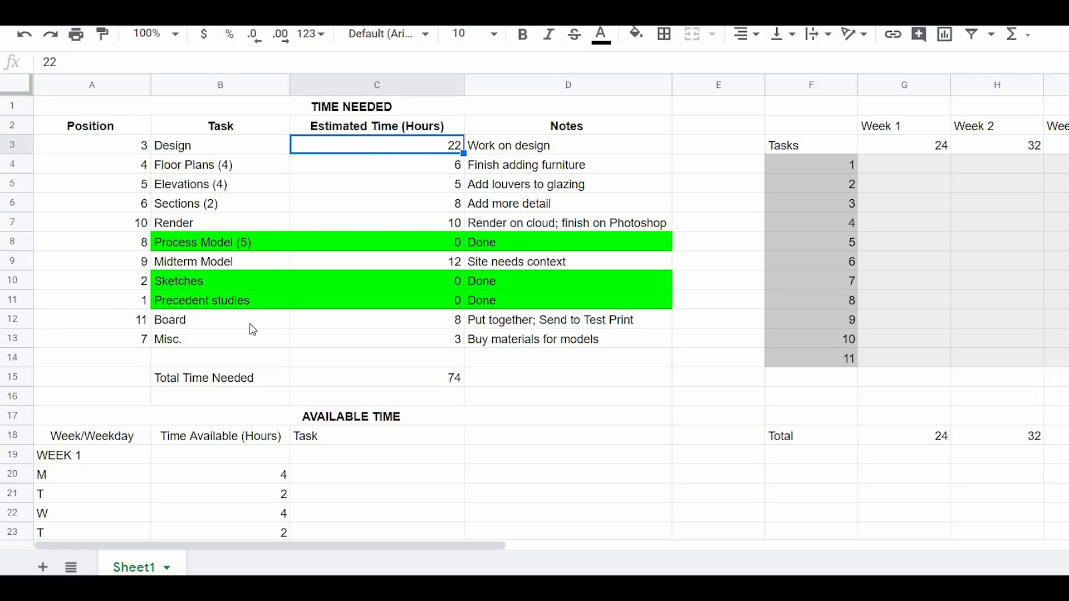
mouse_move(340, 356)
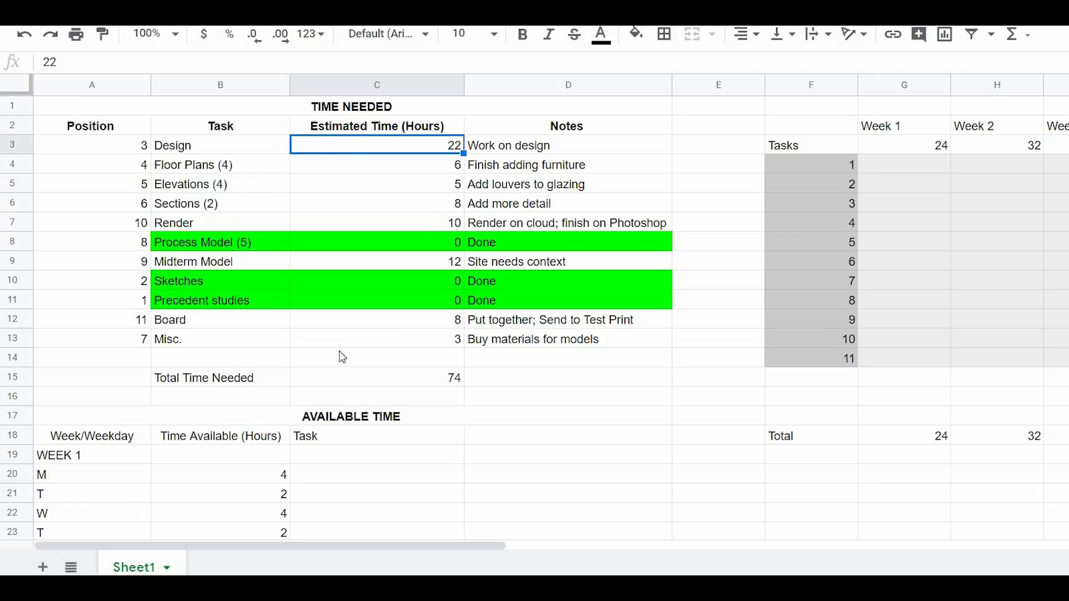
mouse_move(379, 143)
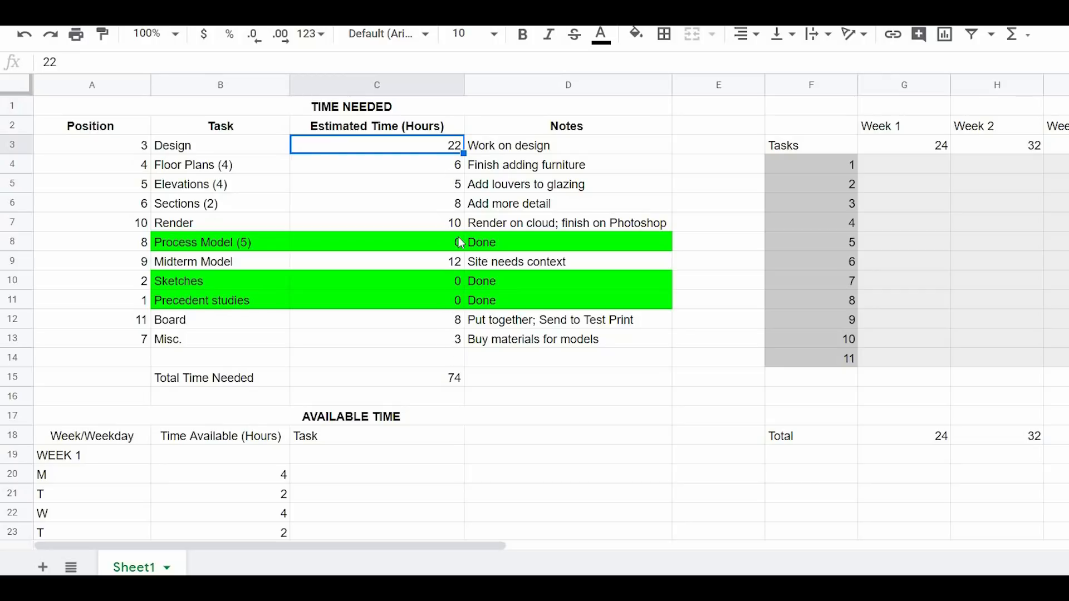
mouse_move(440, 312)
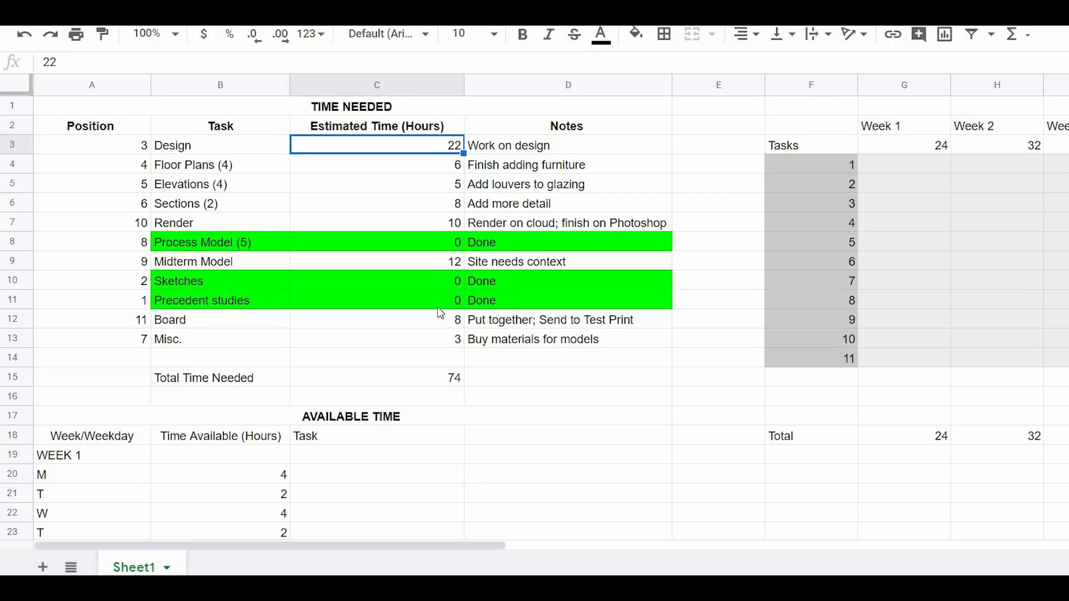
mouse_move(455, 258)
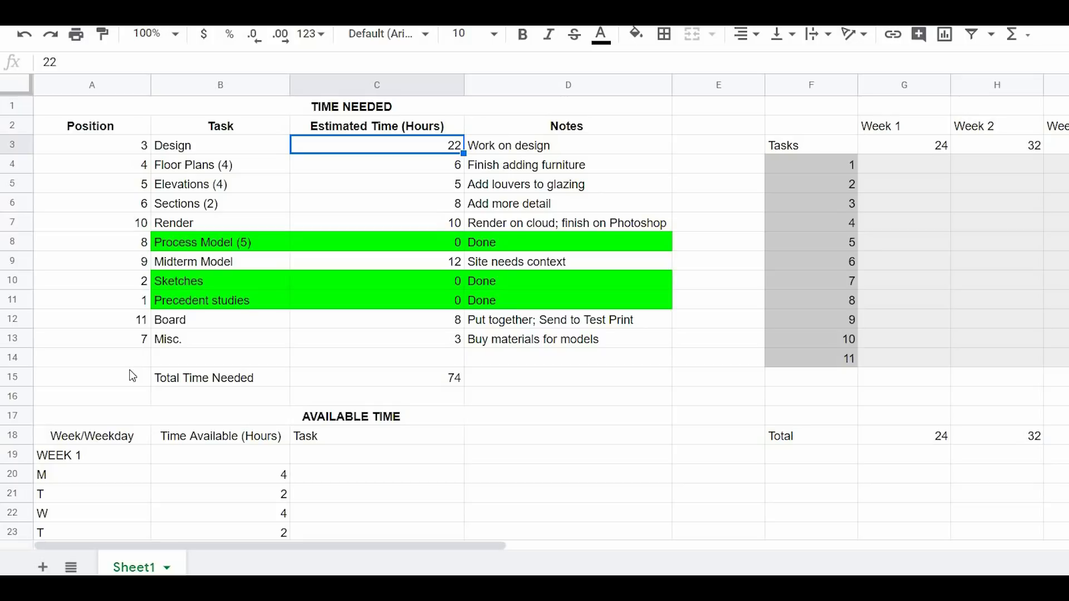
mouse_move(181, 341)
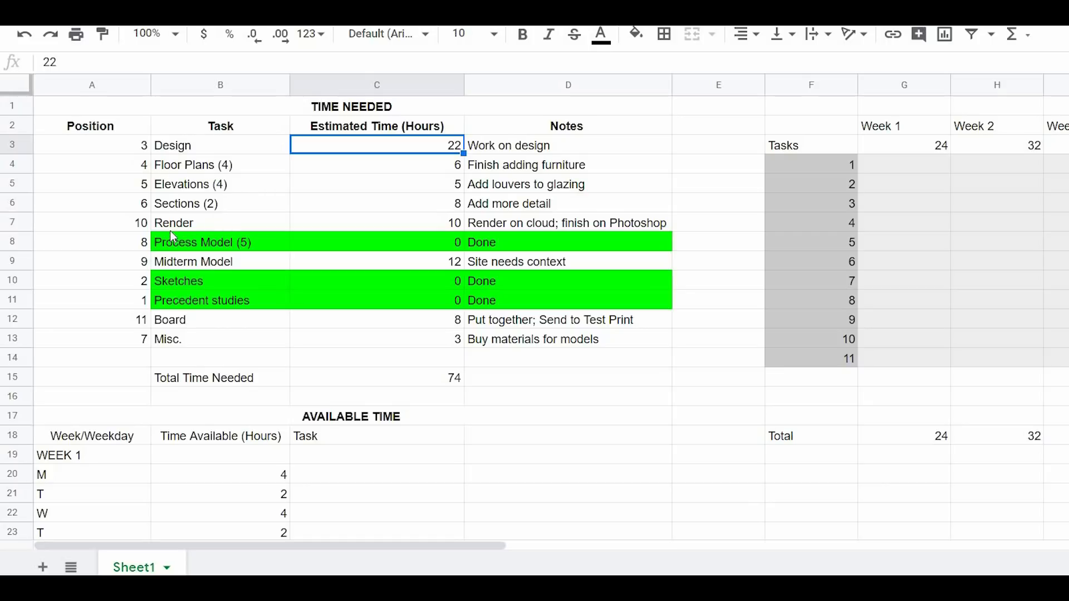
mouse_move(173, 225)
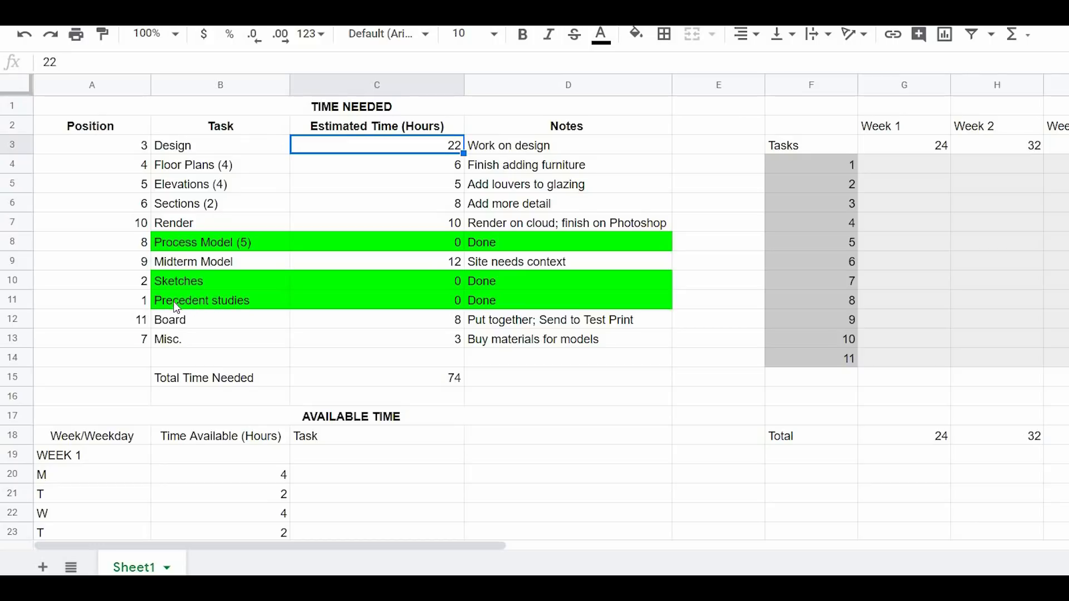
mouse_move(182, 287)
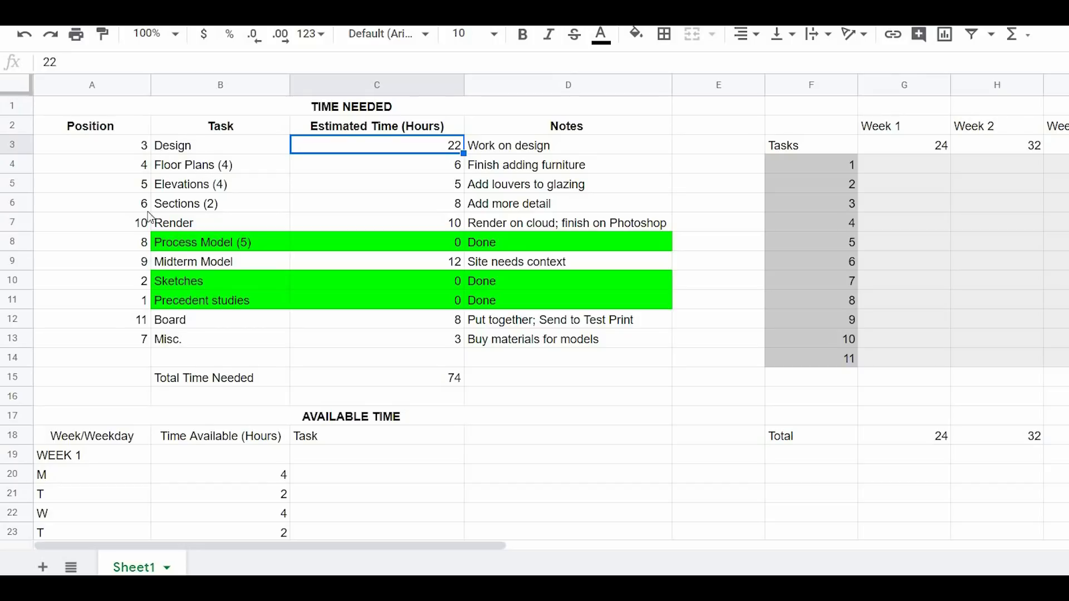
mouse_move(145, 246)
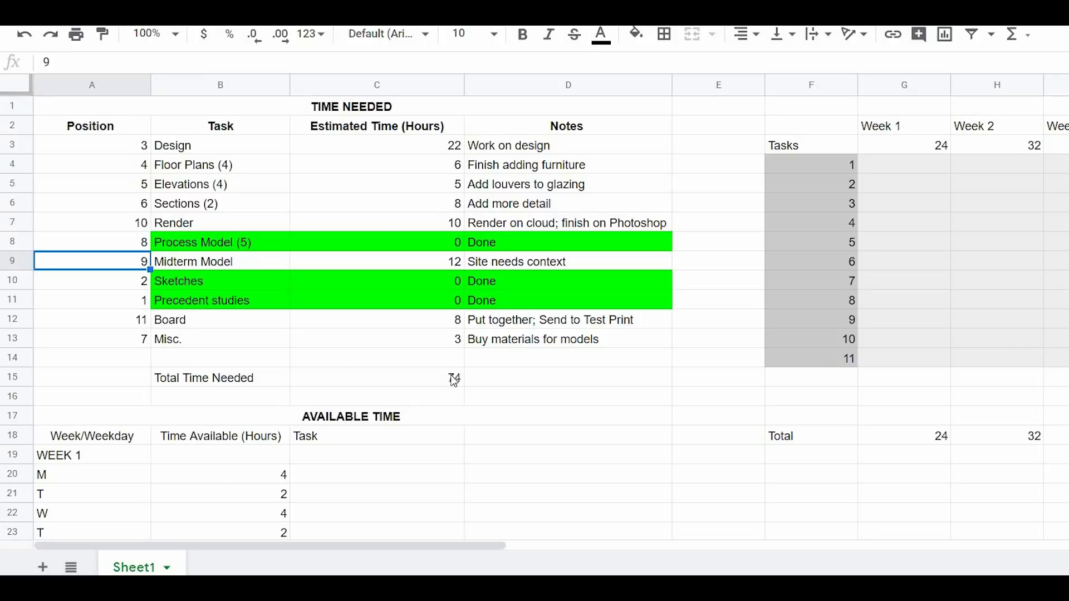
left_click(376, 378)
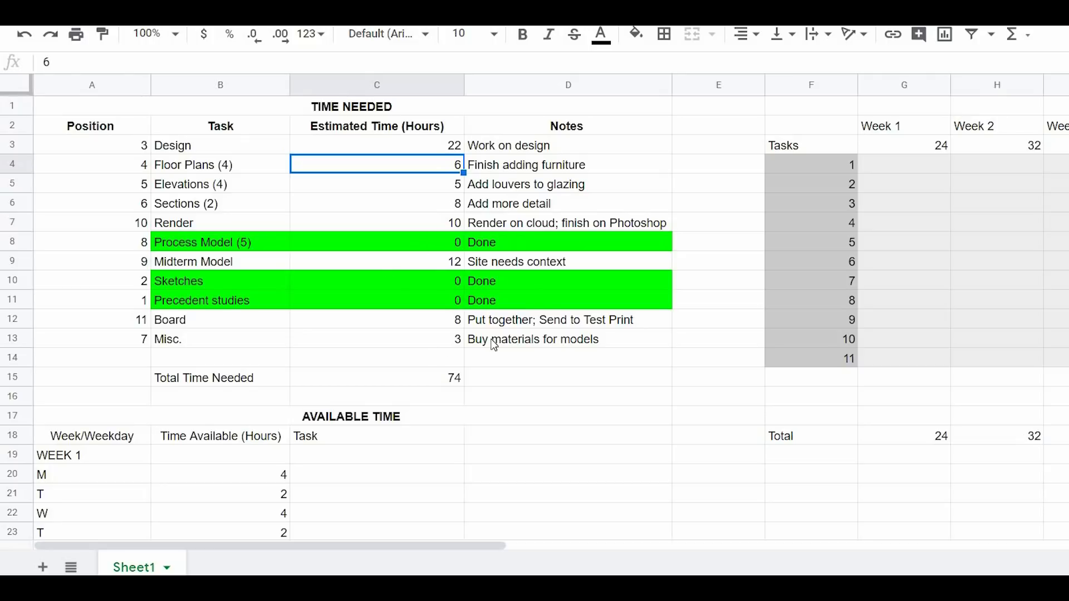
mouse_move(370, 124)
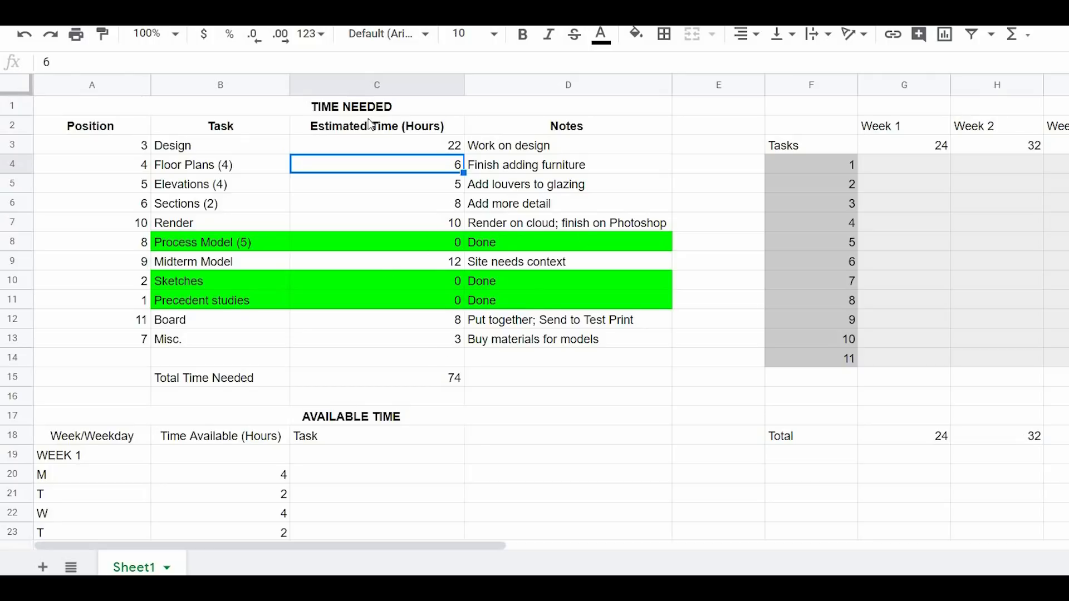
scroll("down", 3)
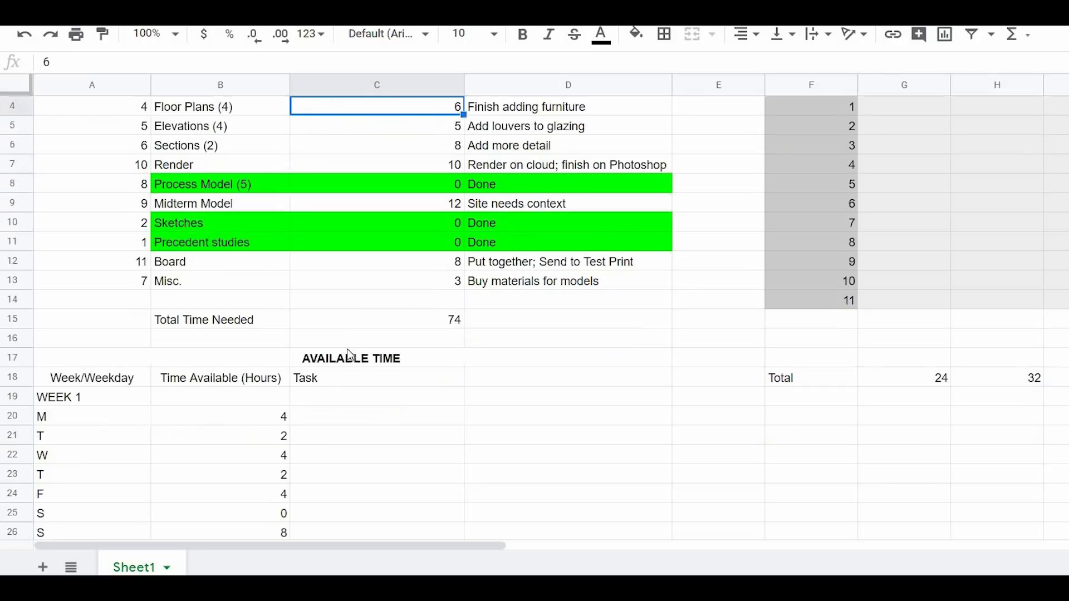
mouse_move(303, 455)
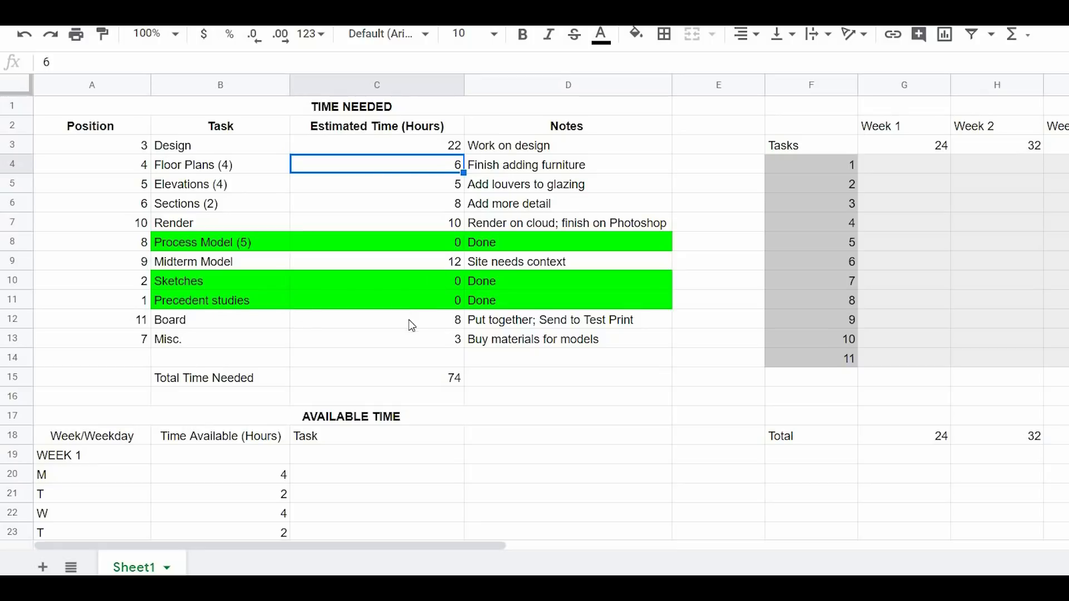
scroll("down", 3)
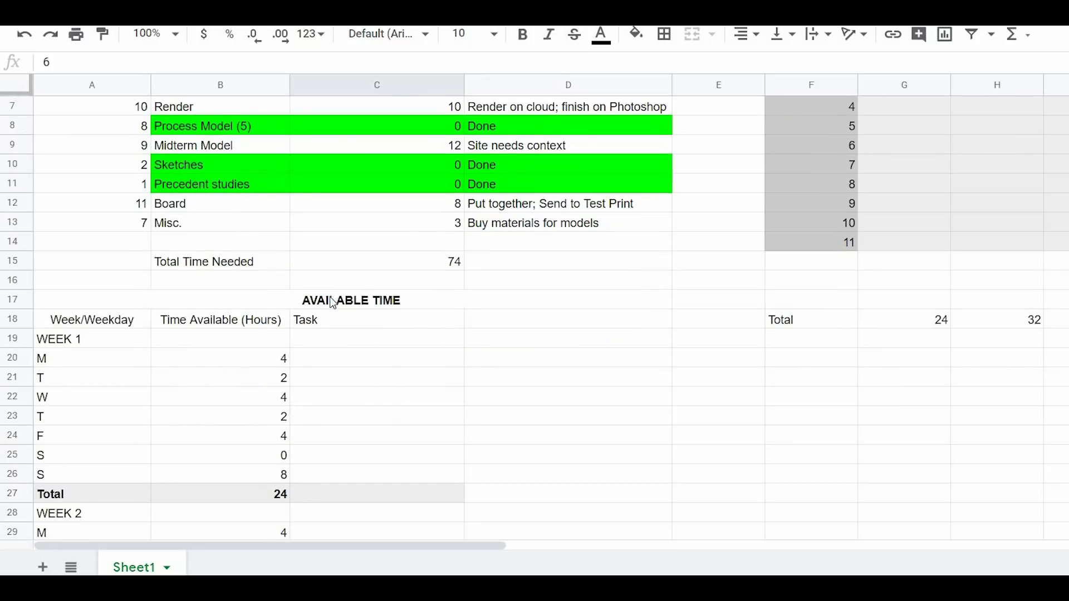
scroll("down", 3)
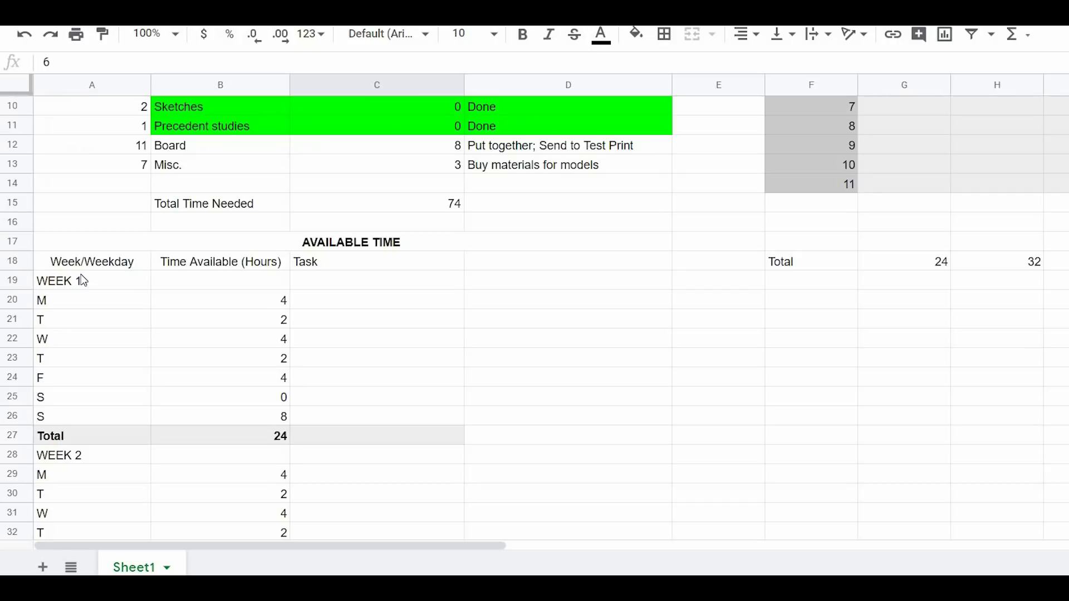
scroll("down", 3)
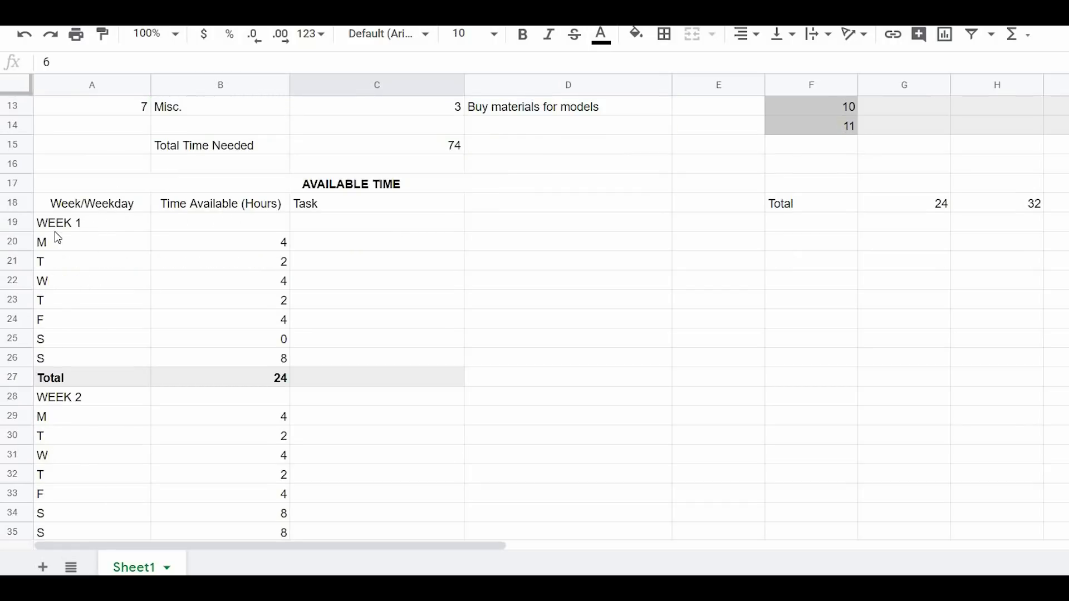
left_click(92, 222)
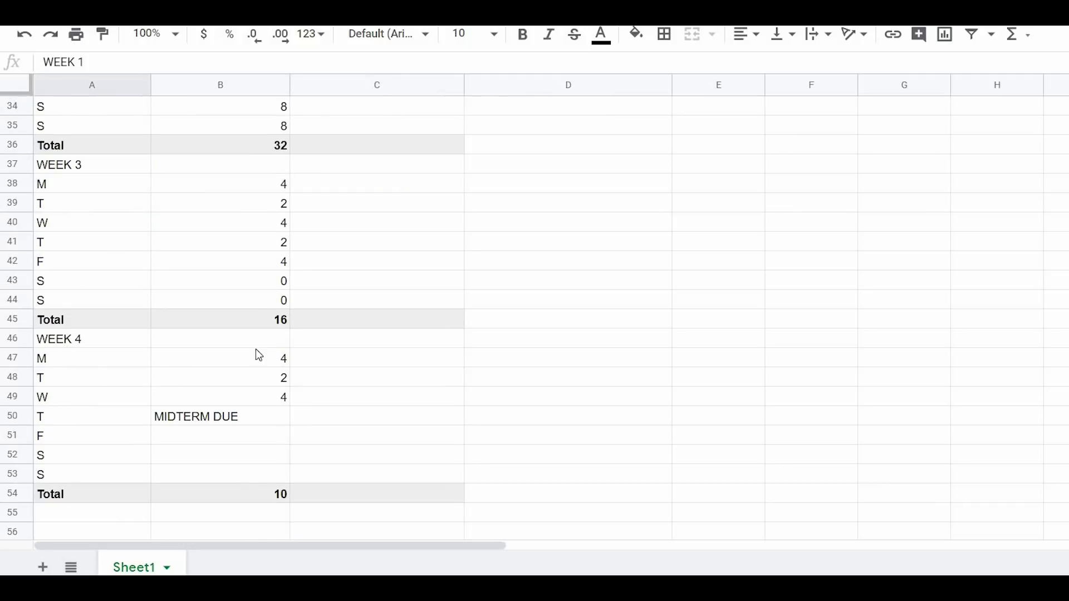
scroll("down", 3)
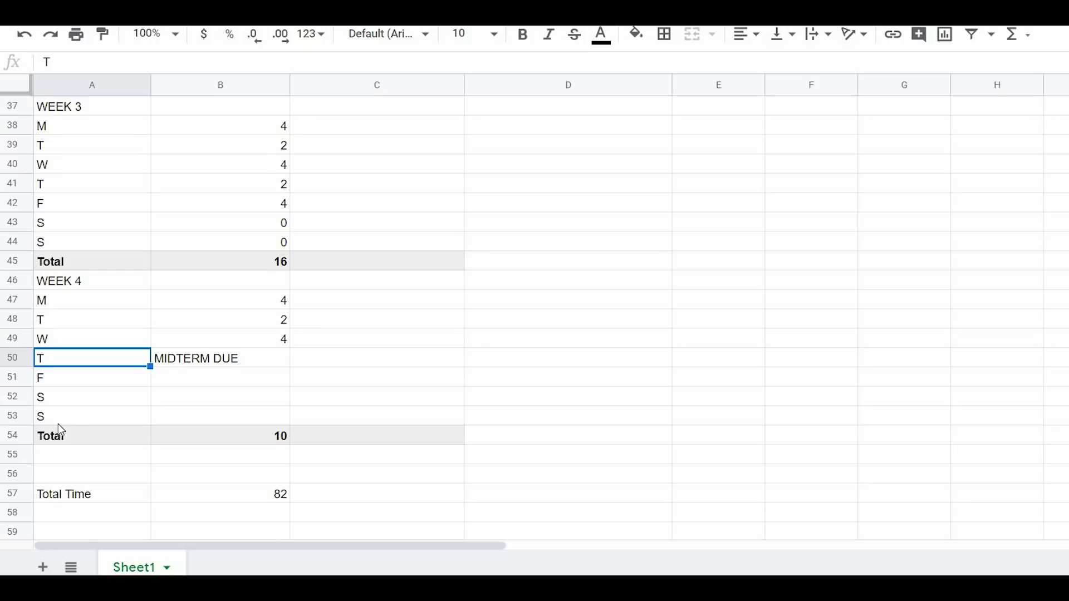
scroll("up", 3)
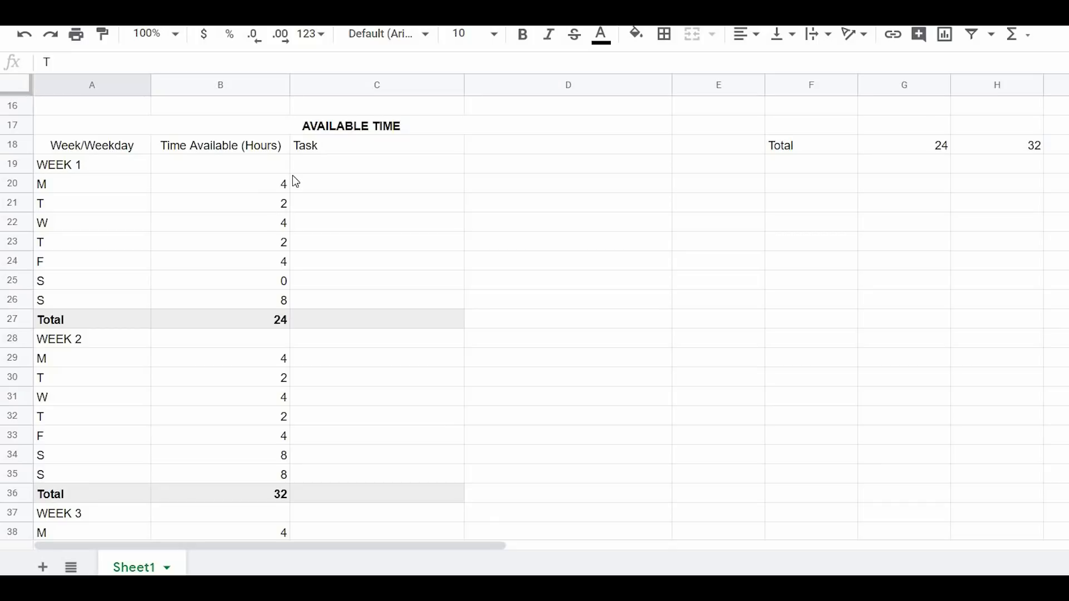
mouse_move(286, 197)
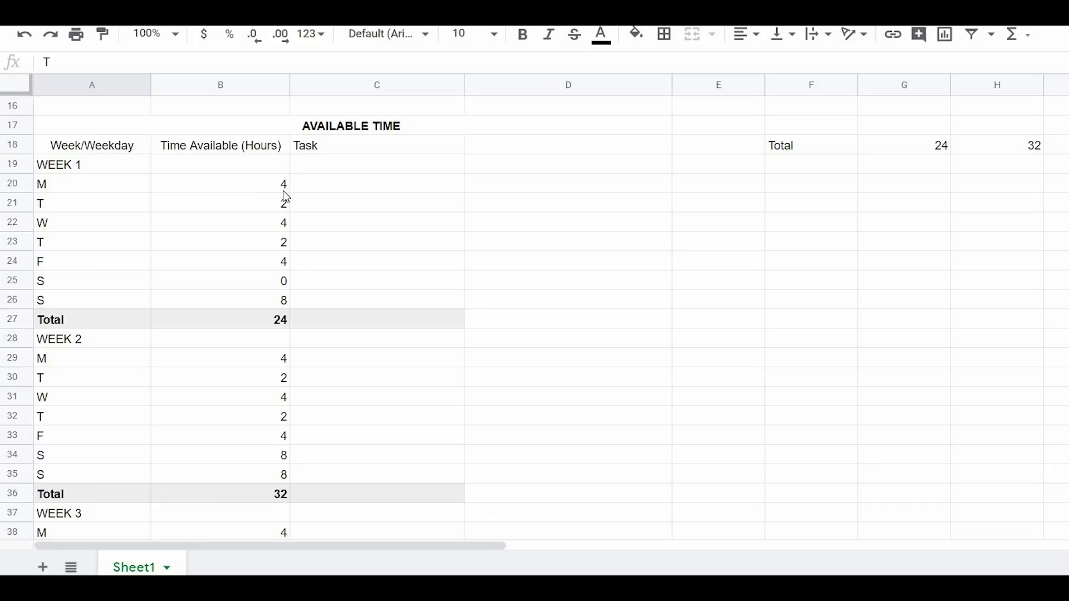
mouse_move(289, 386)
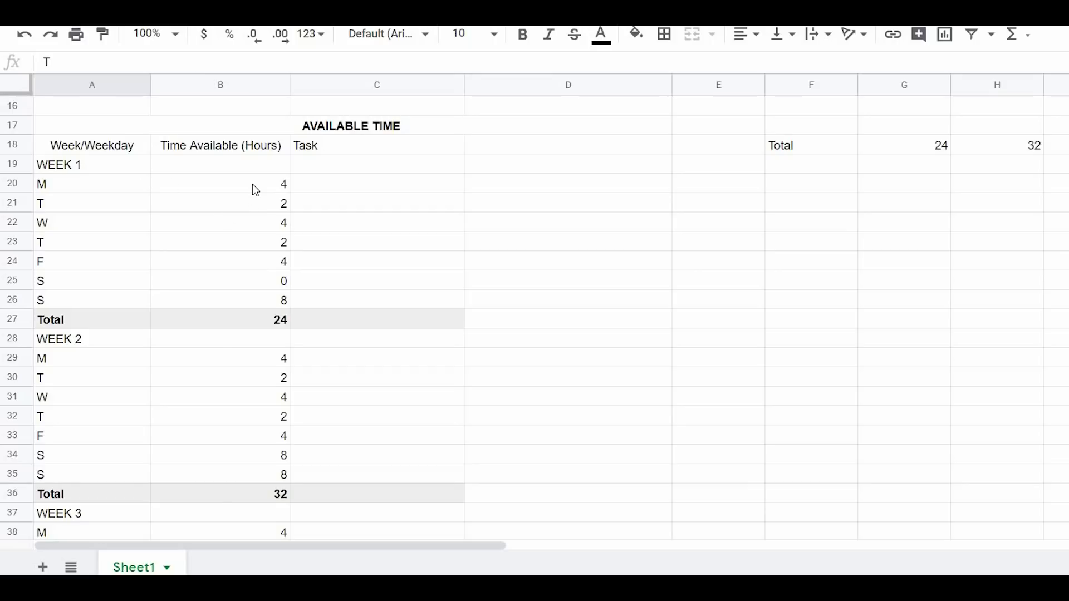
- Enter Week 1 daily available hours: 4, 10, 10 and 4
left_click(219, 183)
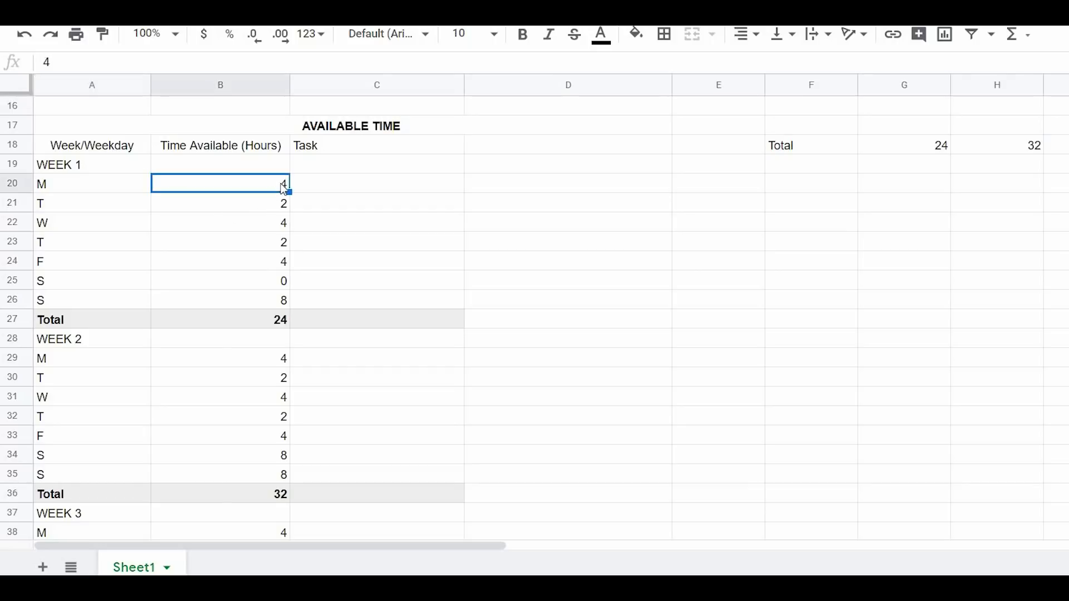
key("Delete")
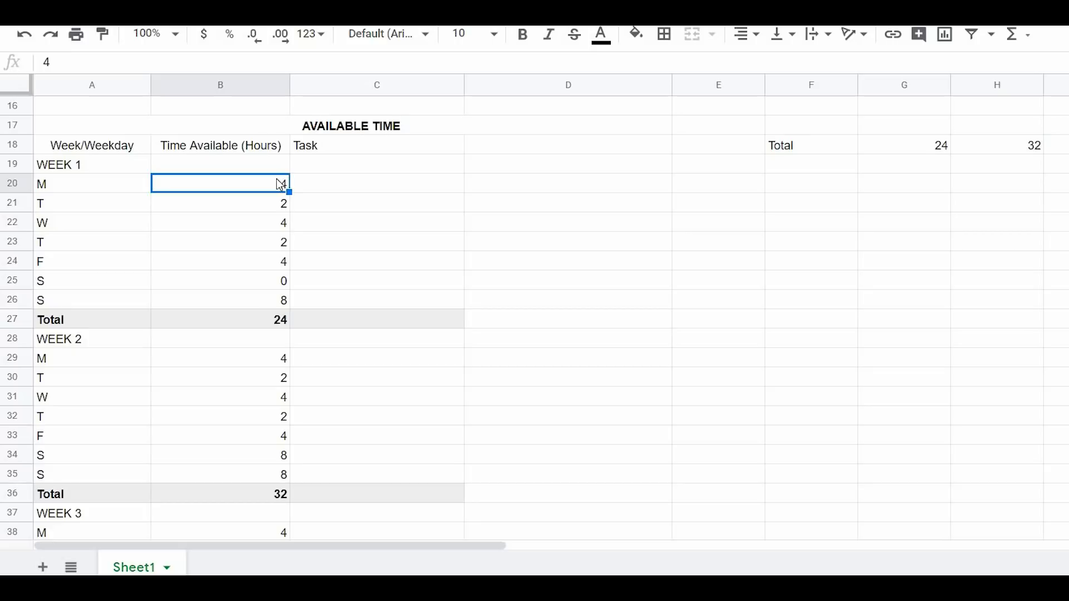
type("4")
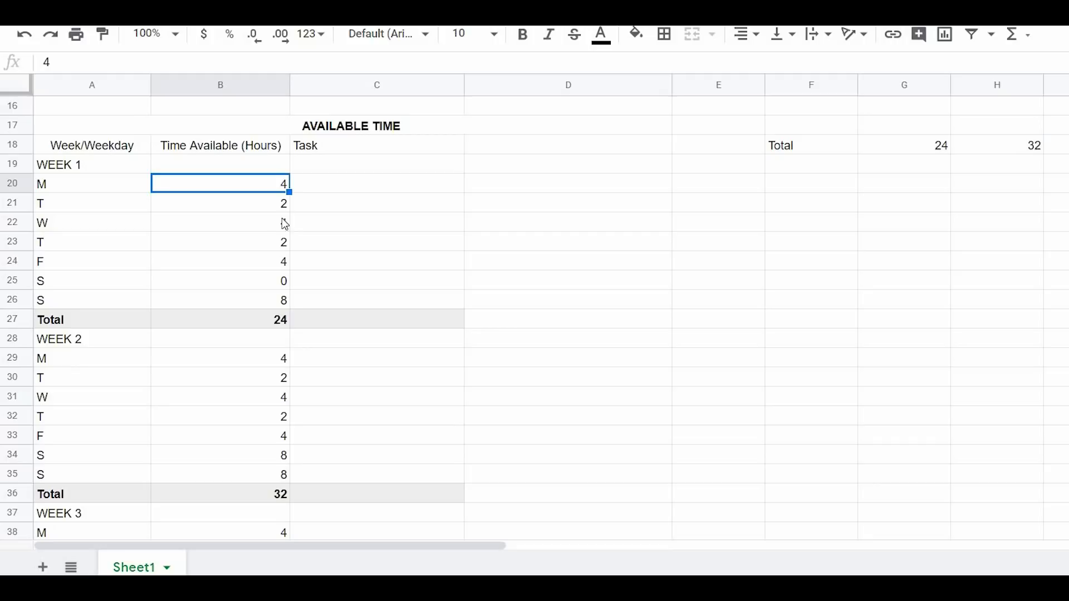
left_click(219, 222)
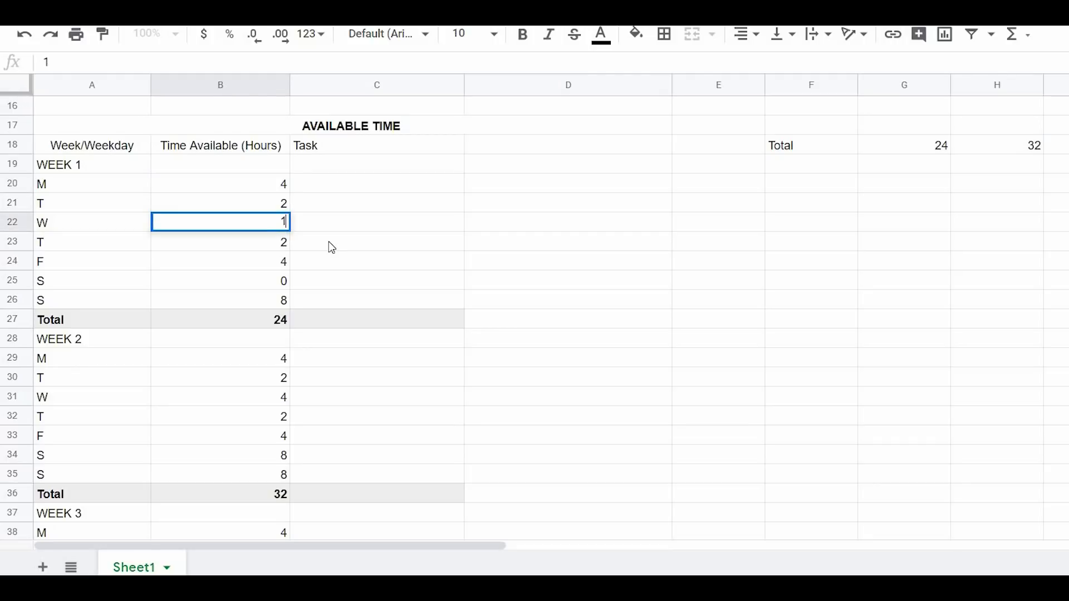
type("10")
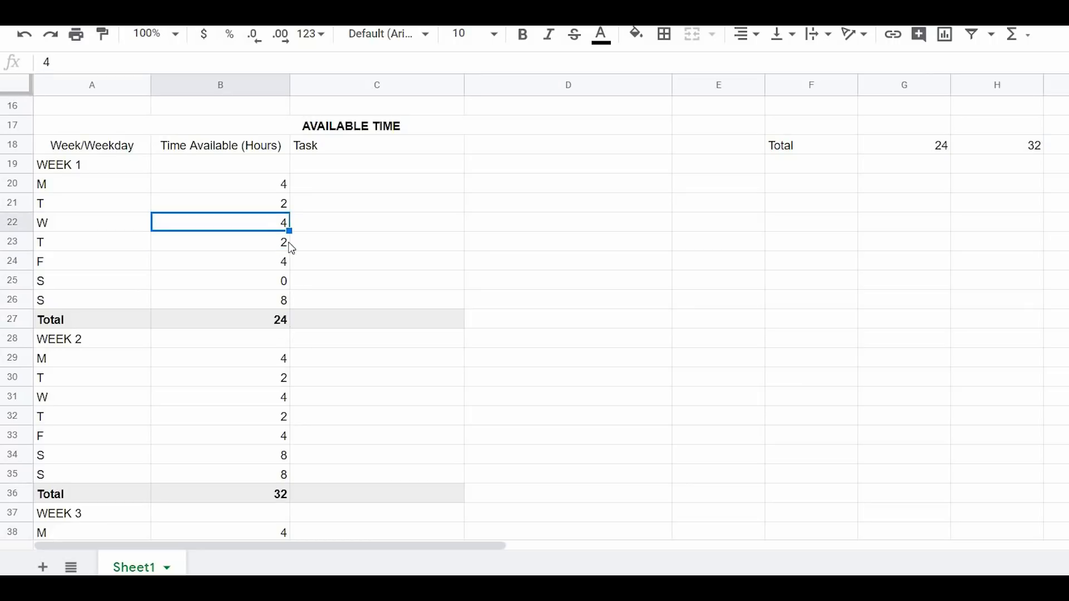
type("10")
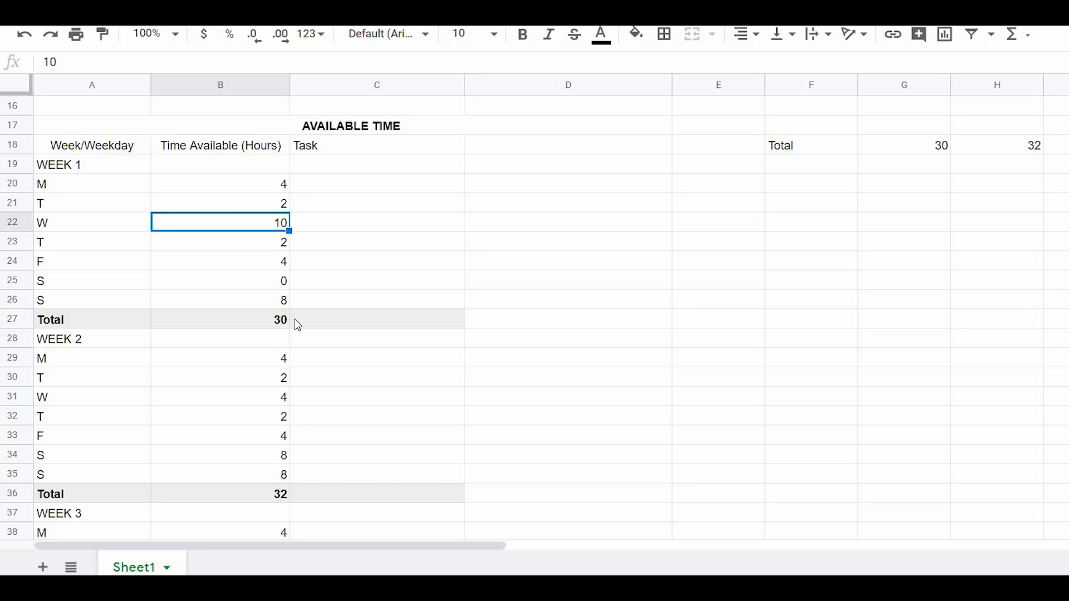
type("4")
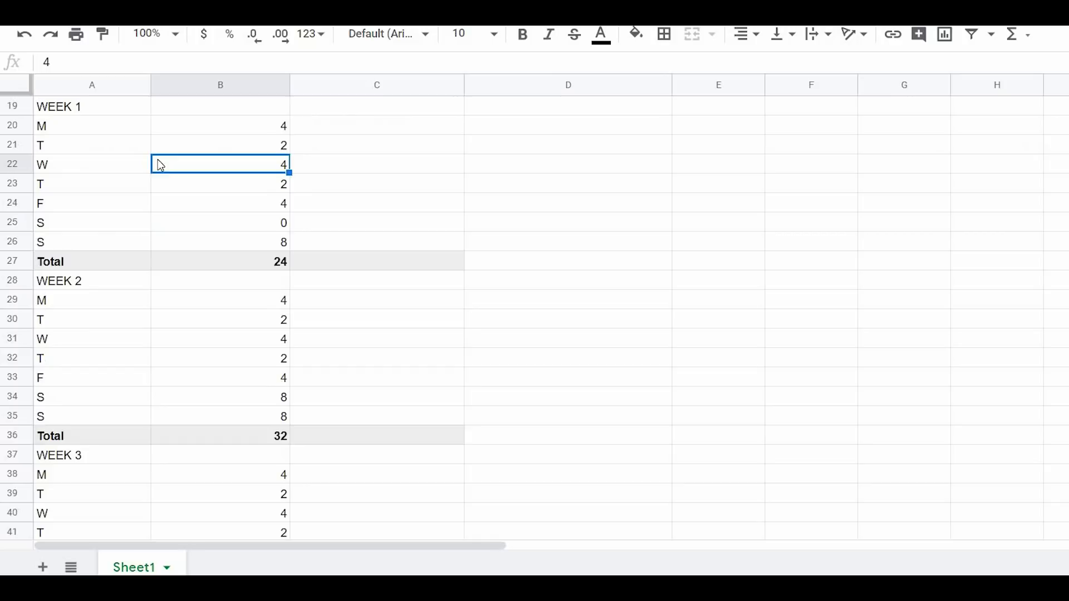
- Enter Week 4 daily available hours, starting Monday: 10, 2 and 3
scroll("down", 3)
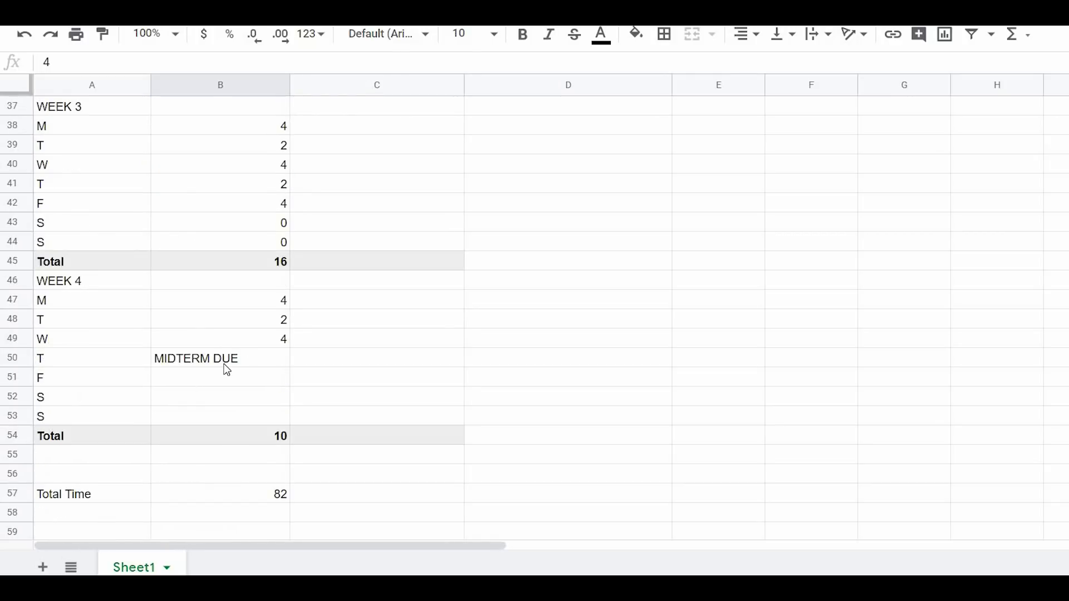
mouse_move(282, 380)
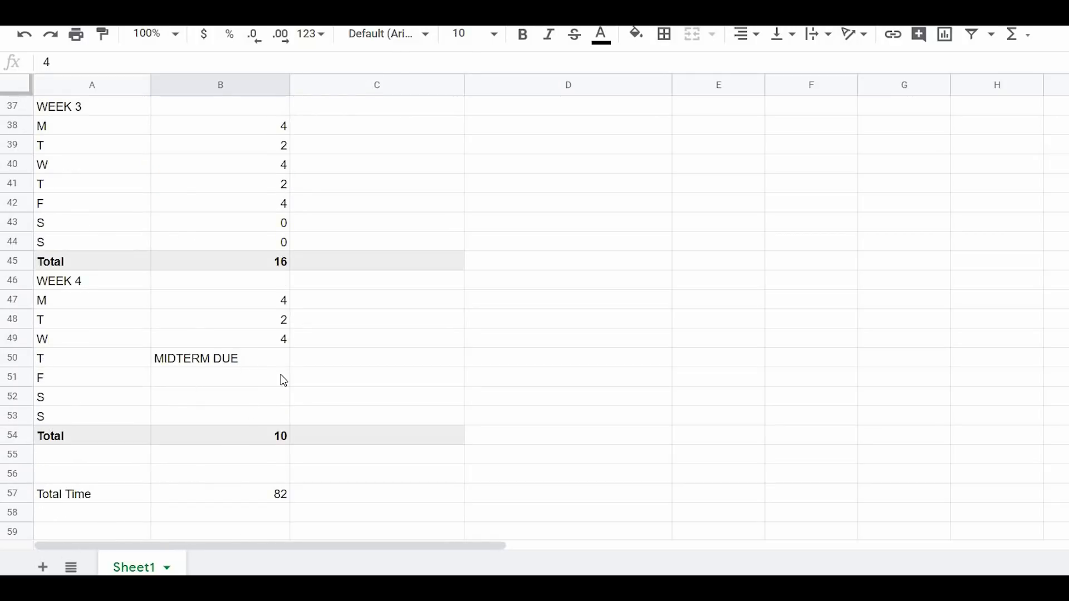
mouse_move(292, 380)
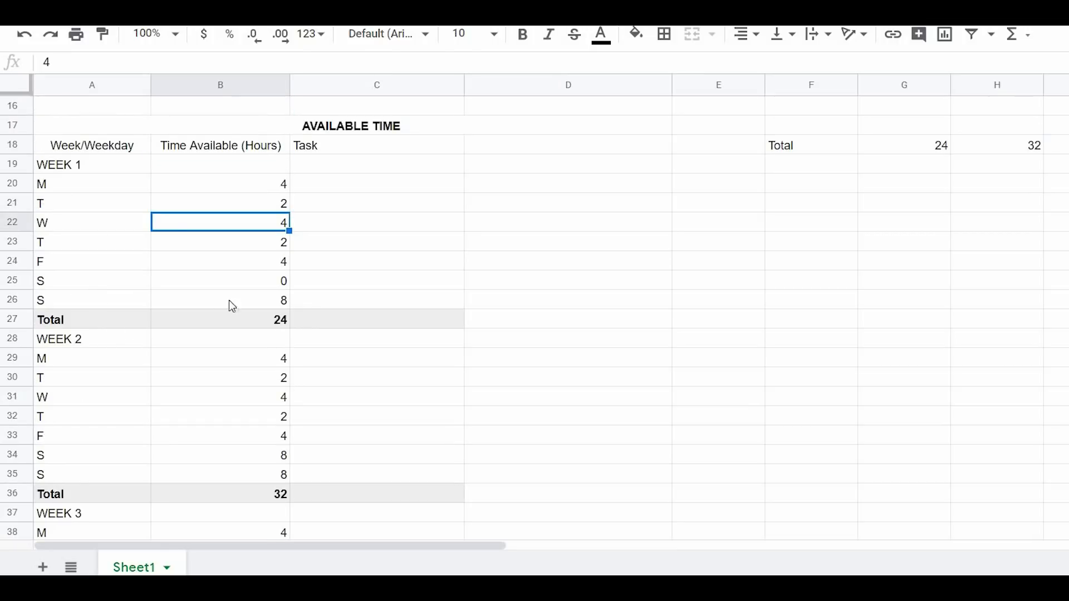
mouse_move(300, 322)
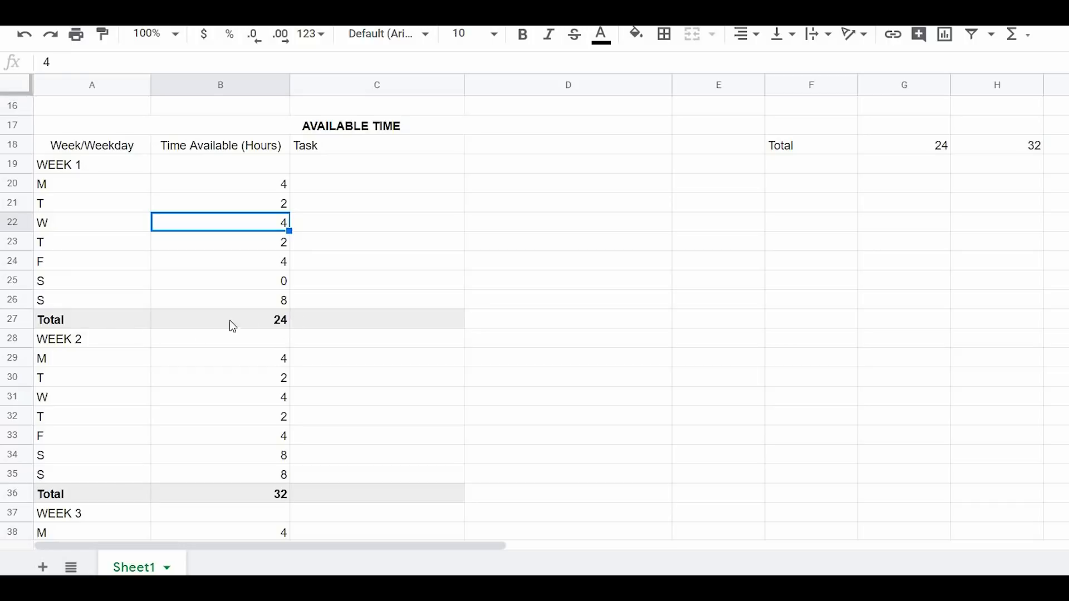
mouse_move(238, 332)
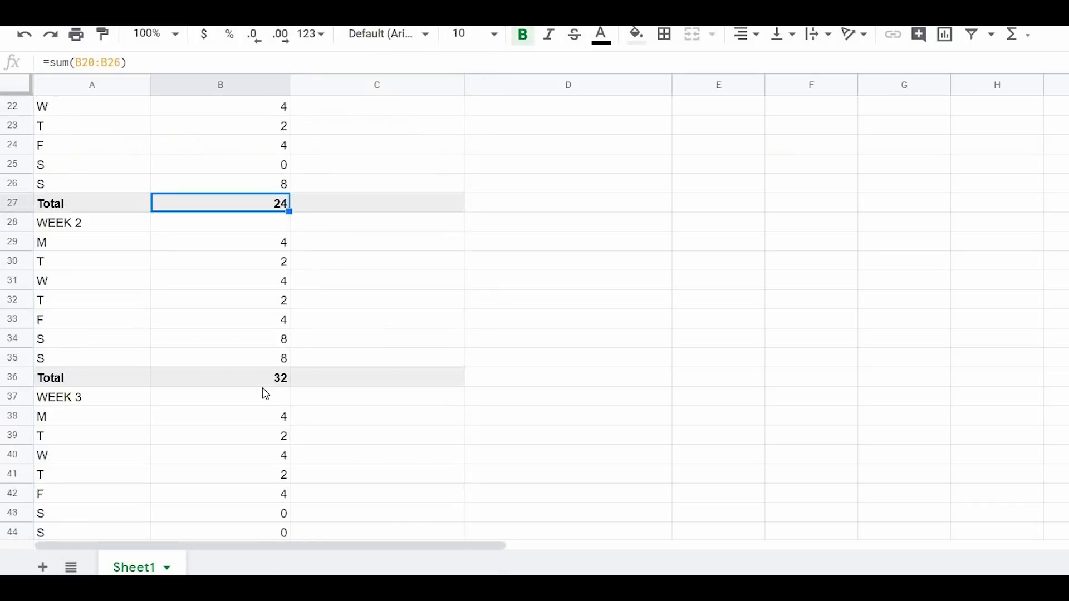
scroll("down", 3)
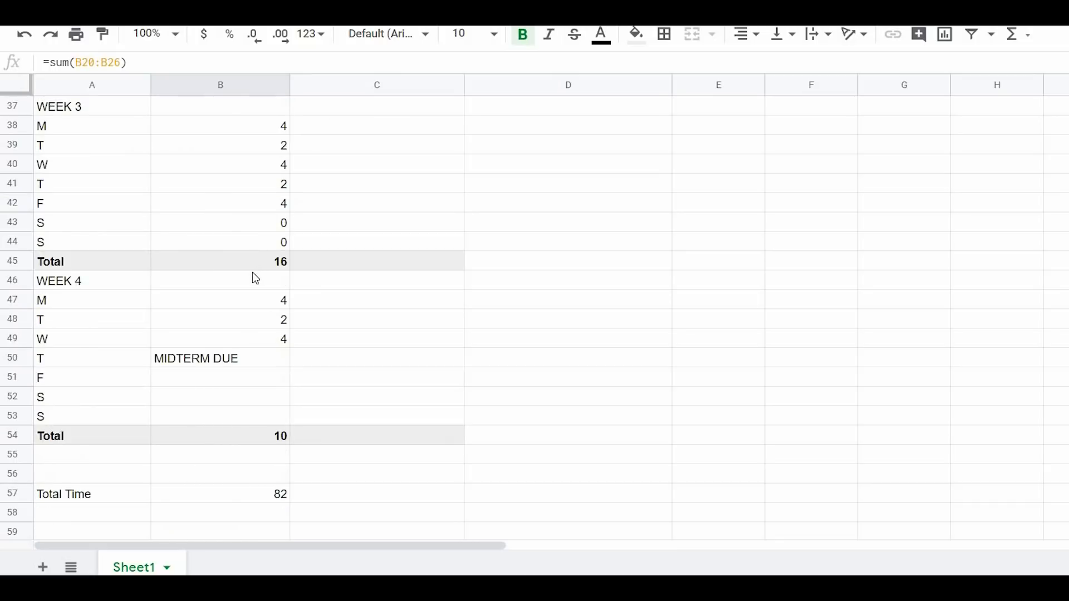
scroll("down", 3)
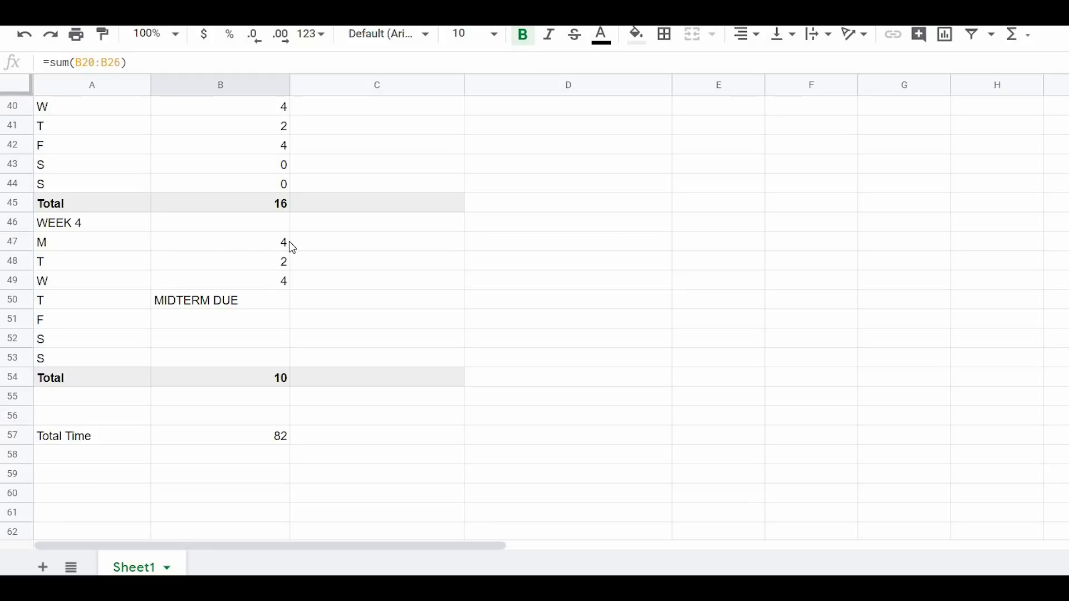
left_click(220, 241)
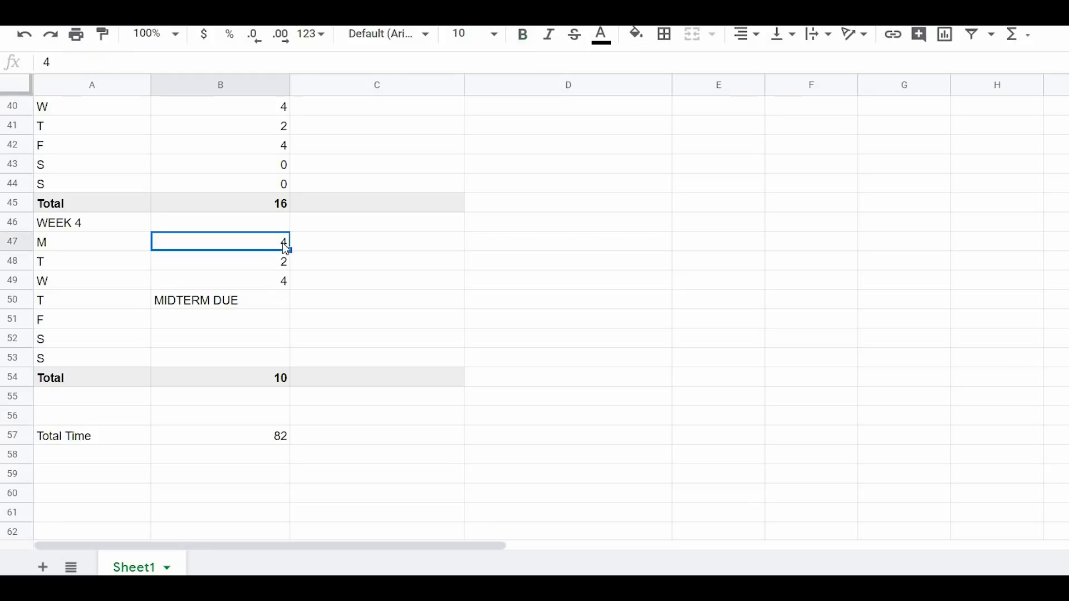
type("10")
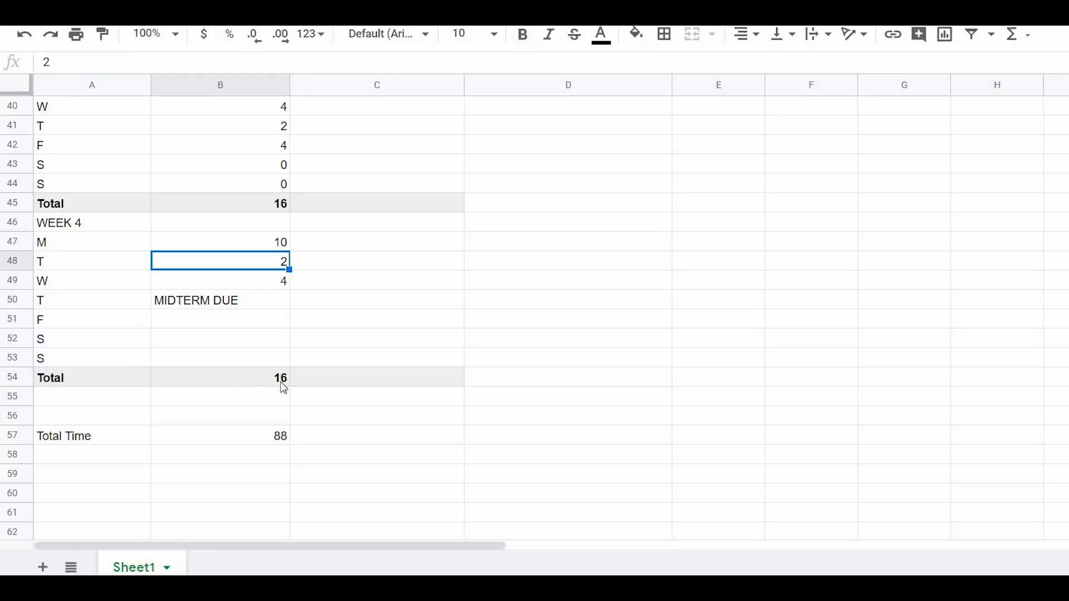
mouse_move(298, 428)
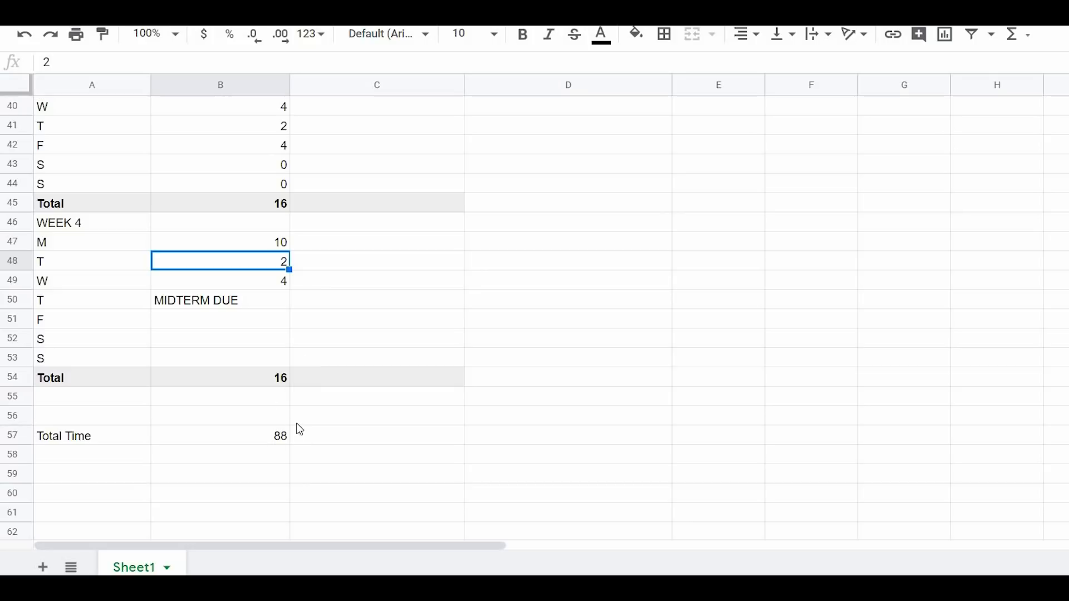
mouse_move(279, 421)
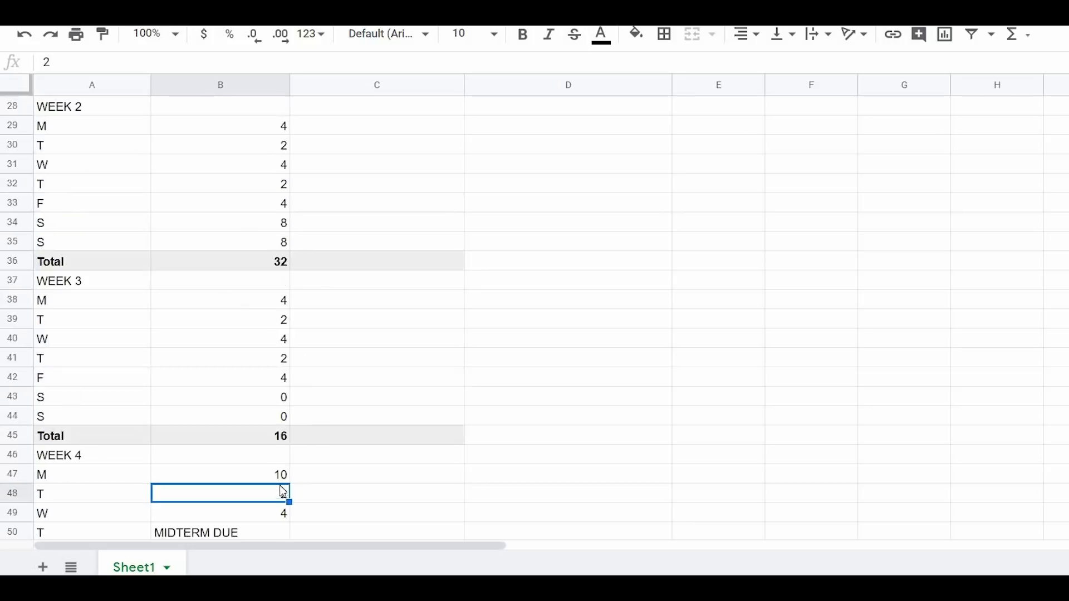
type("2")
left_click(220, 474)
type("4")
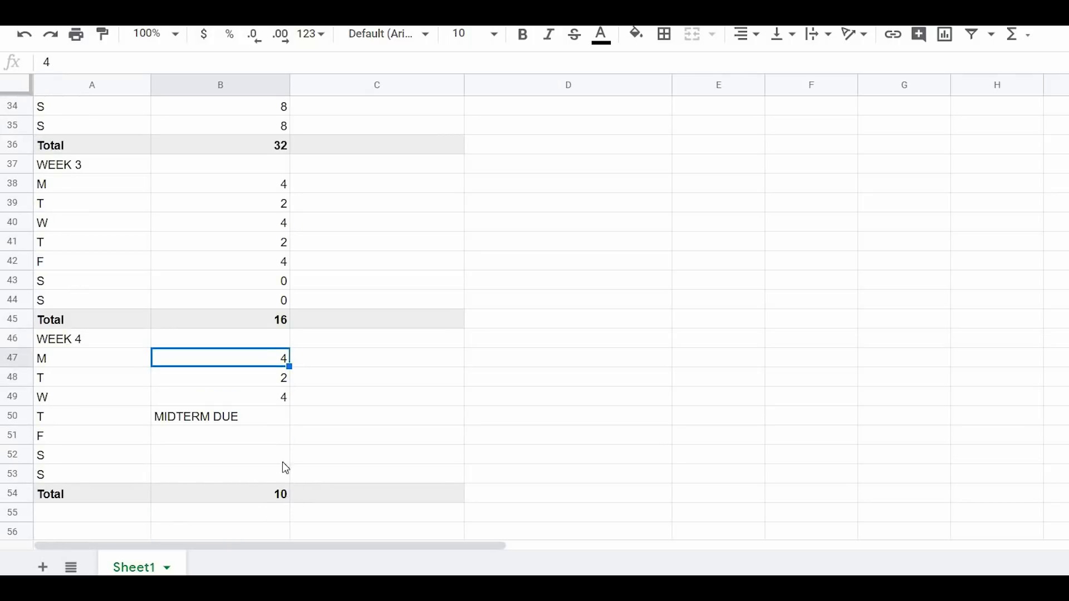
scroll("down", 3)
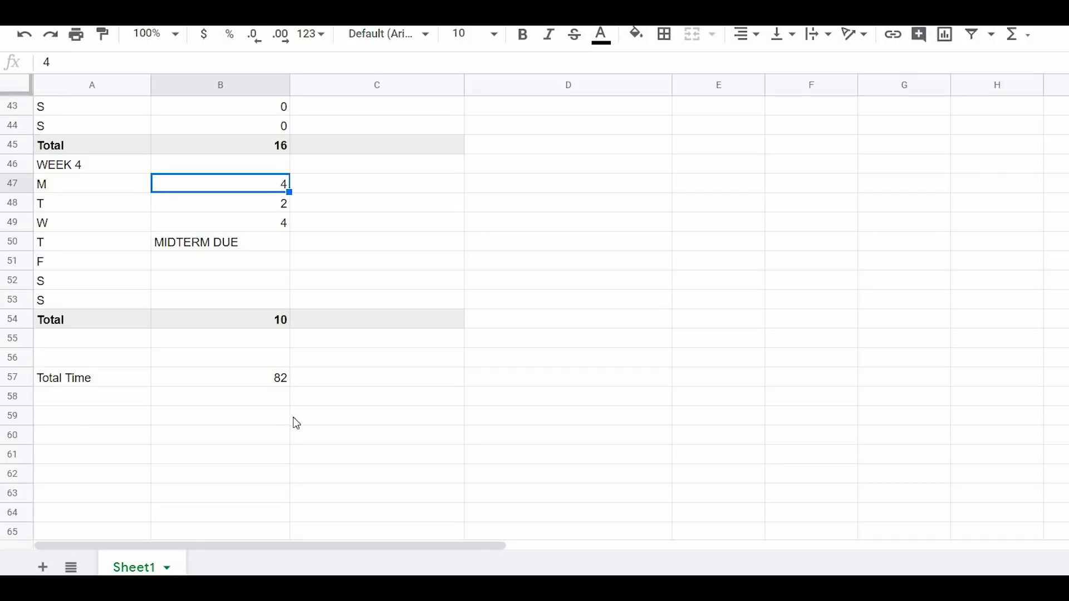
mouse_move(339, 396)
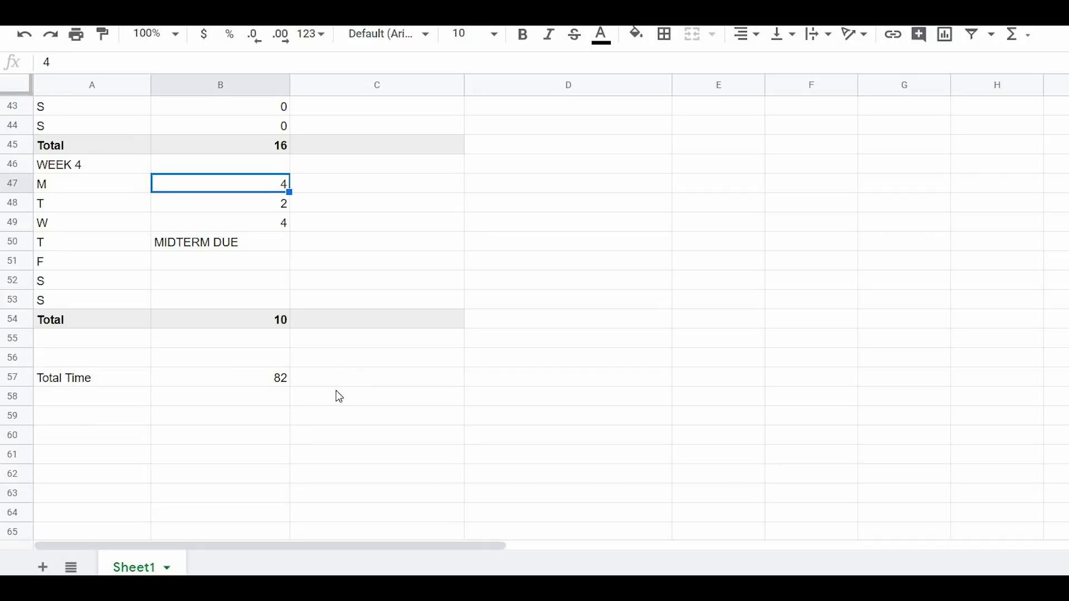
scroll("up", 3)
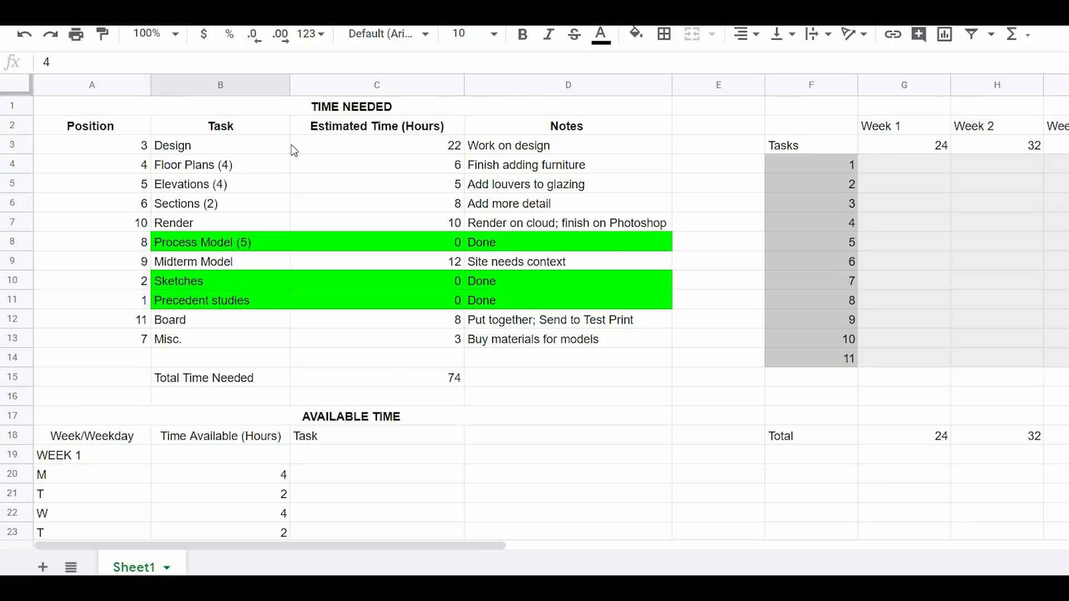
mouse_move(458, 337)
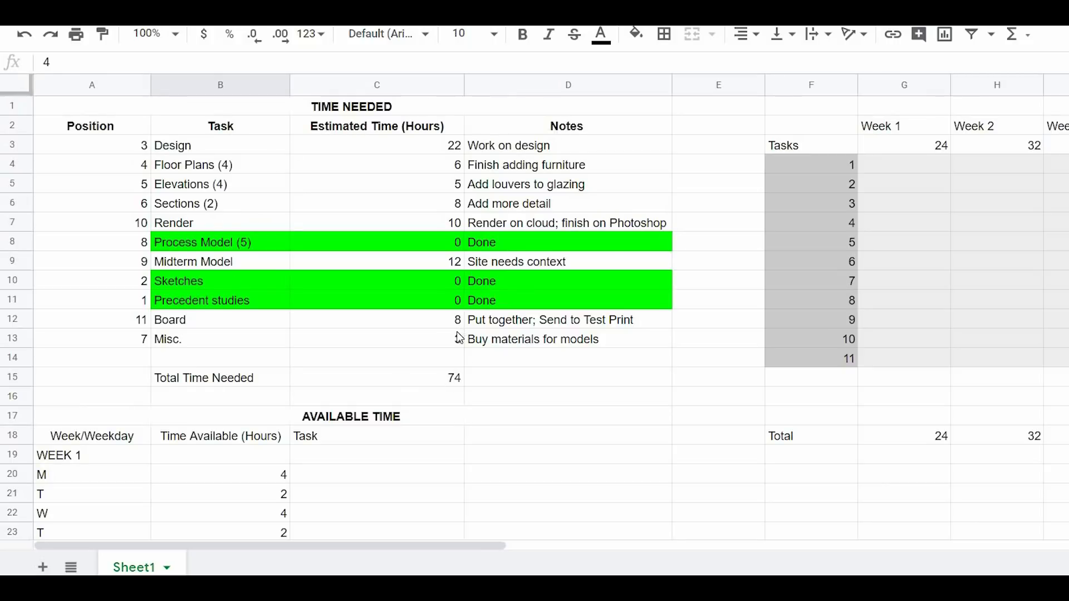
type("3")
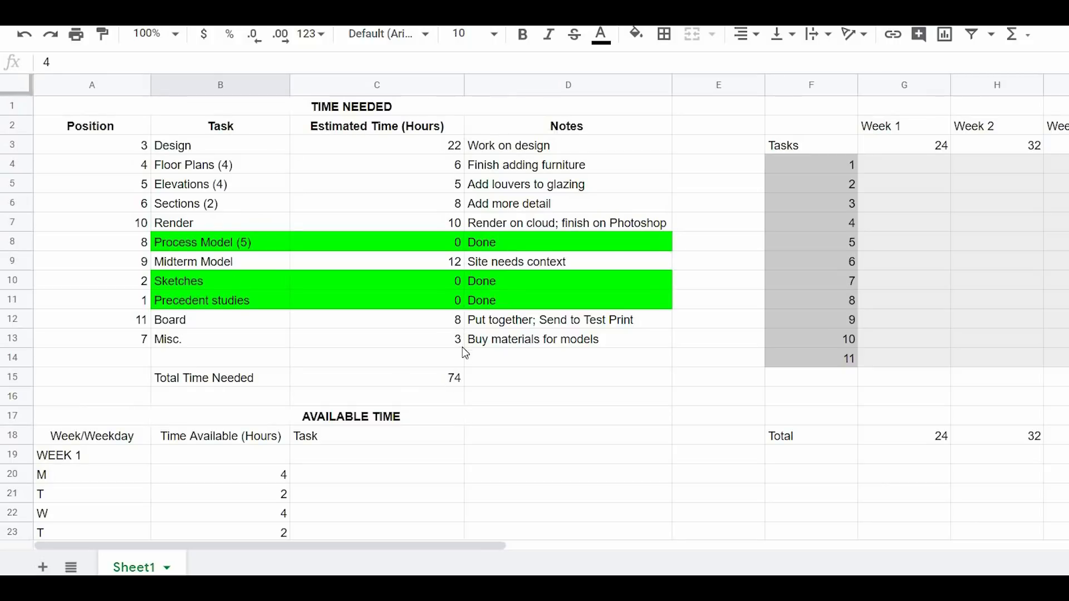
mouse_move(456, 385)
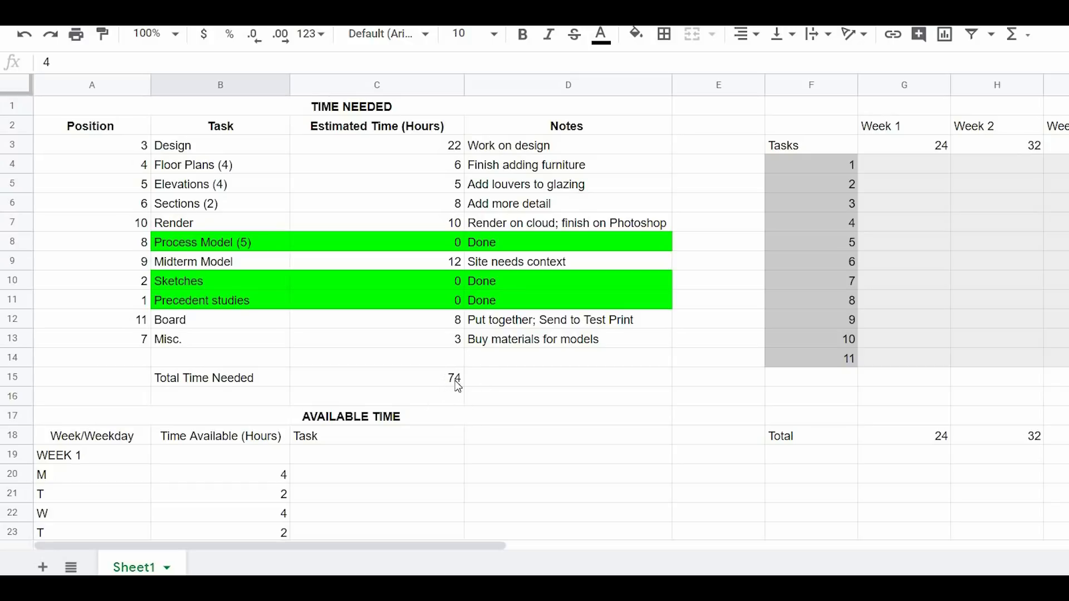
- Move around the planner and enter a value of 20
scroll("down", 3)
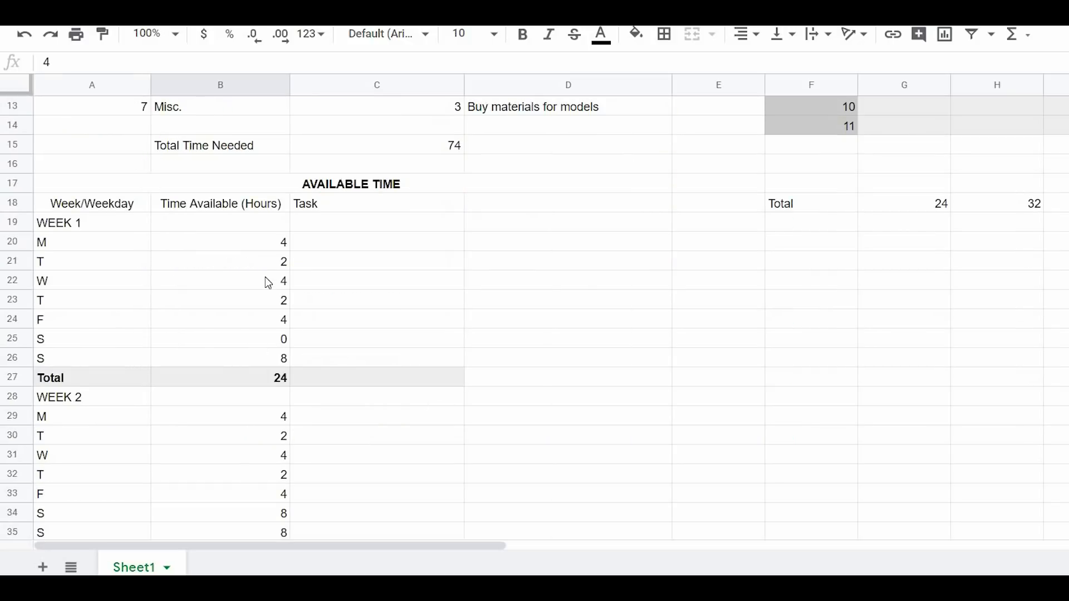
scroll("down", 3)
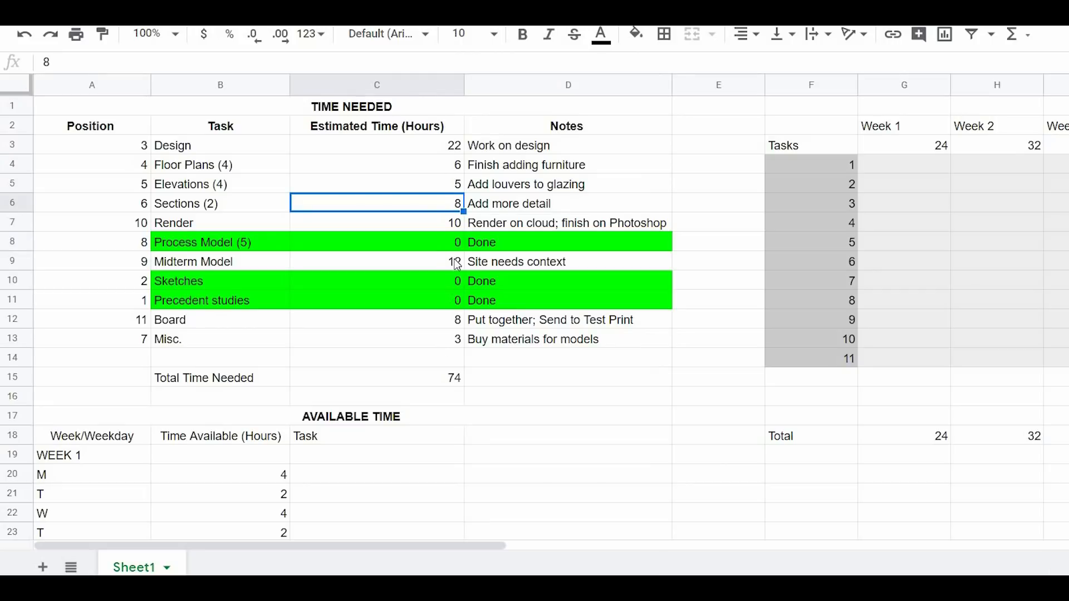
scroll("down", 3)
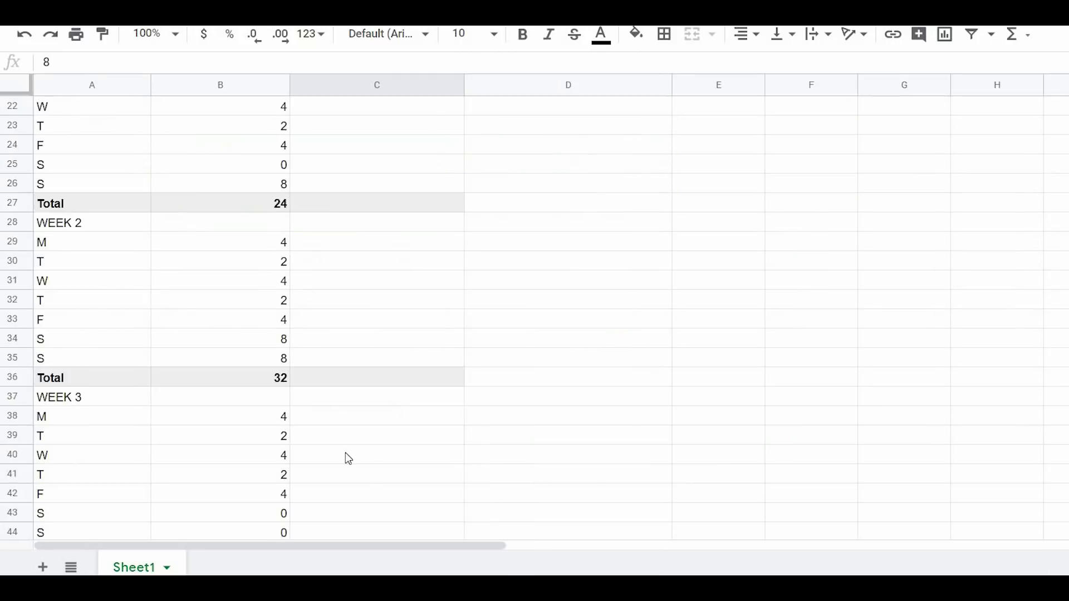
scroll("down", 3)
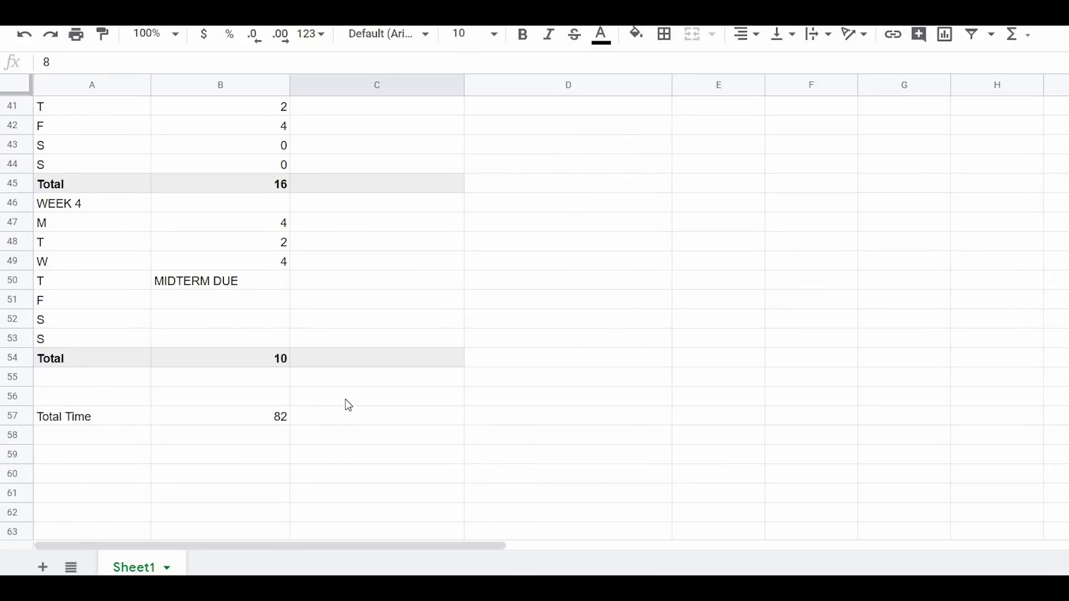
scroll("up", 3)
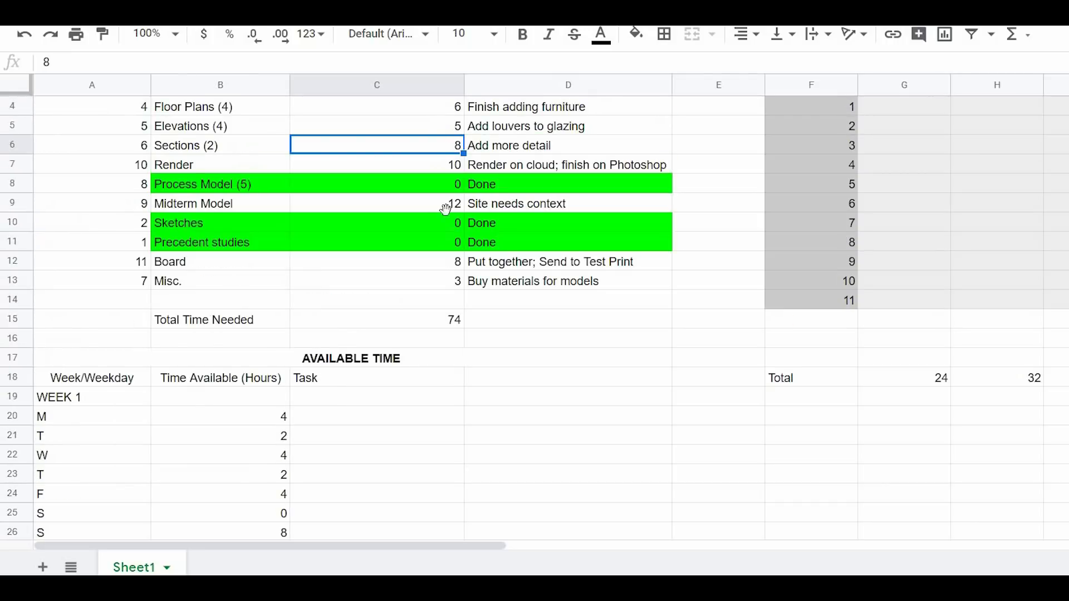
scroll("up", 3)
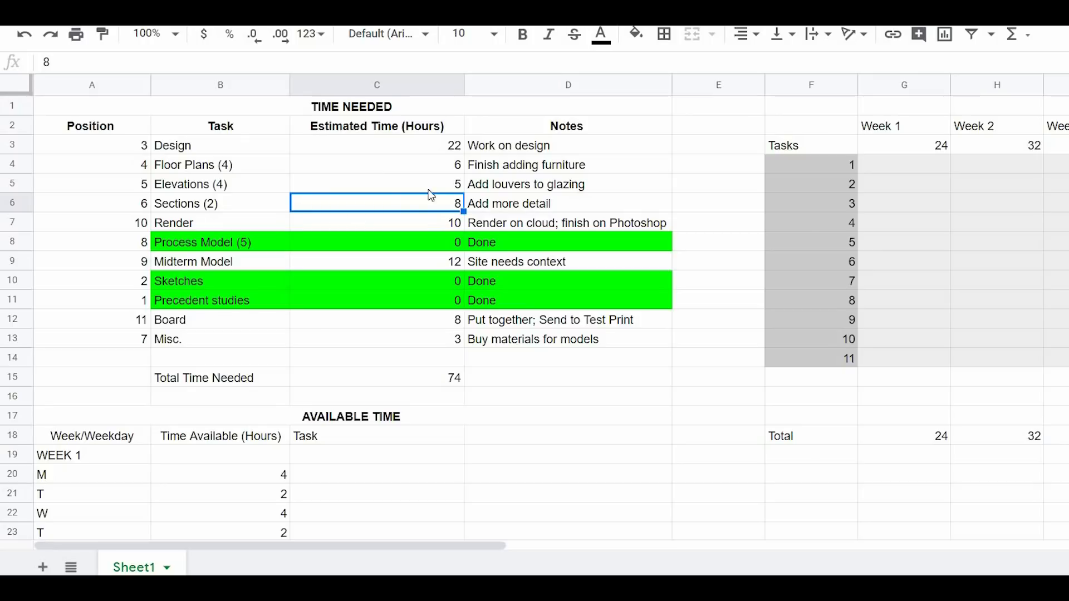
mouse_move(457, 168)
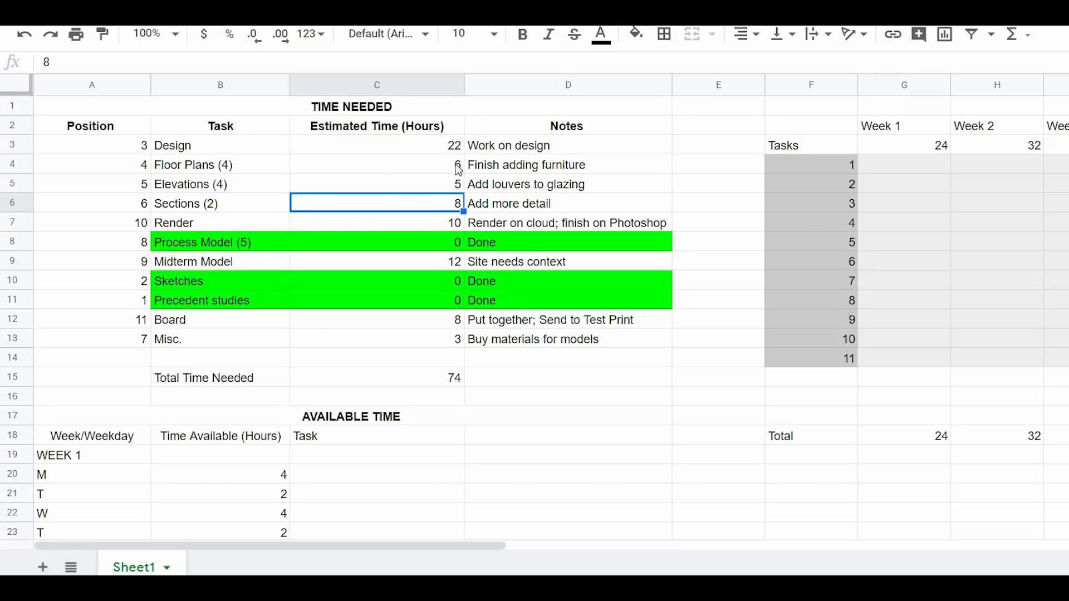
mouse_move(466, 256)
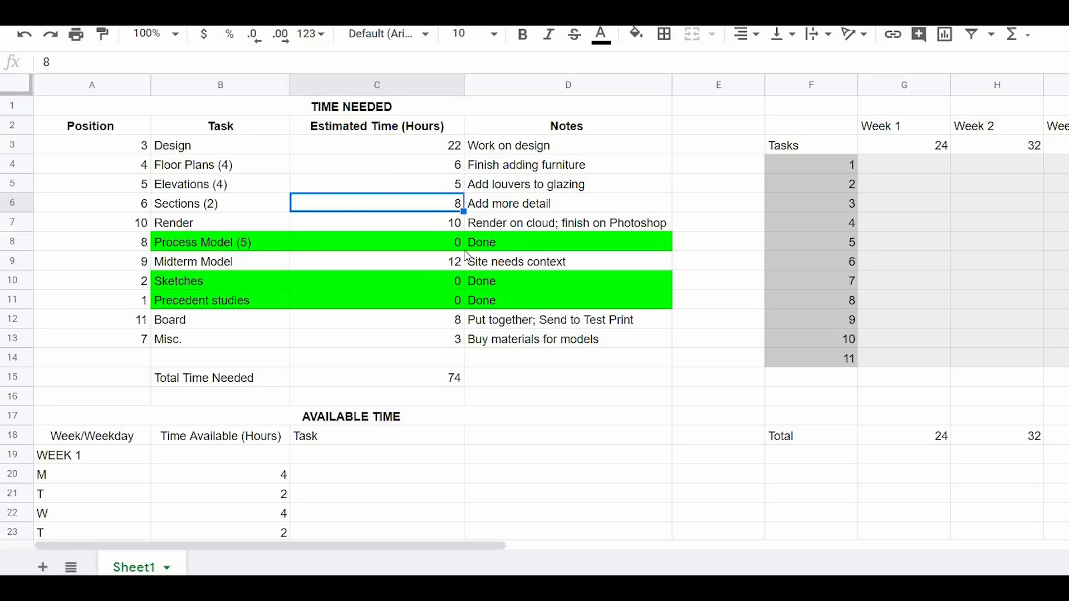
scroll("down", 3)
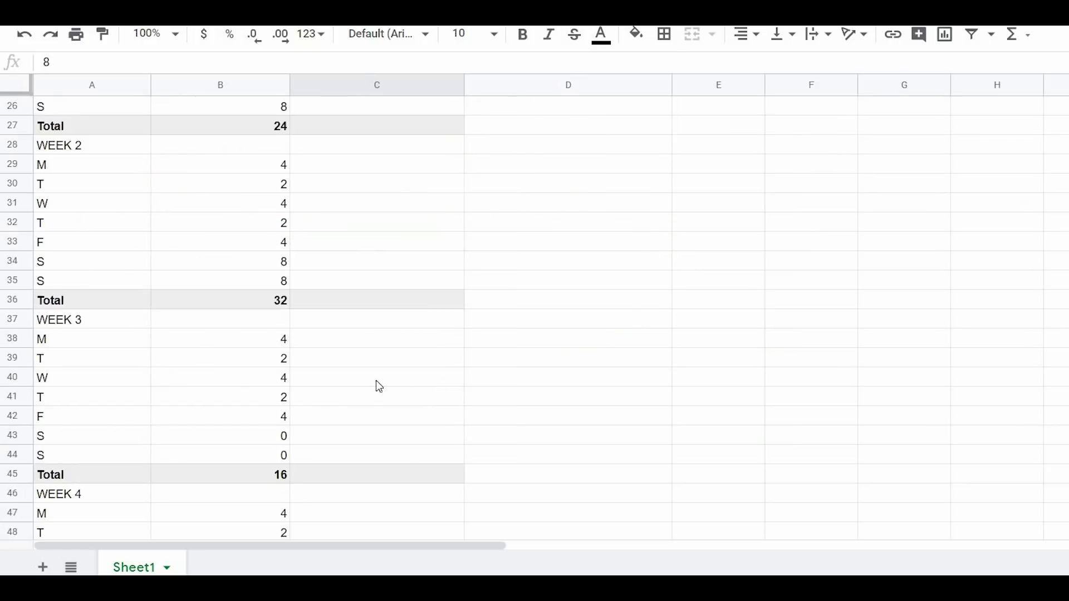
scroll("down", 3)
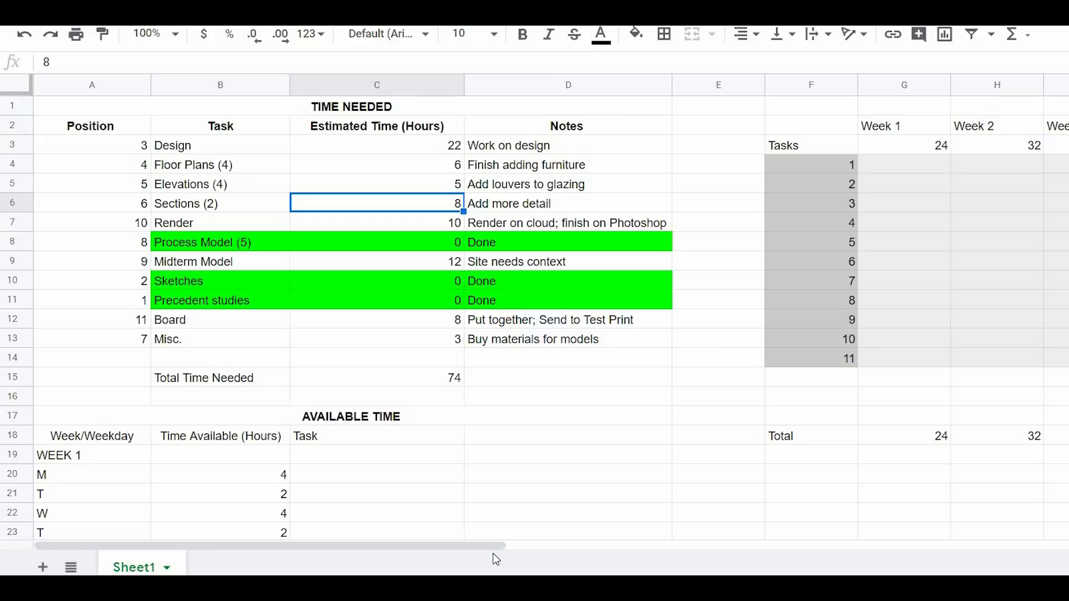
mouse_move(488, 556)
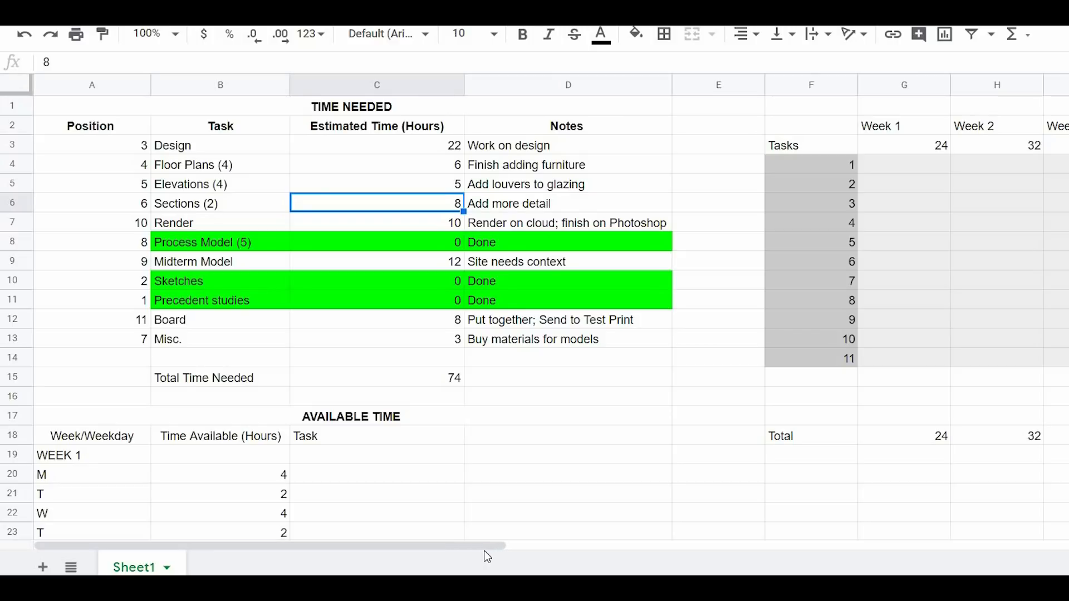
scroll("right", 3)
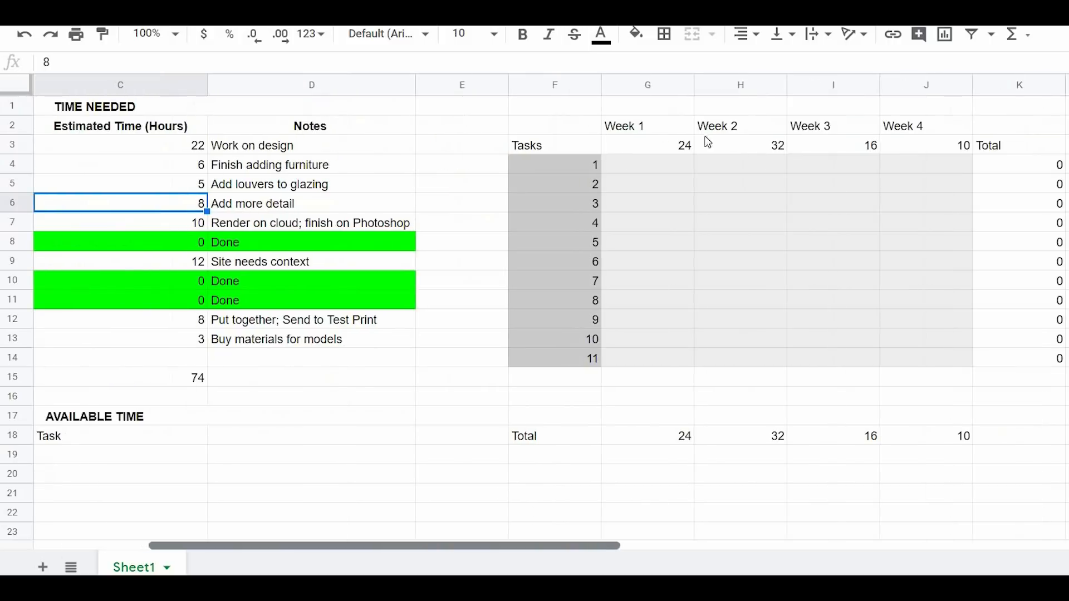
mouse_move(246, 403)
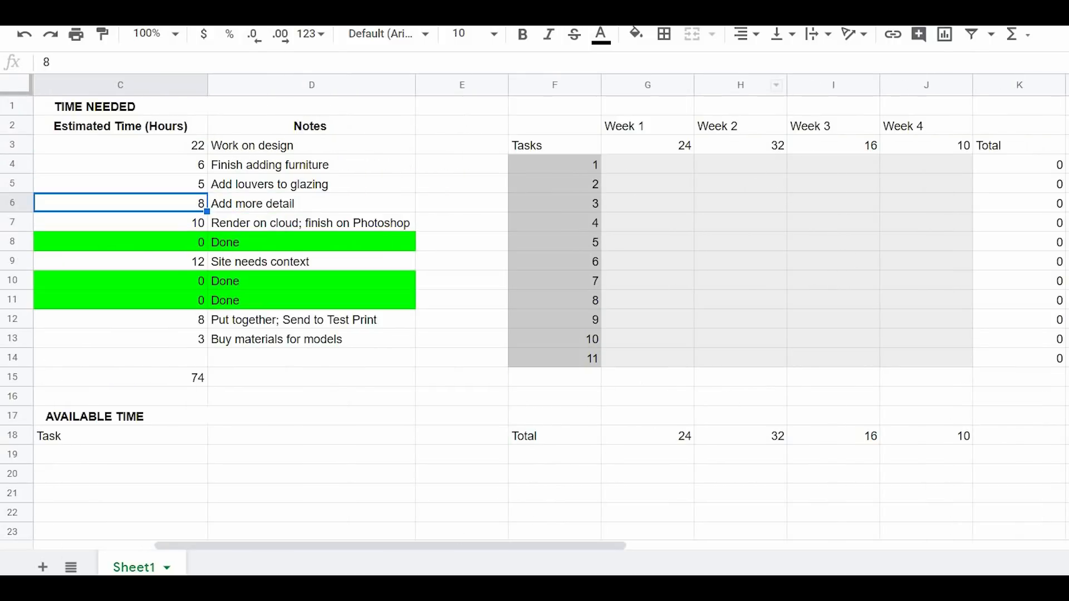
mouse_move(600, 188)
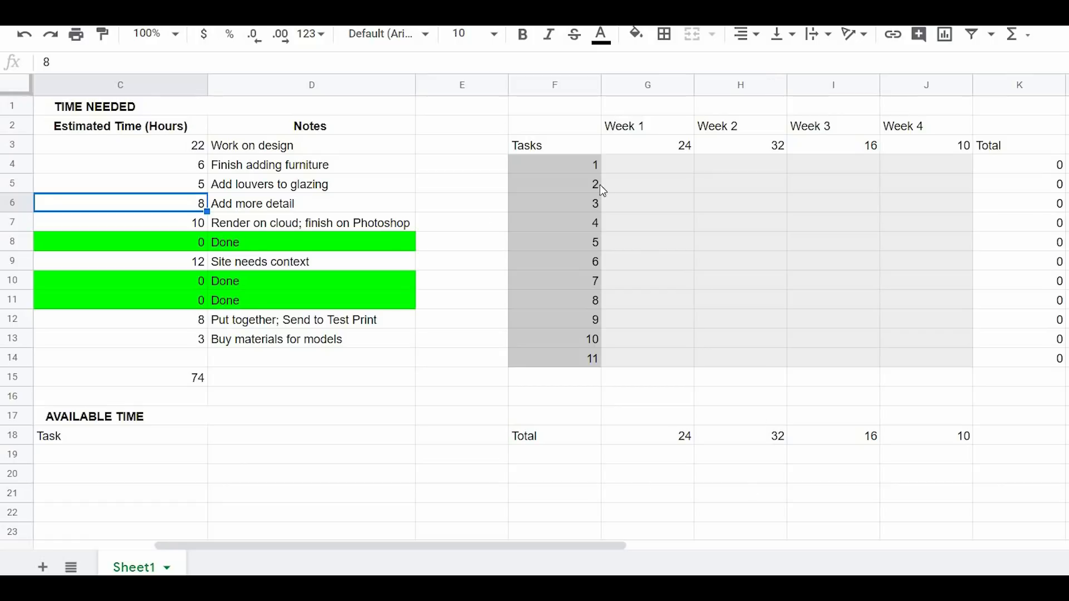
mouse_move(709, 295)
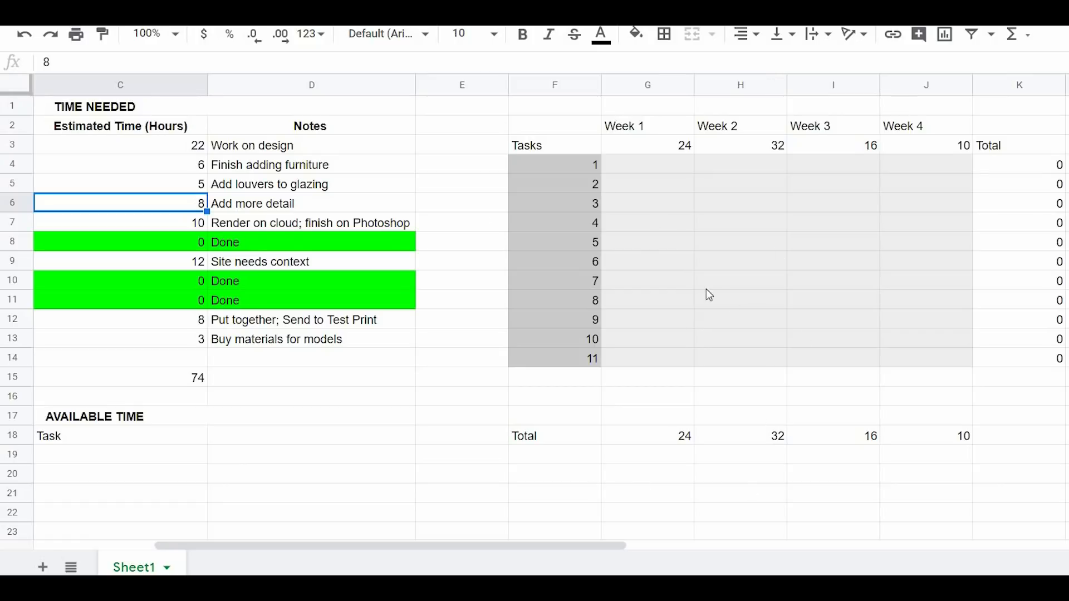
mouse_move(662, 160)
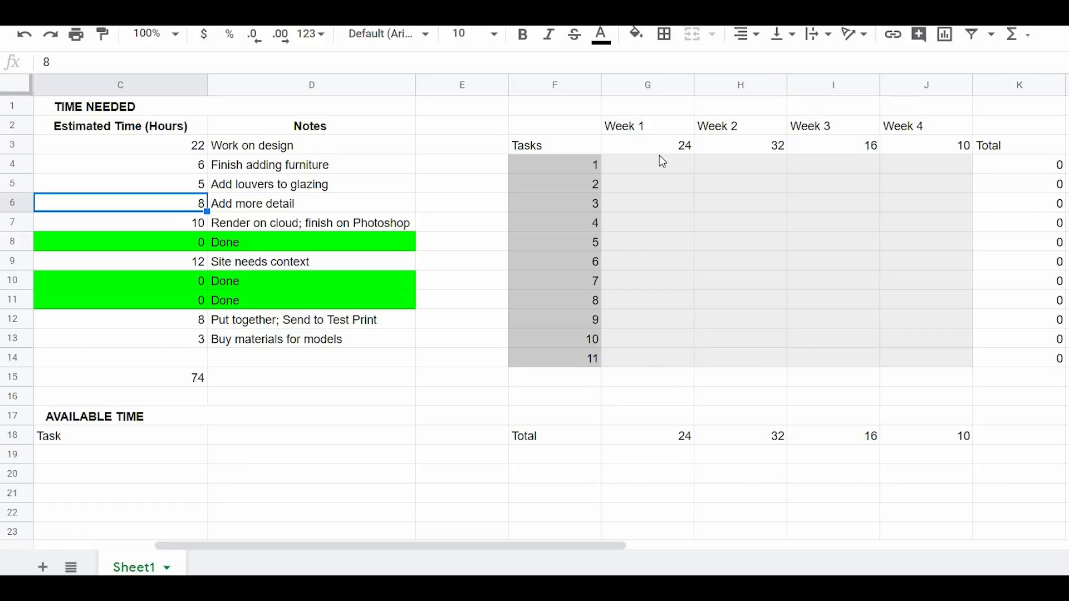
mouse_move(792, 122)
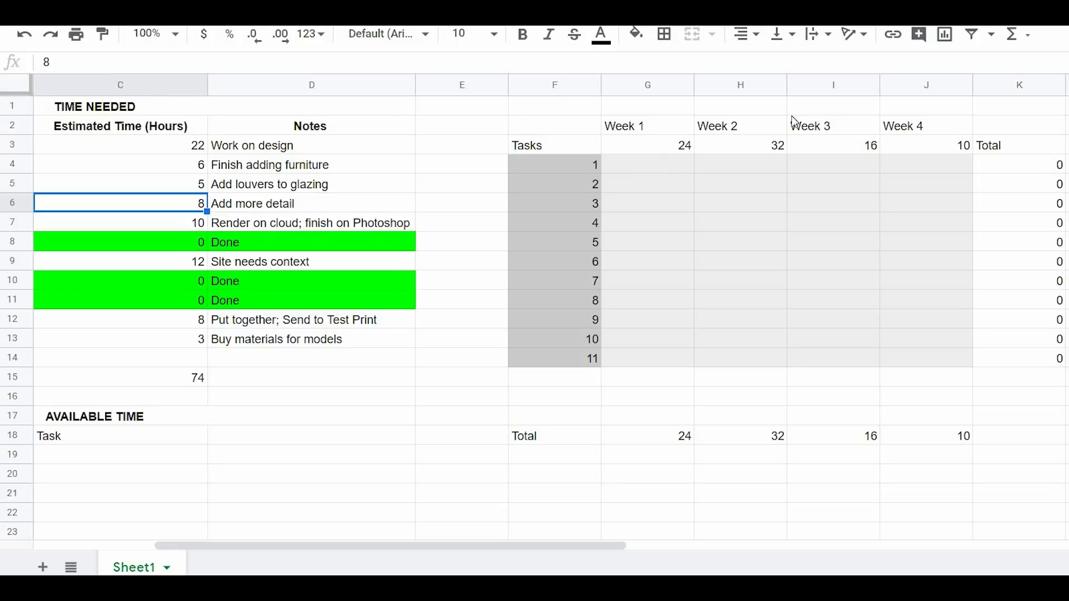
mouse_move(895, 154)
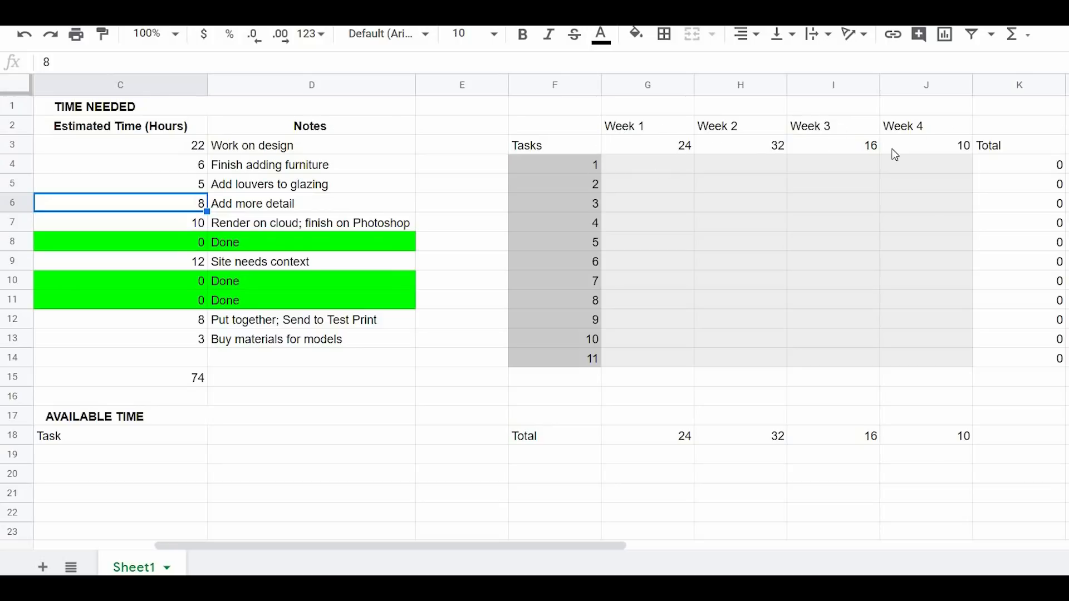
mouse_move(763, 160)
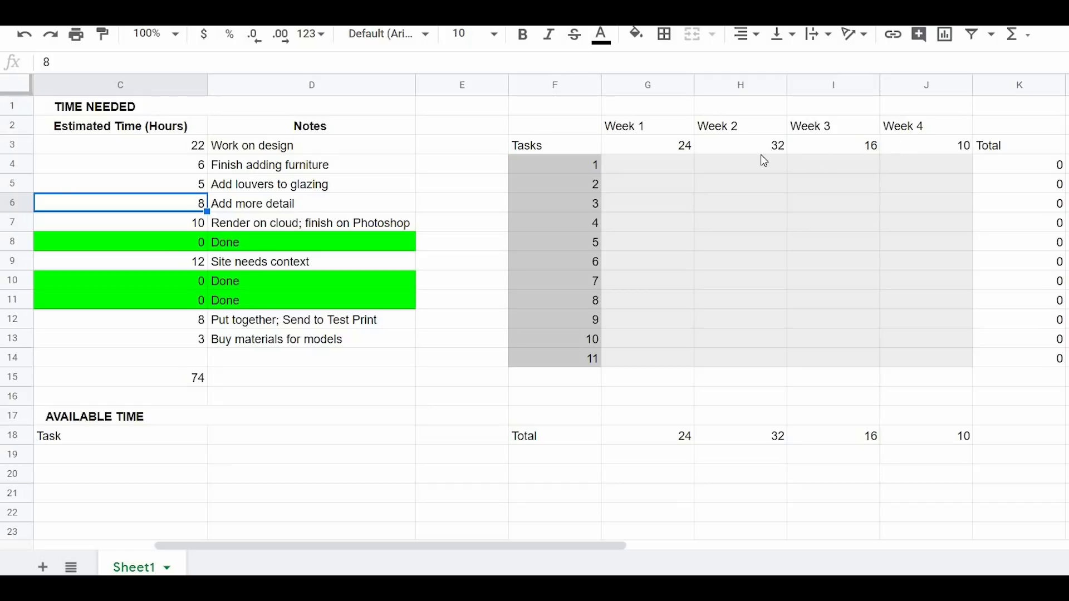
scroll("down", 3)
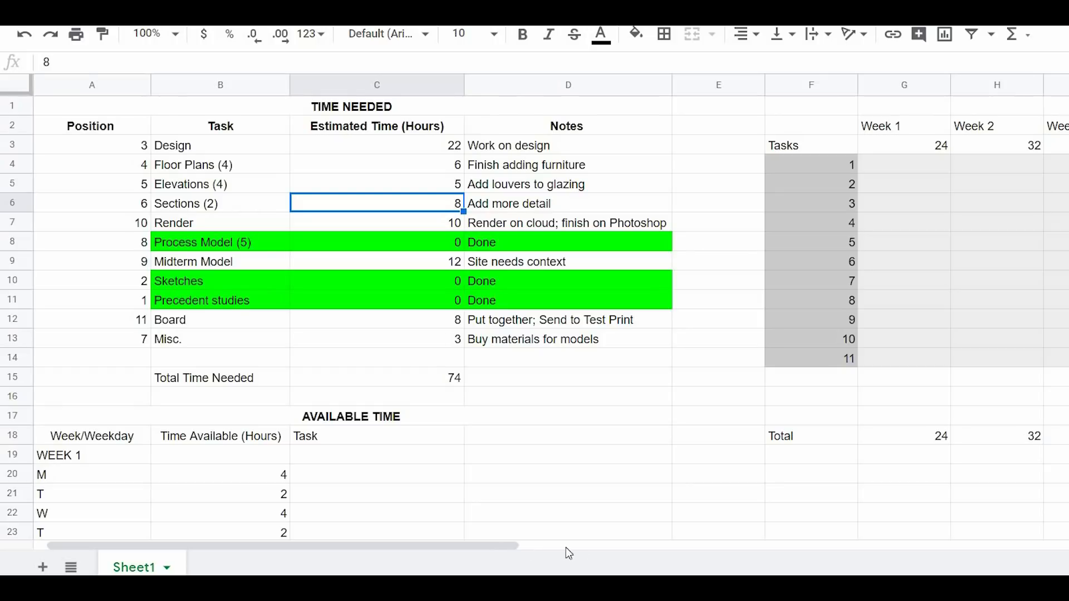
scroll("right", 3)
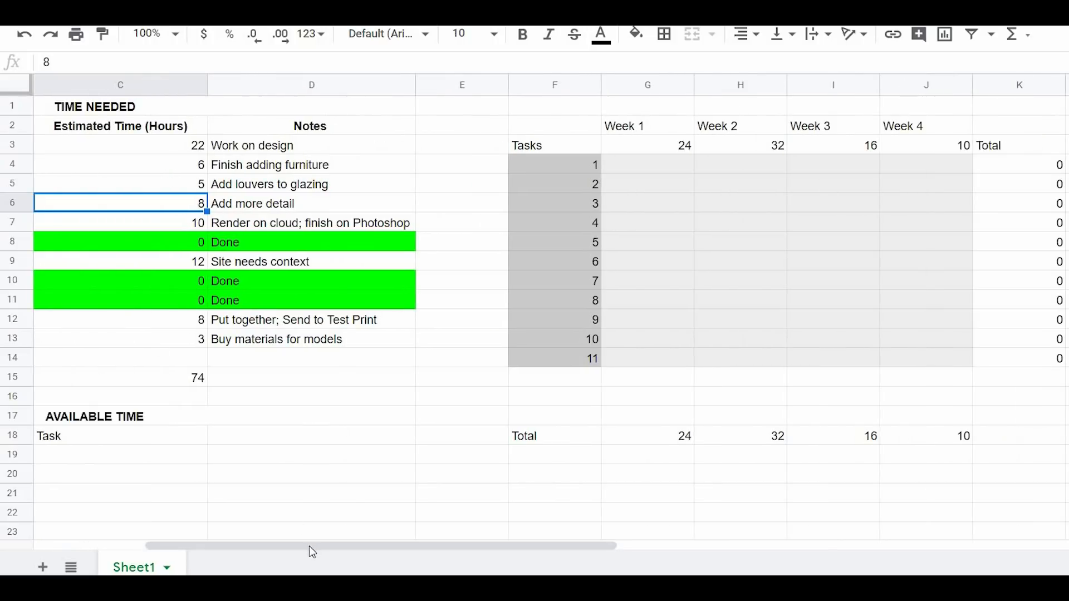
scroll("left", 3)
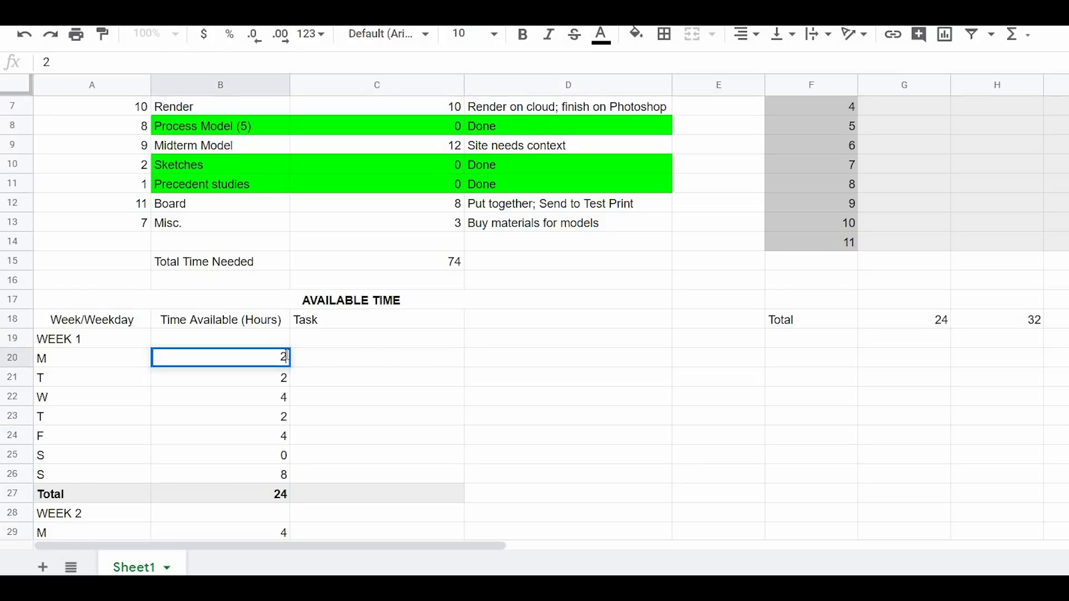
type("20")
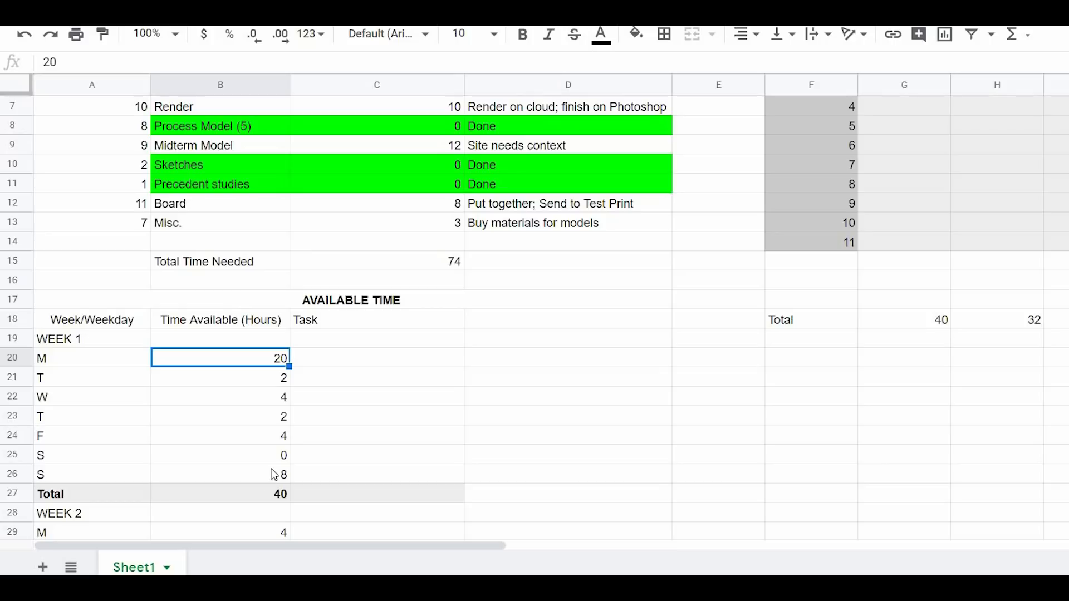
scroll("down", 3)
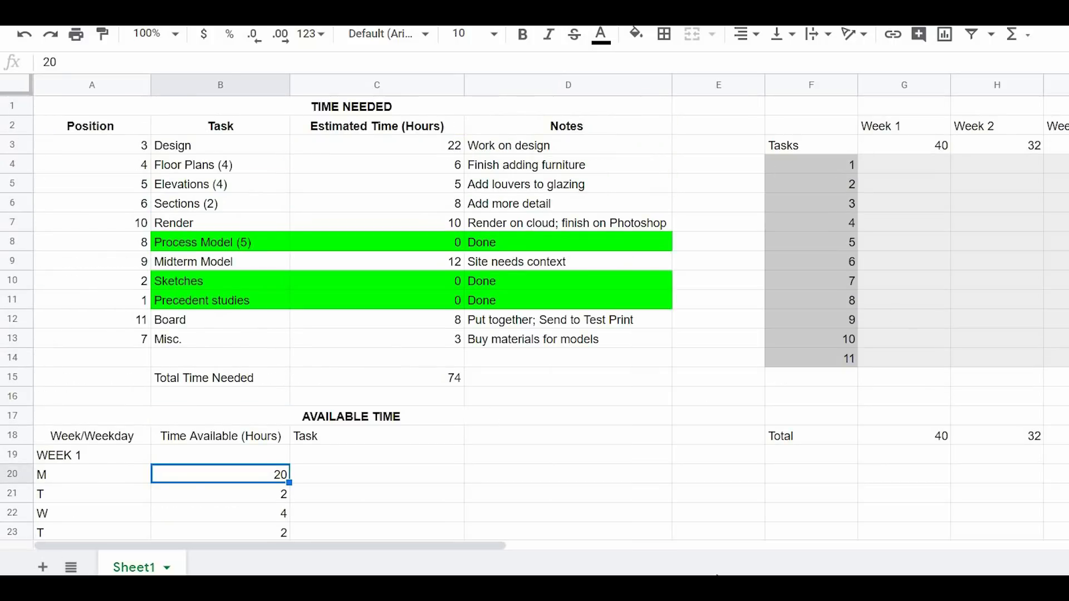
mouse_move(347, 474)
type("4")
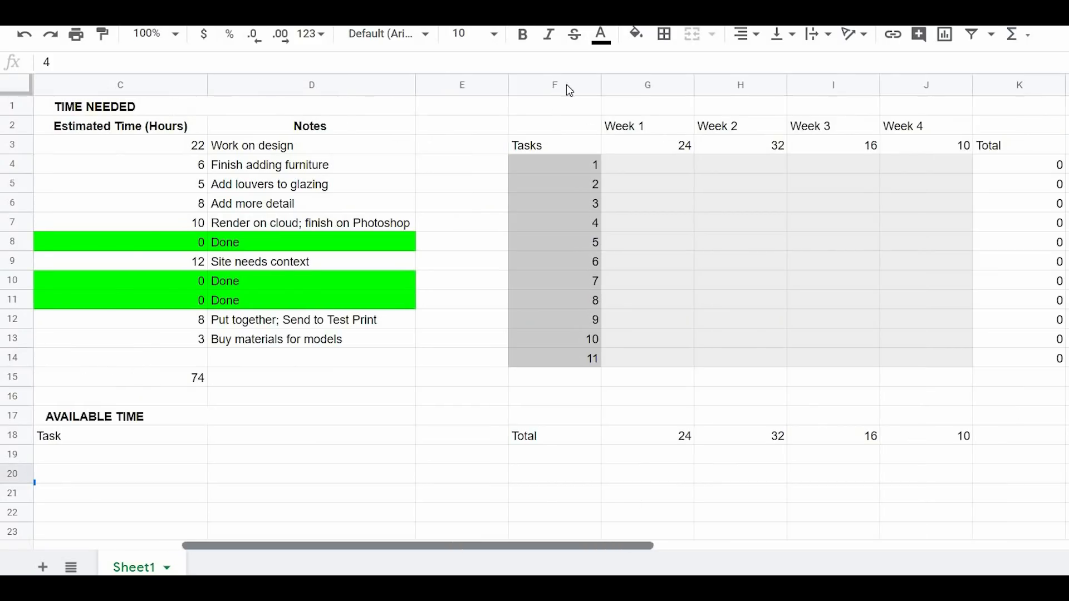
scroll("right", 3)
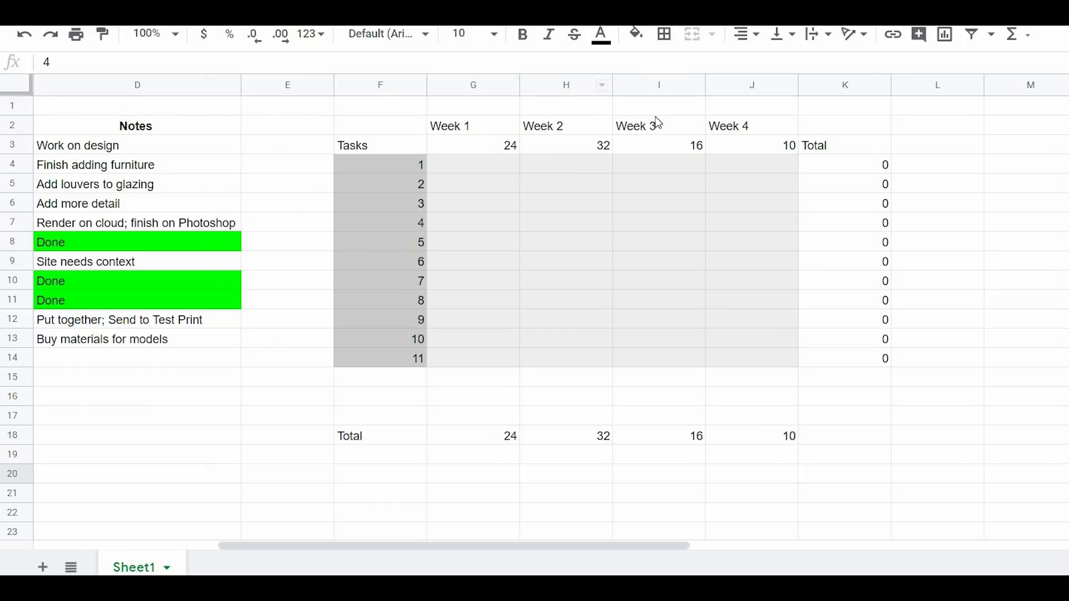
mouse_move(551, 147)
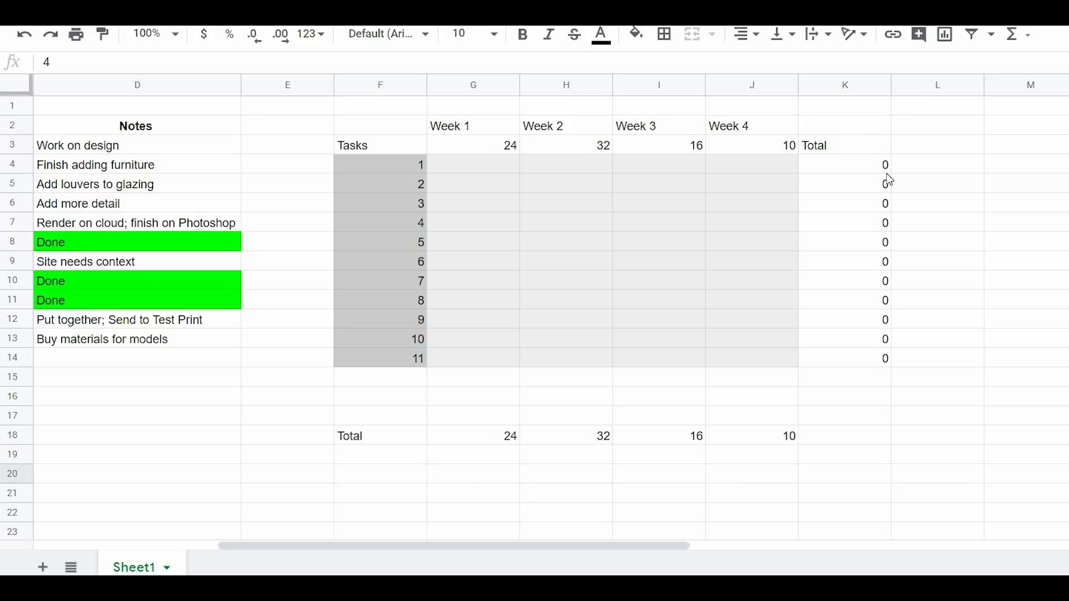
mouse_move(438, 453)
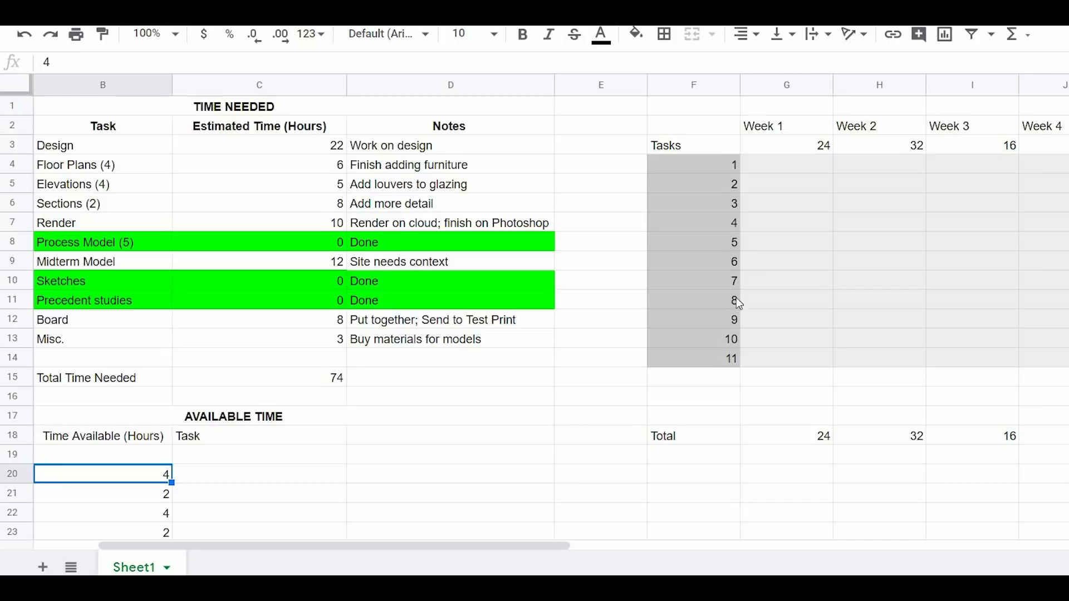
mouse_move(571, 525)
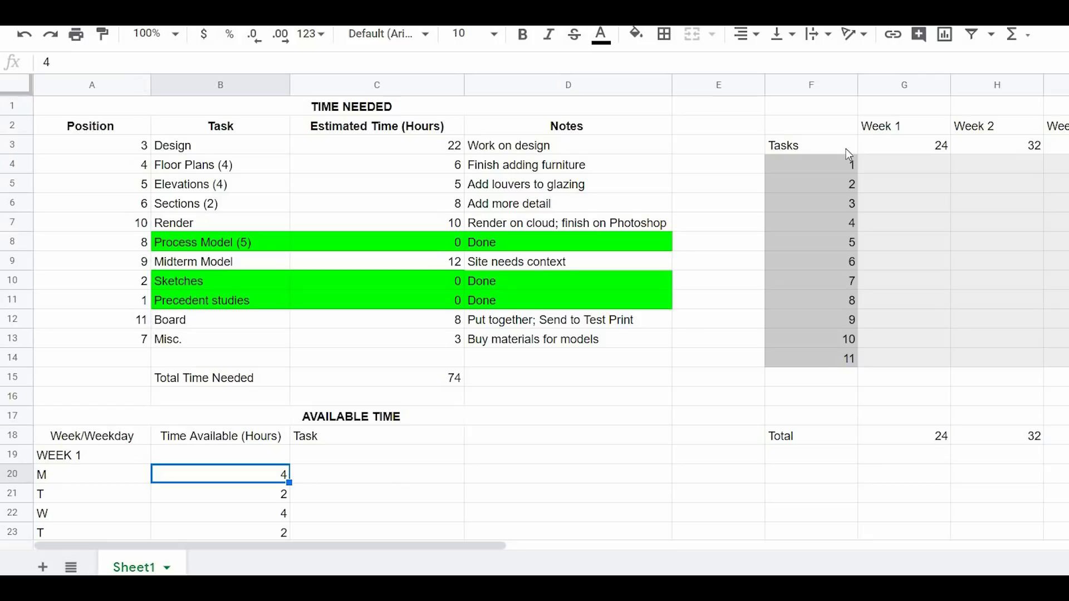
mouse_move(125, 144)
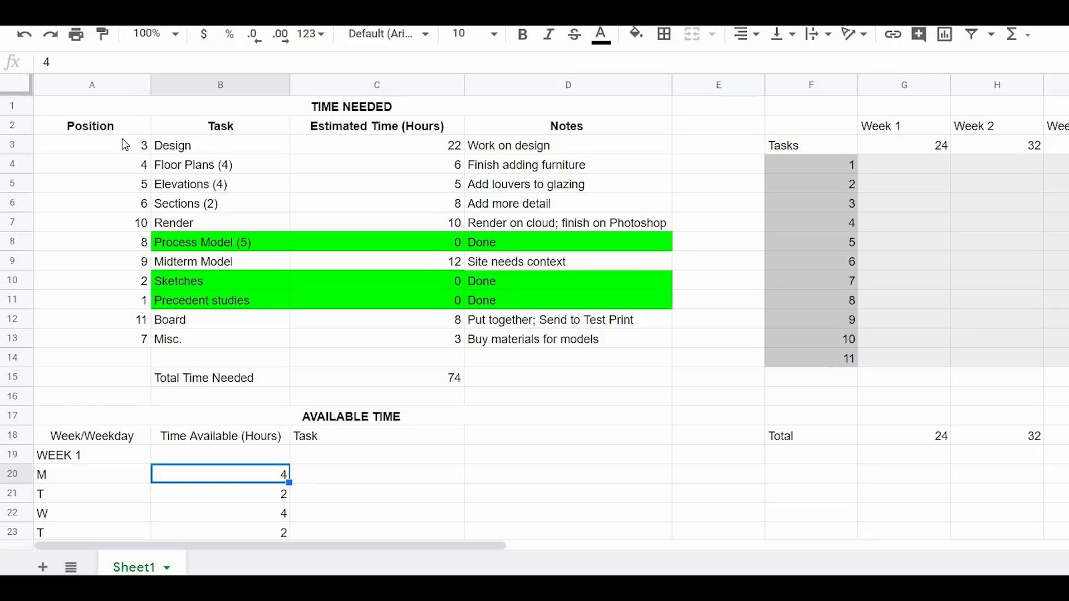
mouse_move(961, 119)
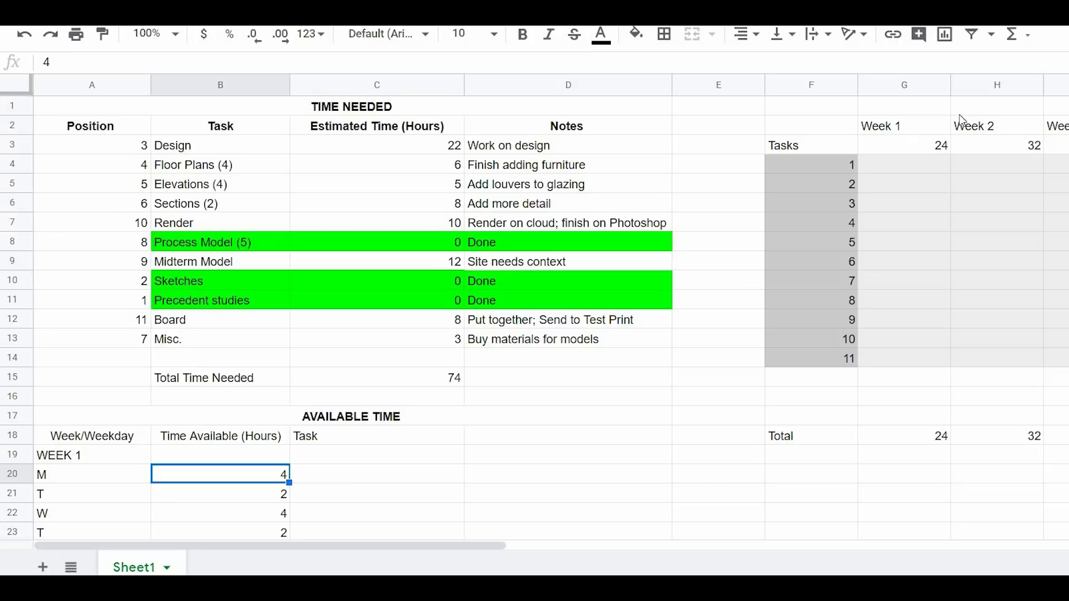
mouse_move(853, 167)
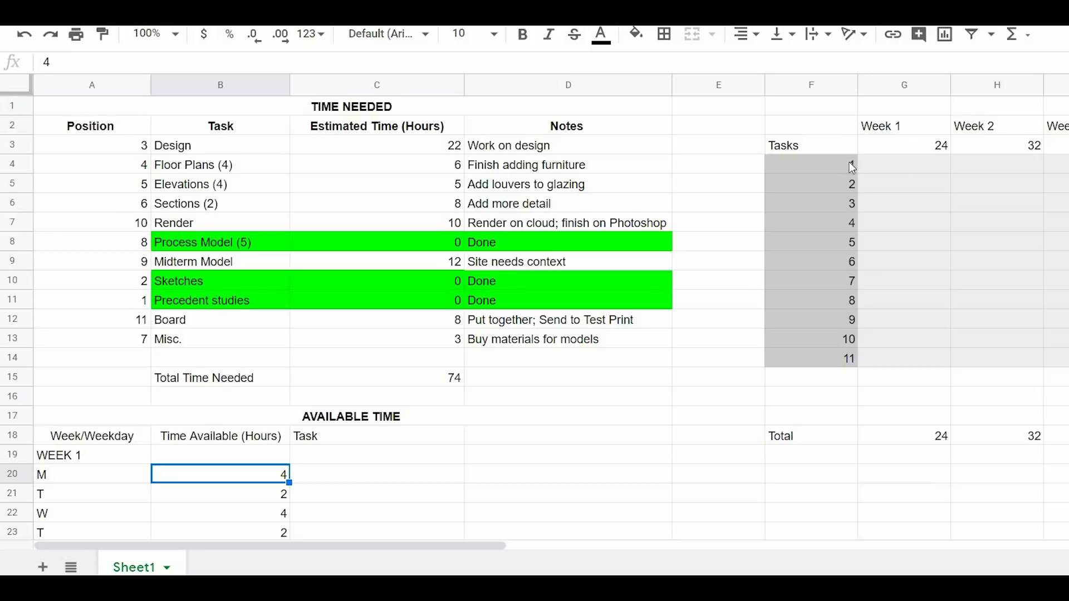
mouse_move(219, 307)
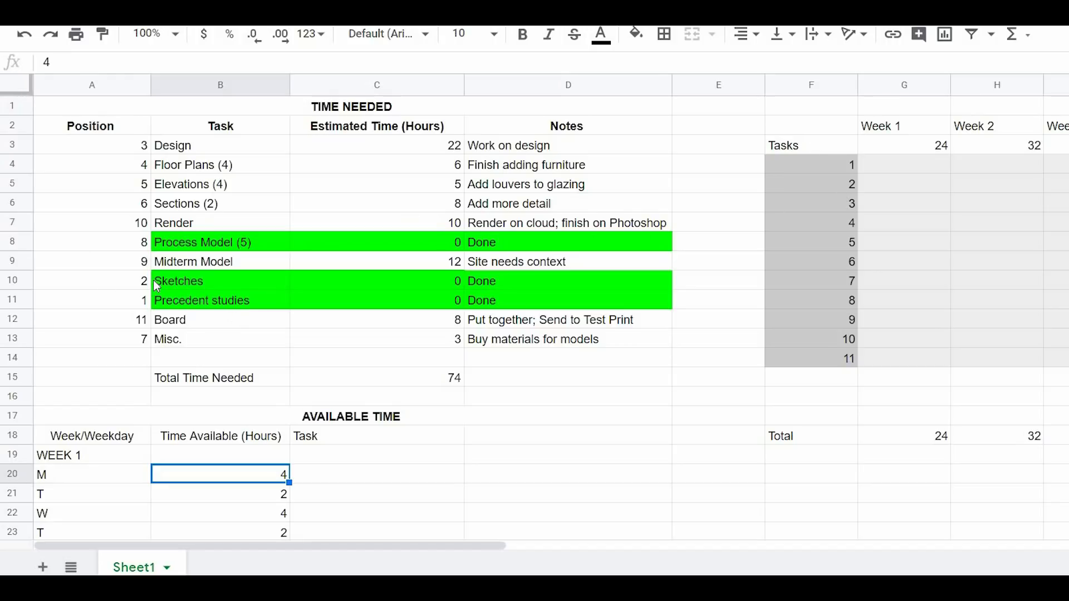
mouse_move(866, 253)
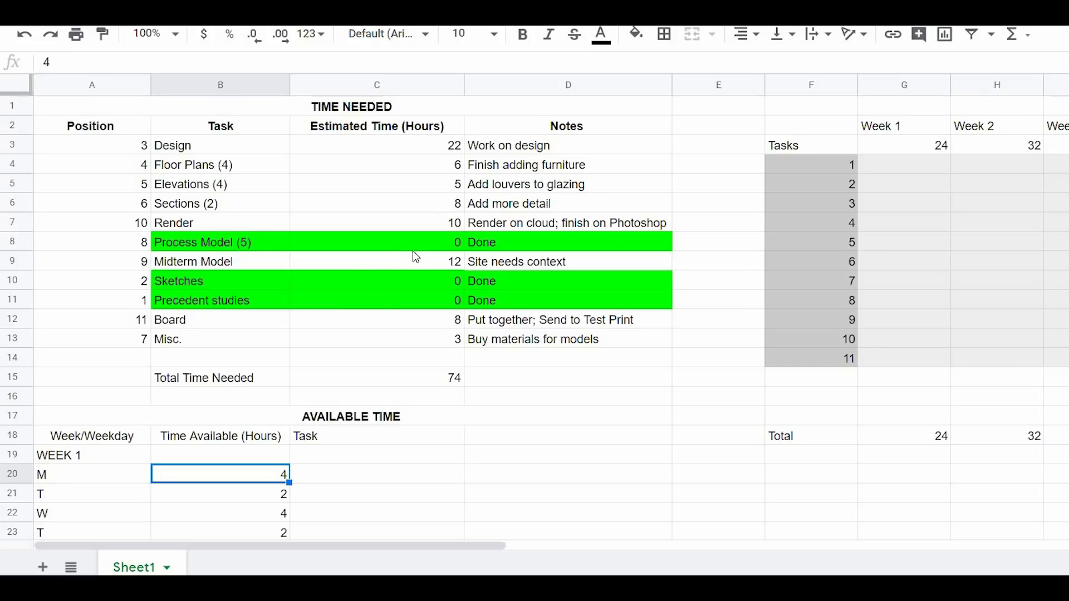
mouse_move(461, 315)
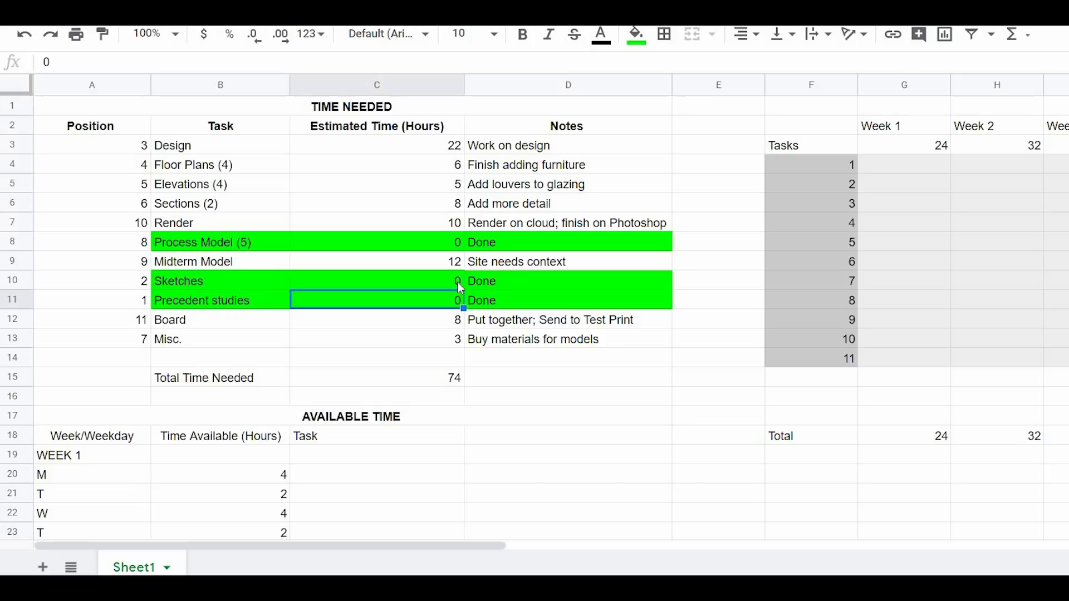
- Confirm Sketches and Process Model have zero estimates, and select Design's Week 1 cell
left_click(377, 280)
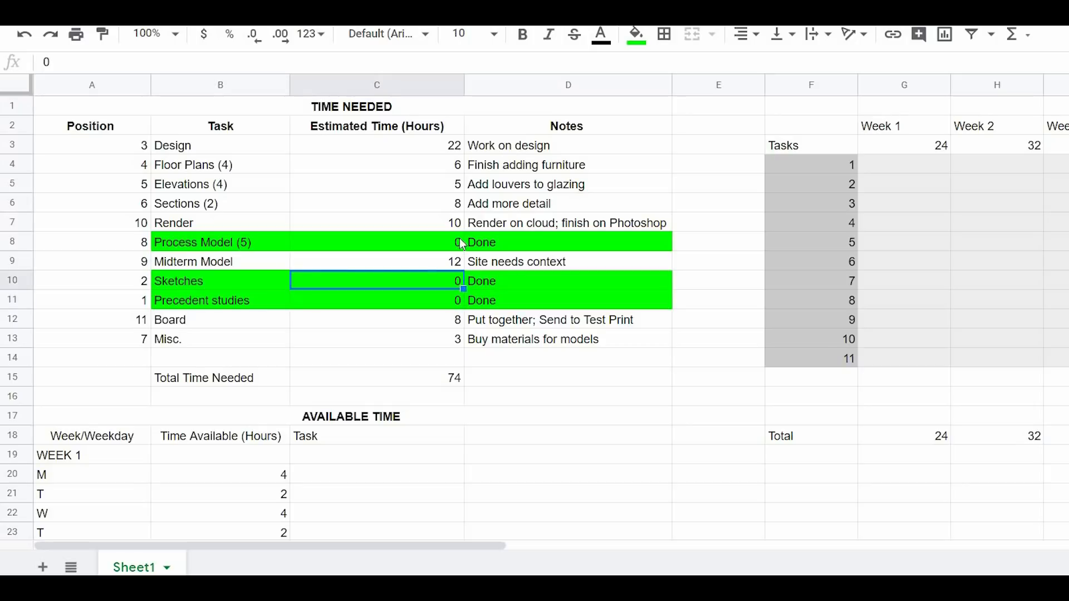
left_click(376, 242)
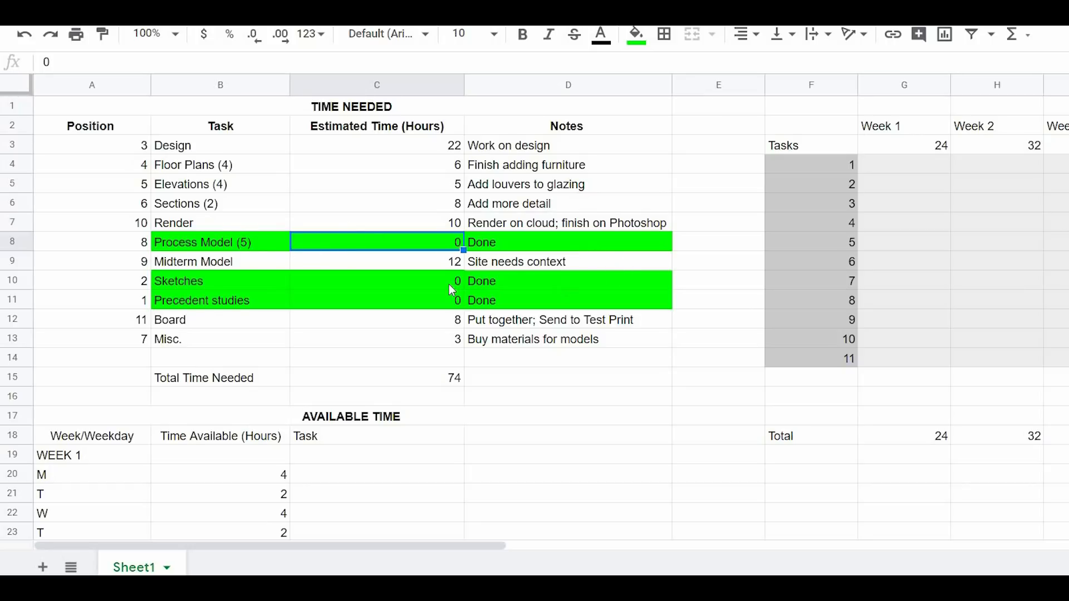
mouse_move(483, 327)
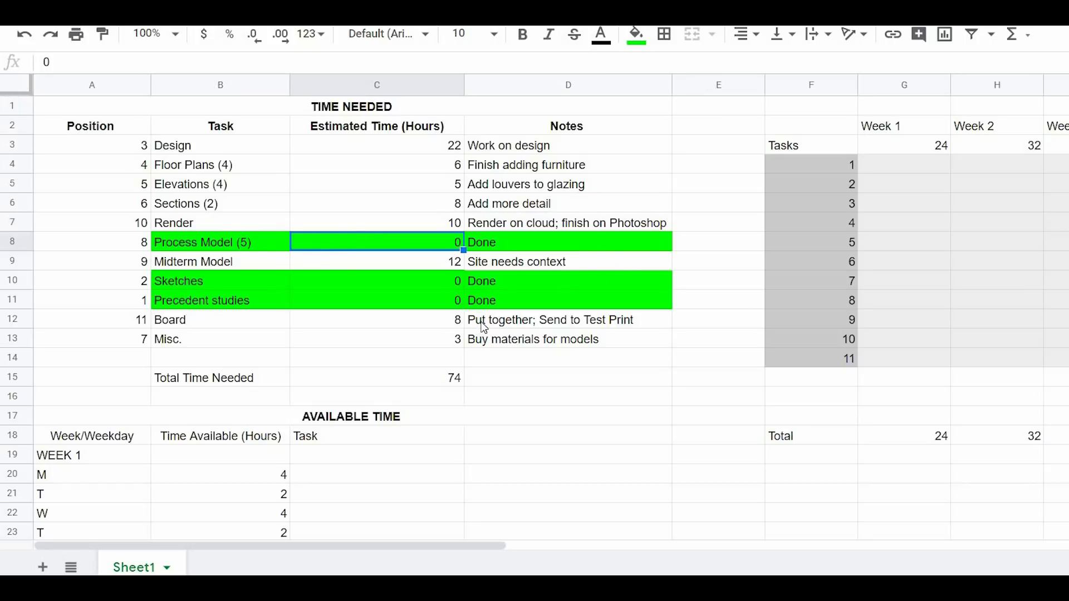
mouse_move(218, 247)
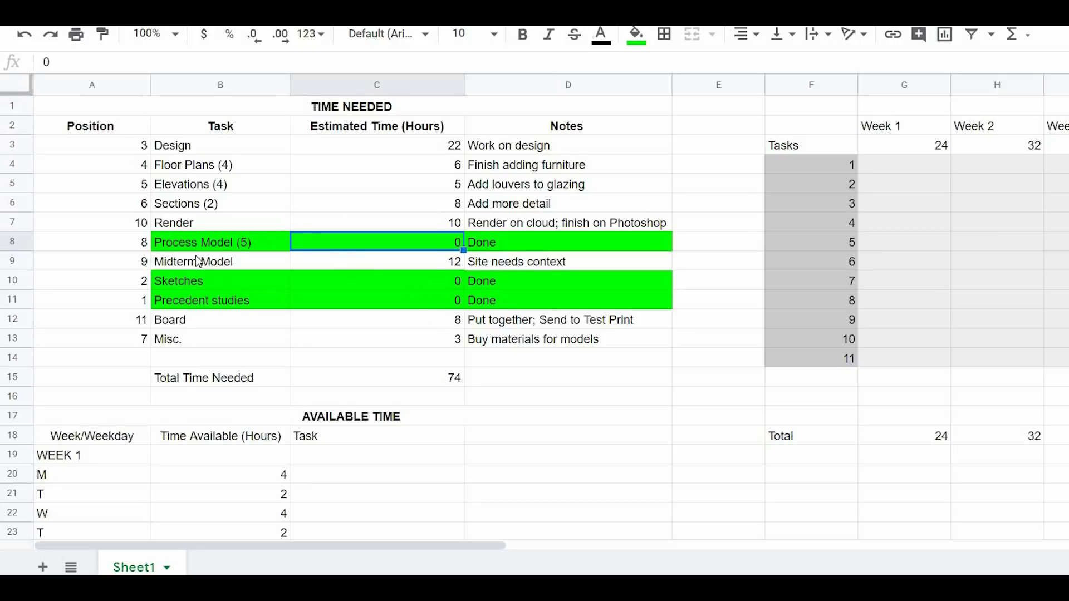
left_click(221, 145)
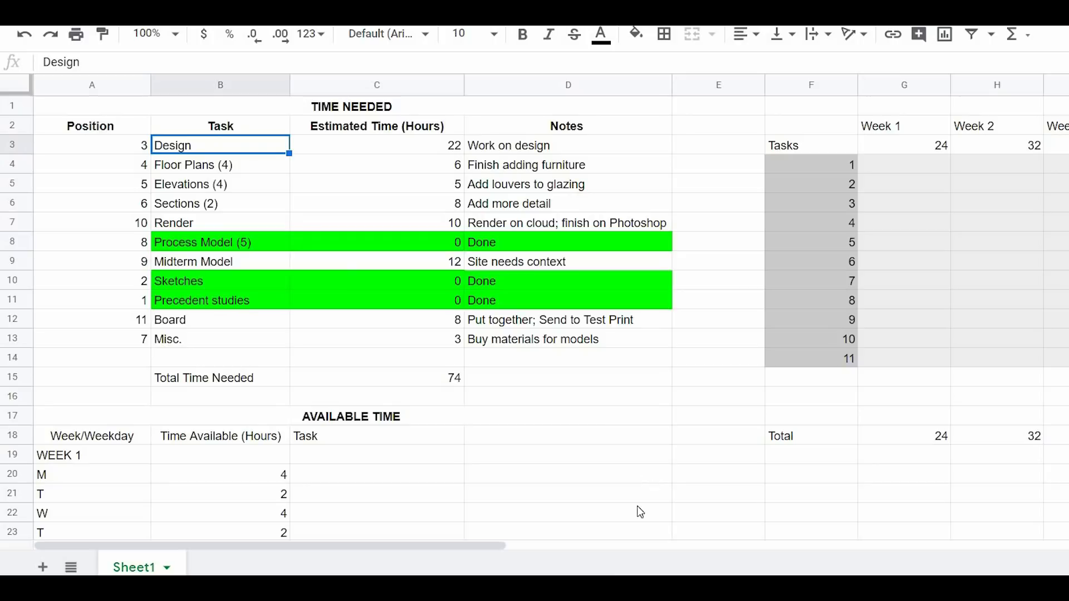
mouse_move(893, 174)
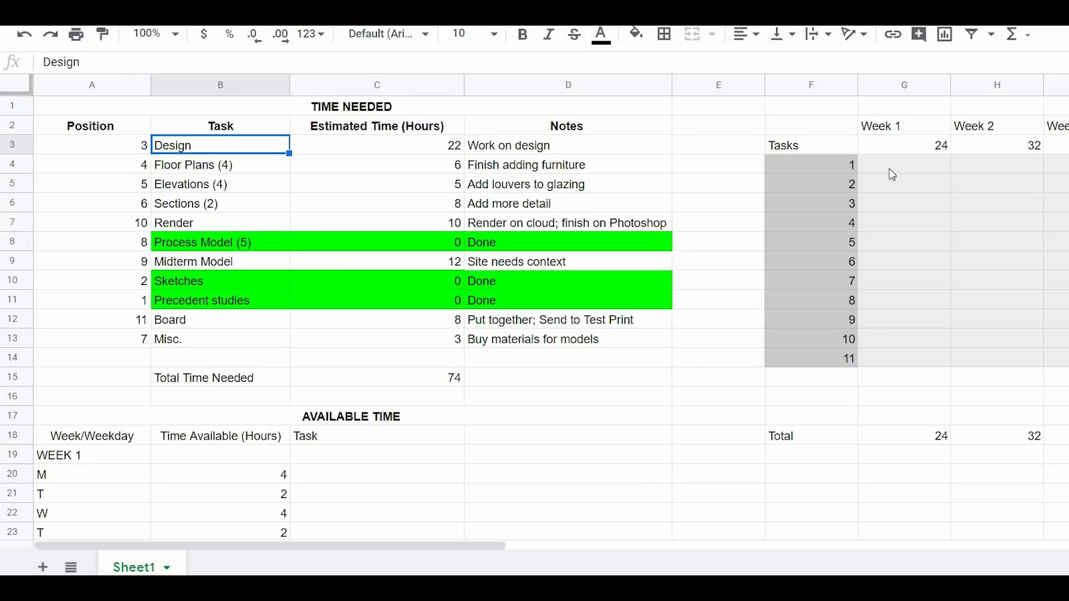
mouse_move(904, 219)
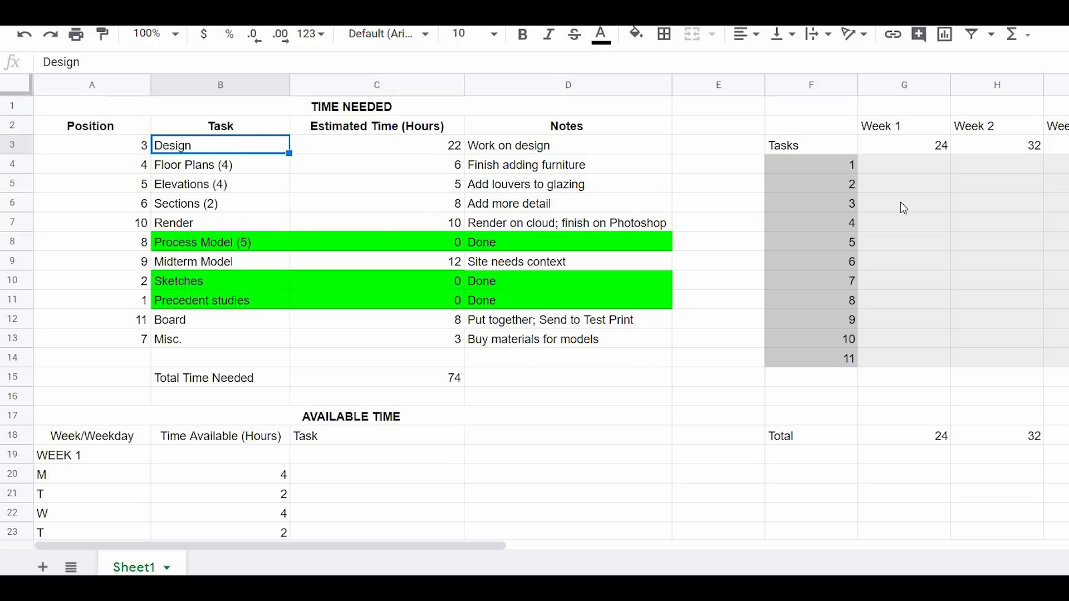
left_click(903, 202)
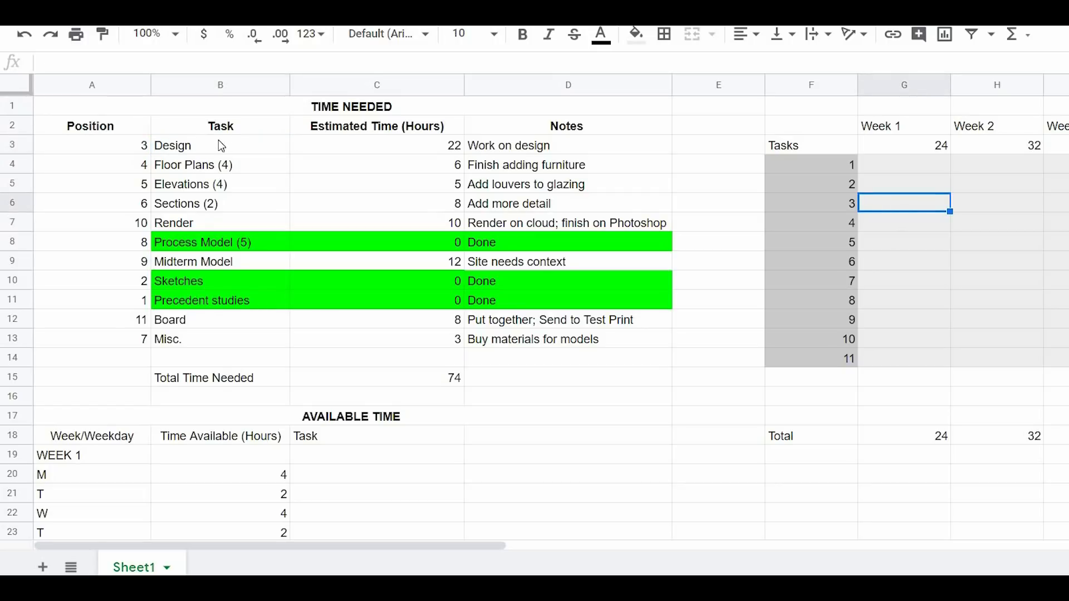
mouse_move(456, 131)
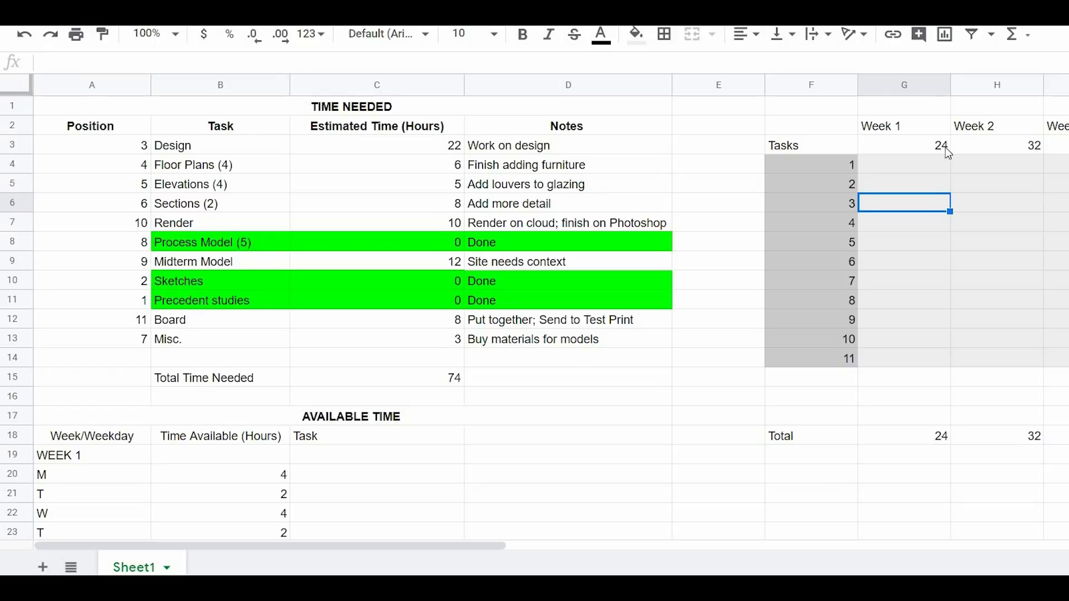
mouse_move(944, 151)
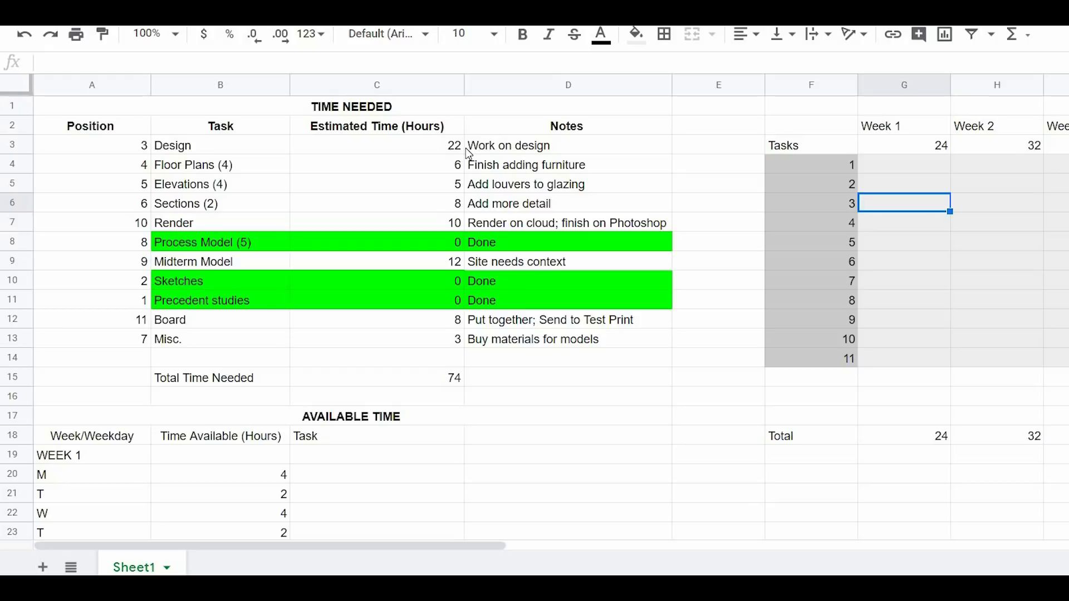
mouse_move(685, 520)
type("22")
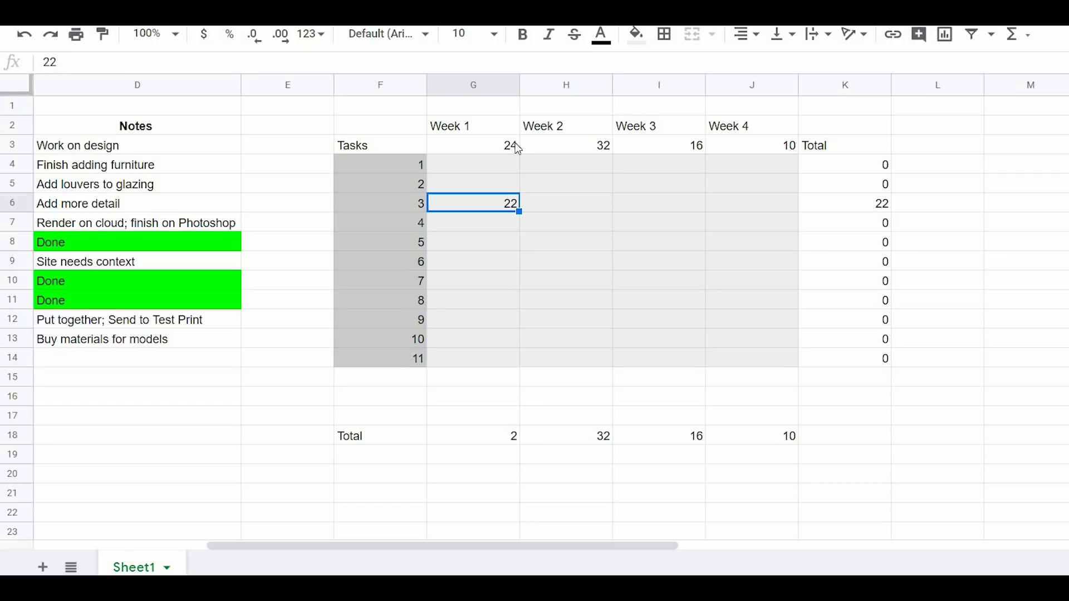
mouse_move(508, 443)
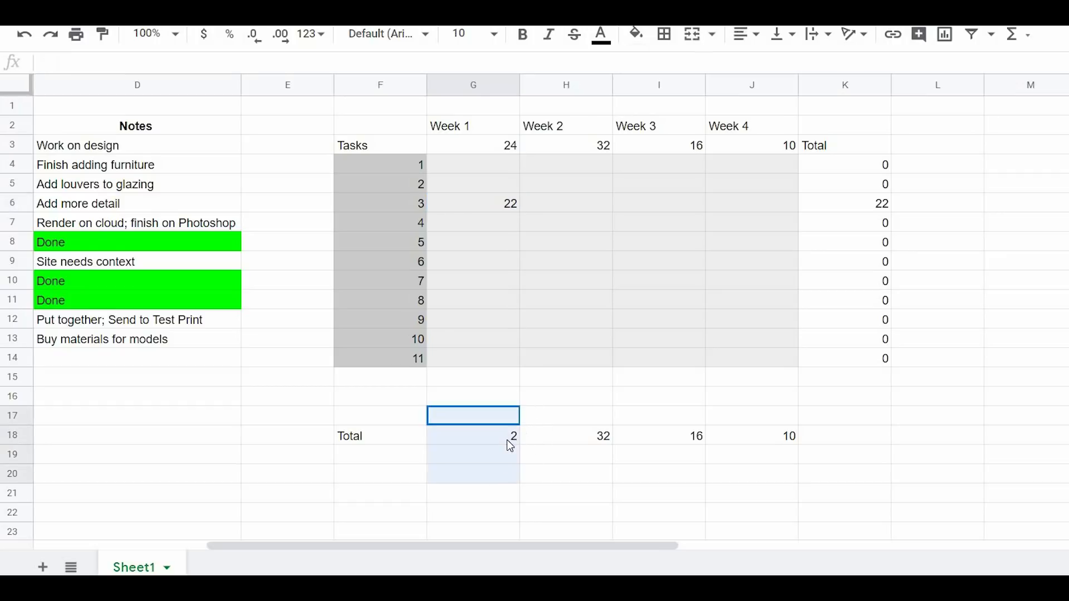
- Verify Week 1 remaining time and that Design's row total matches its 22-hour estimate
left_click(472, 436)
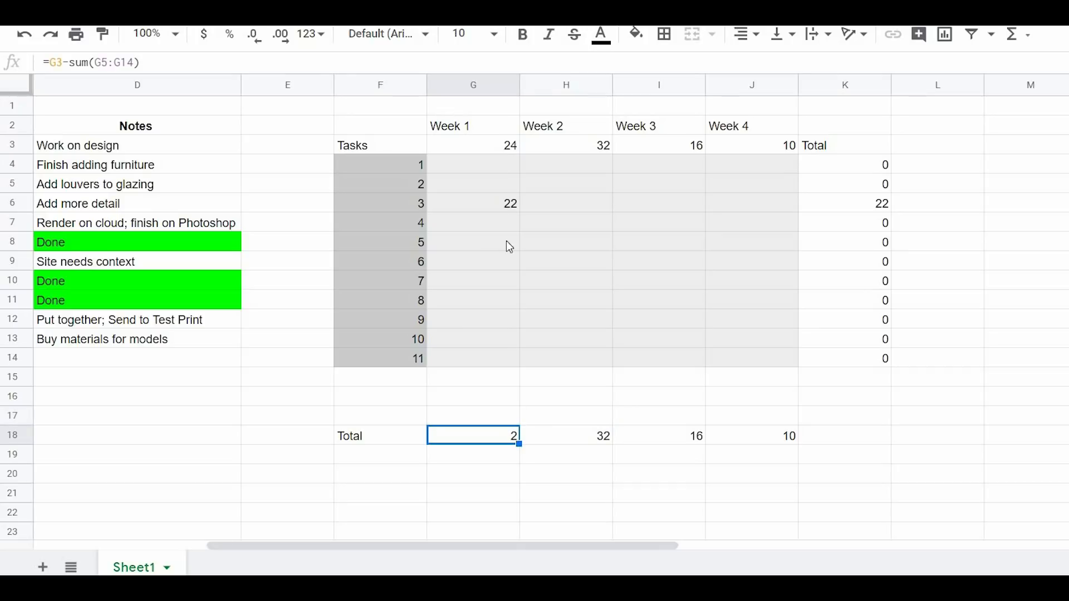
mouse_move(501, 350)
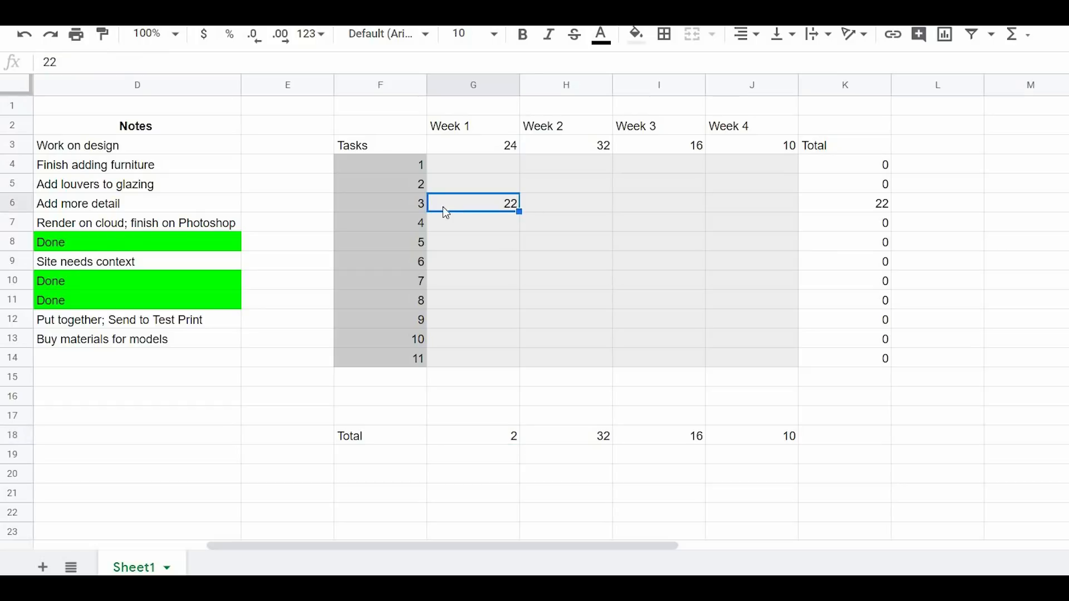
mouse_move(480, 550)
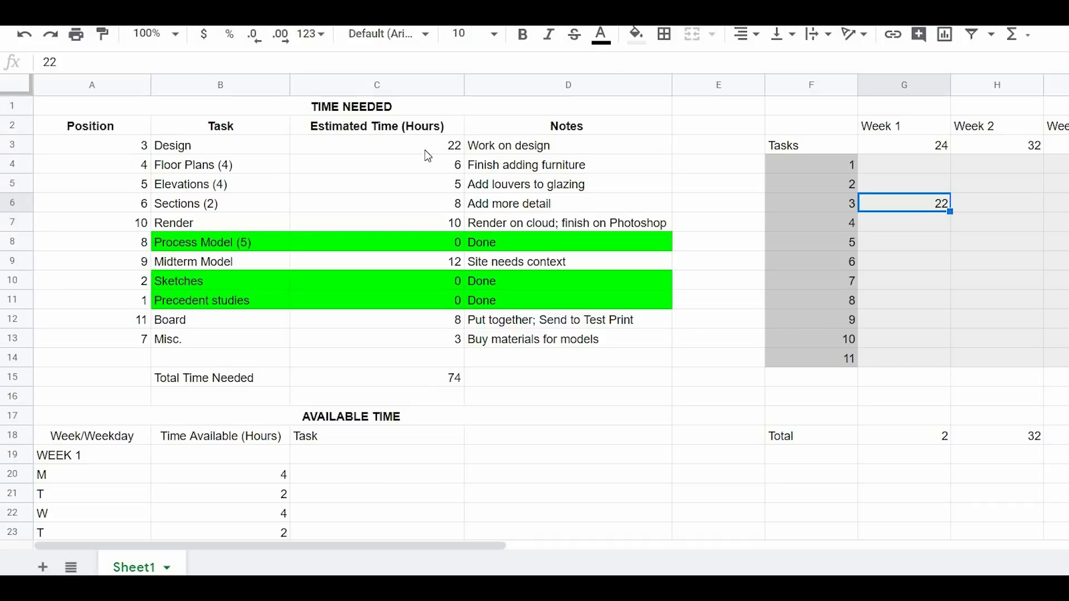
mouse_move(932, 195)
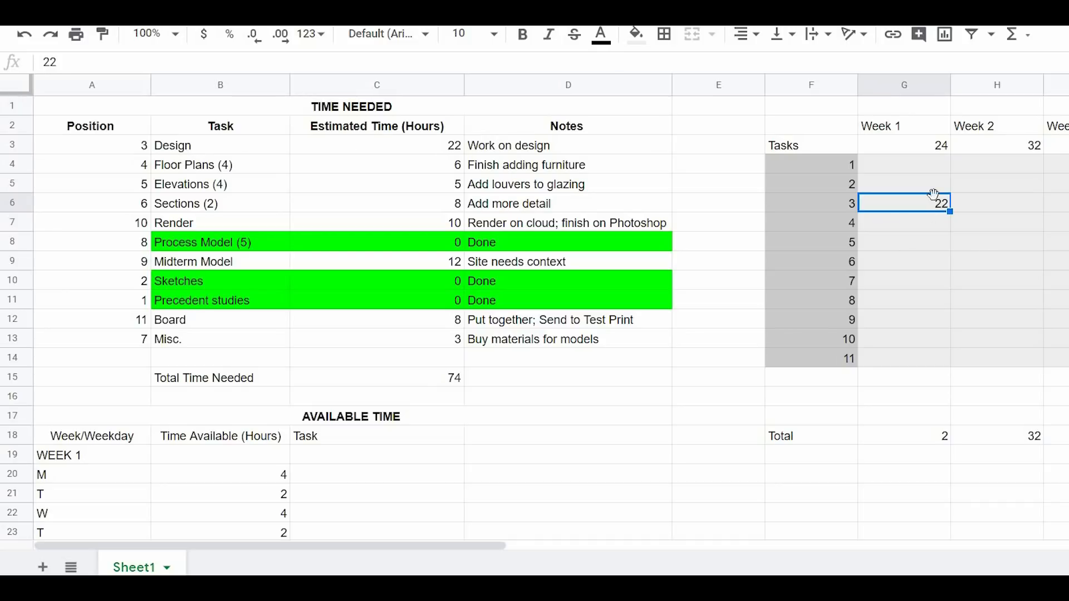
mouse_move(491, 556)
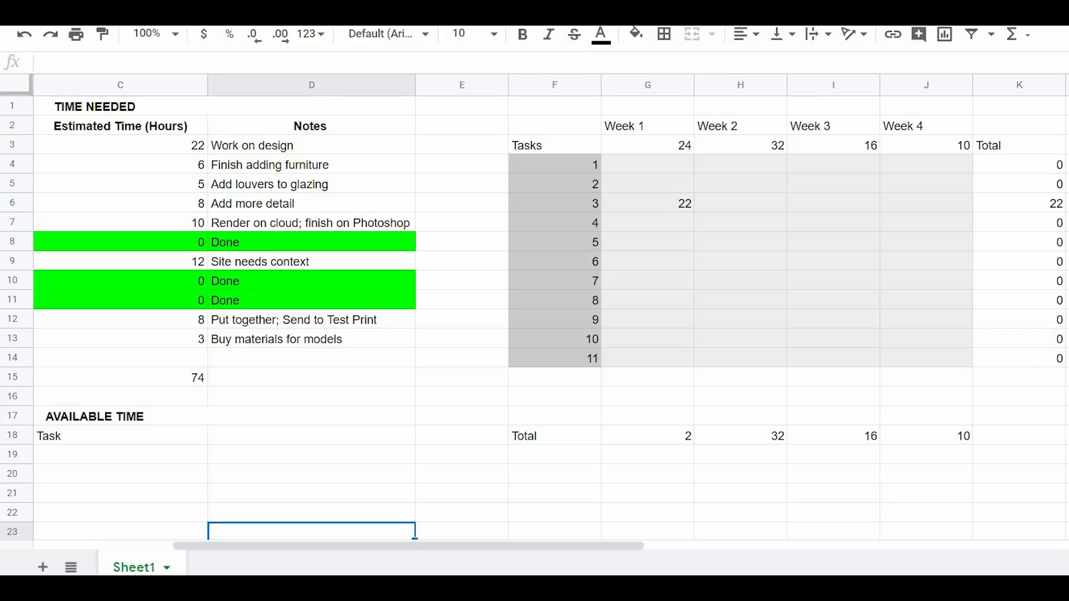
mouse_move(671, 298)
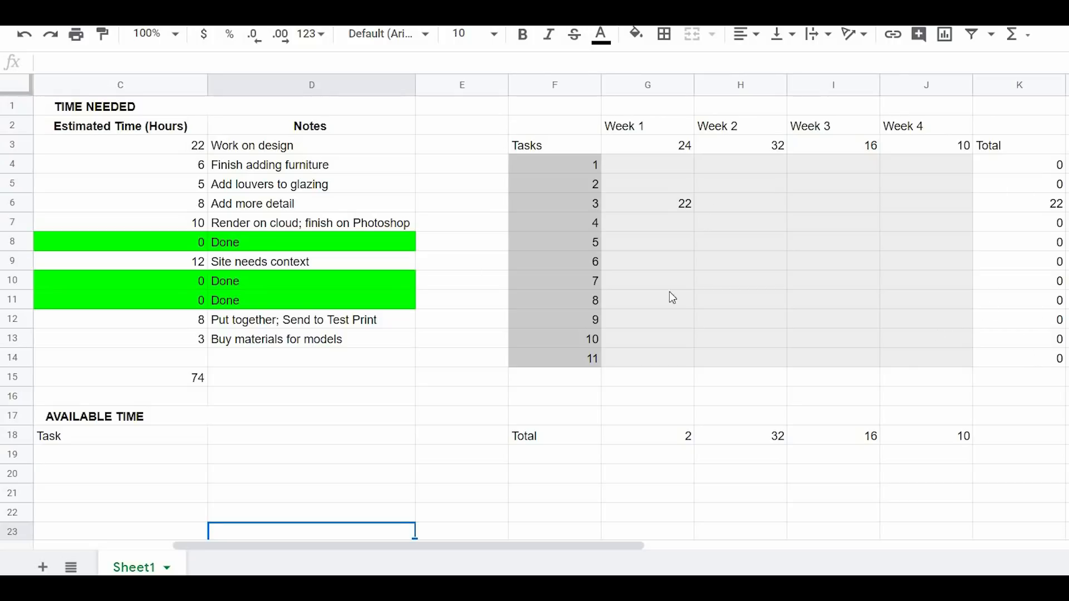
mouse_move(846, 236)
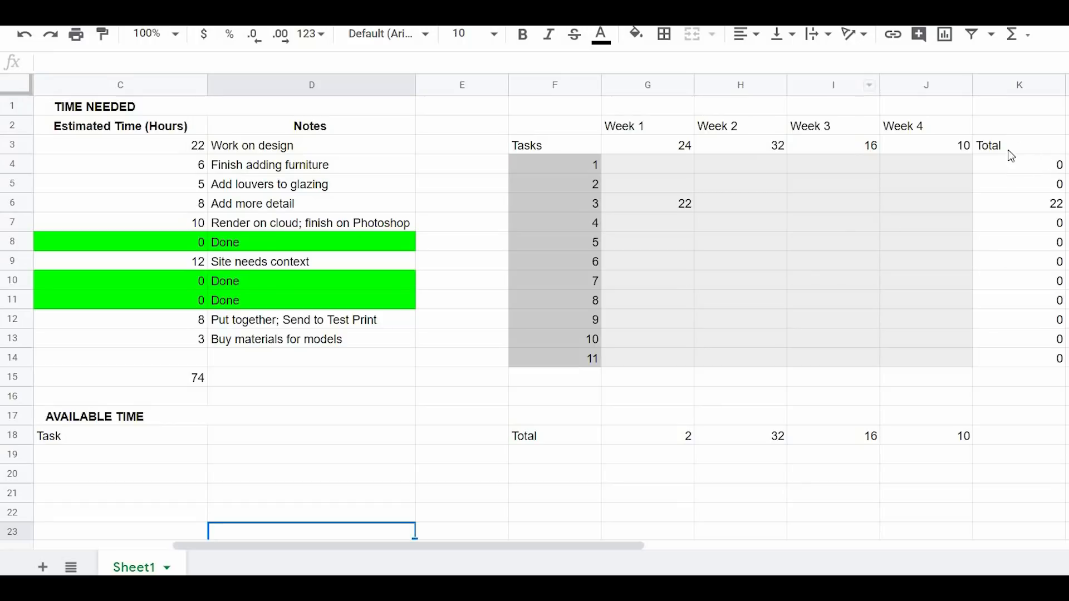
left_click(1018, 357)
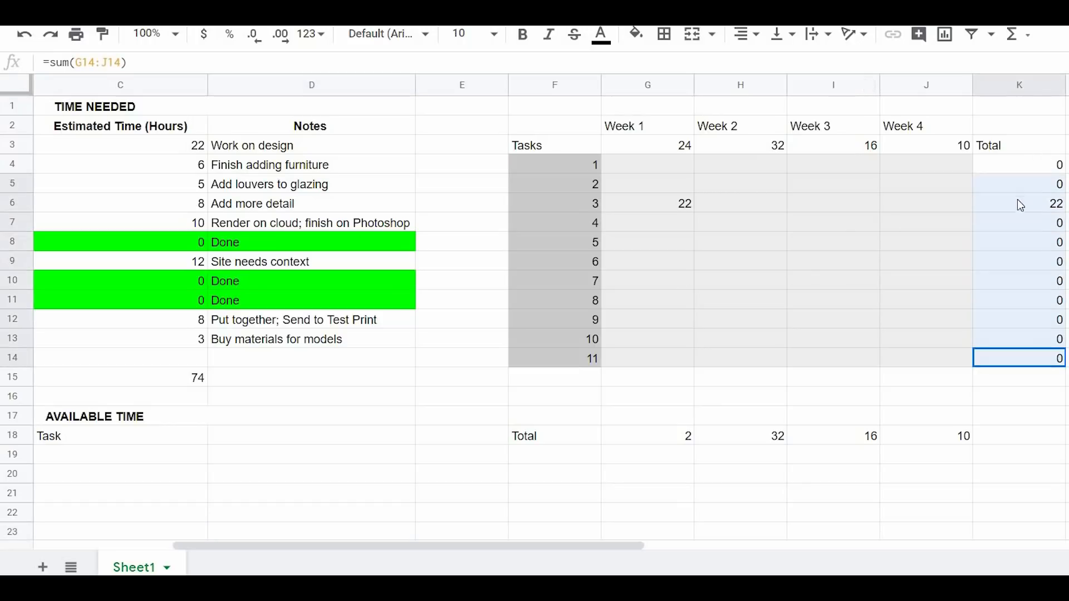
left_click(555, 203)
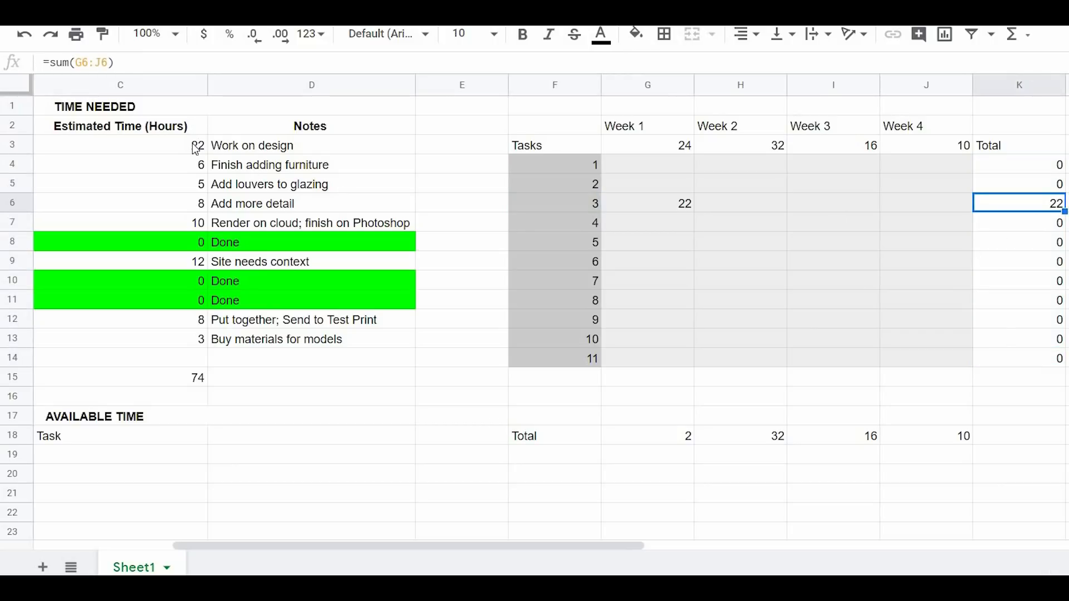
left_click(120, 145)
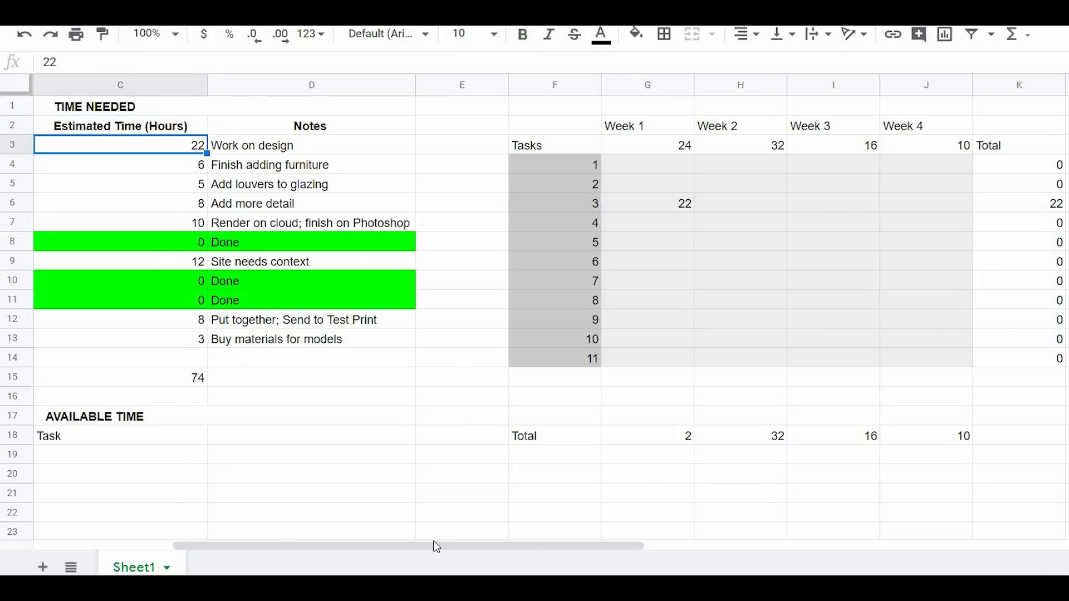
- Put 2 hours in G7 and 4 in H7, confirming K7's =sum(G7:J7) shows 6
scroll("left", 3)
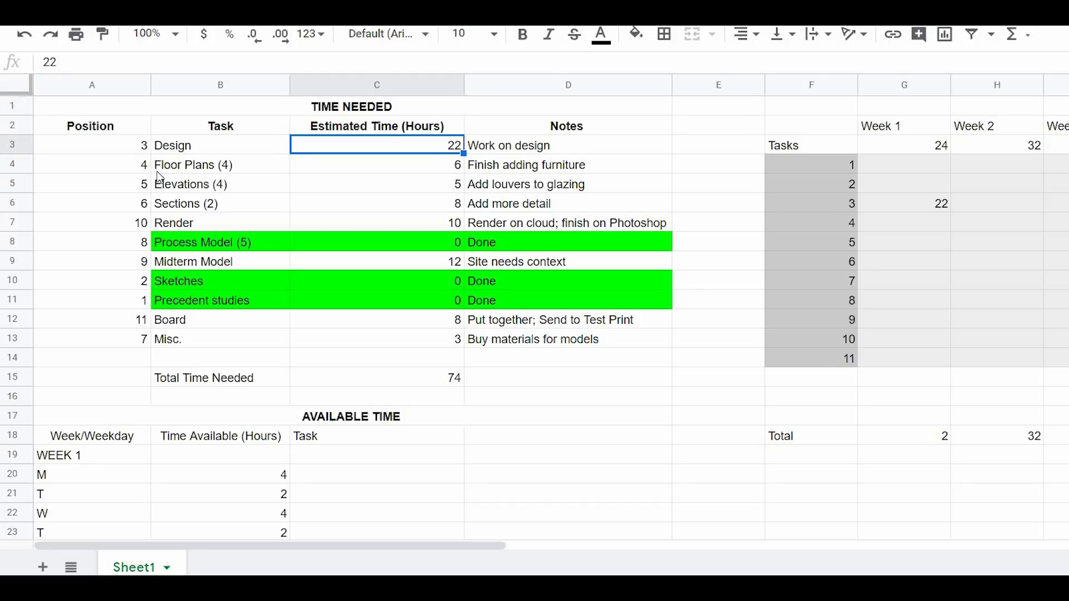
mouse_move(457, 173)
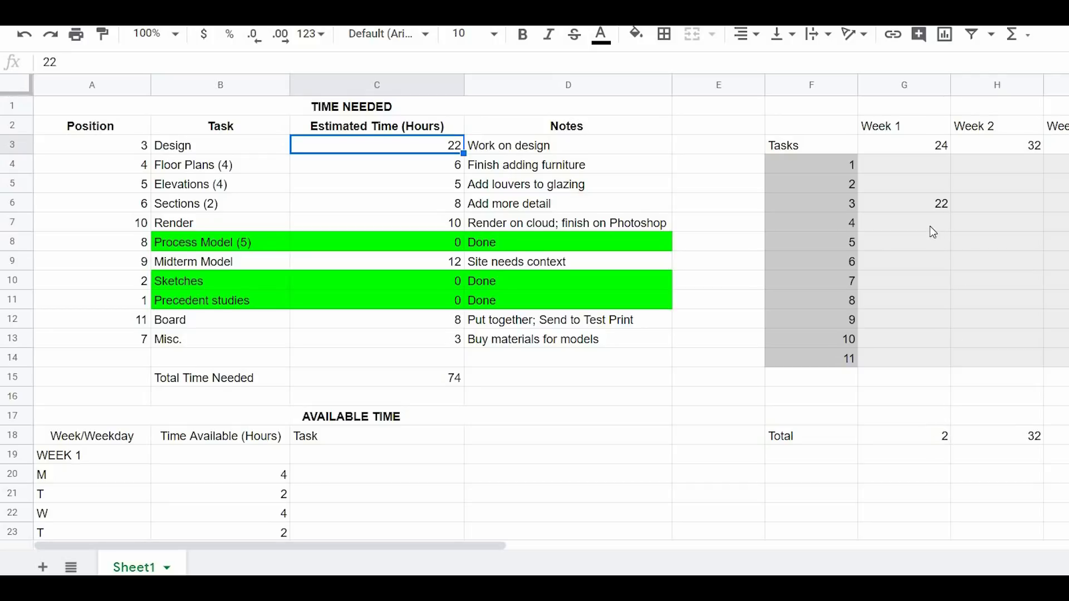
left_click(903, 222)
type("2")
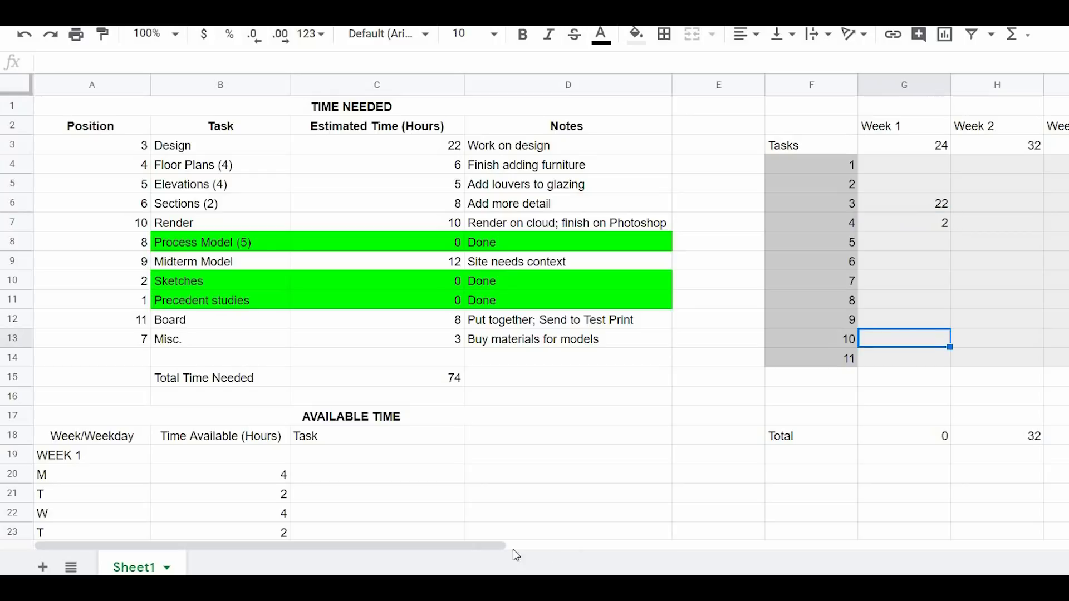
scroll("right", 3)
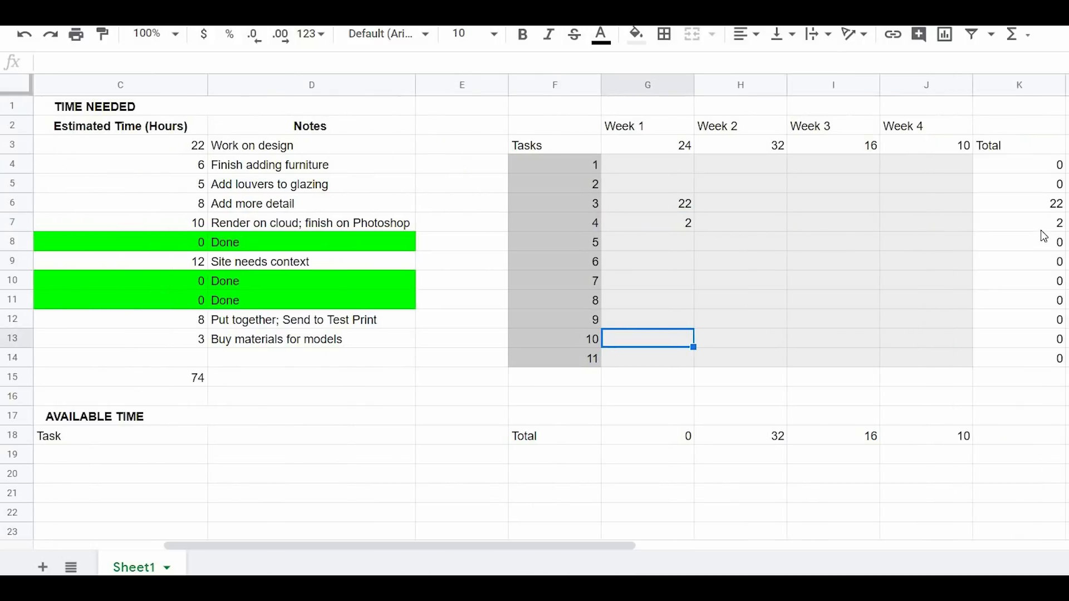
left_click(1018, 222)
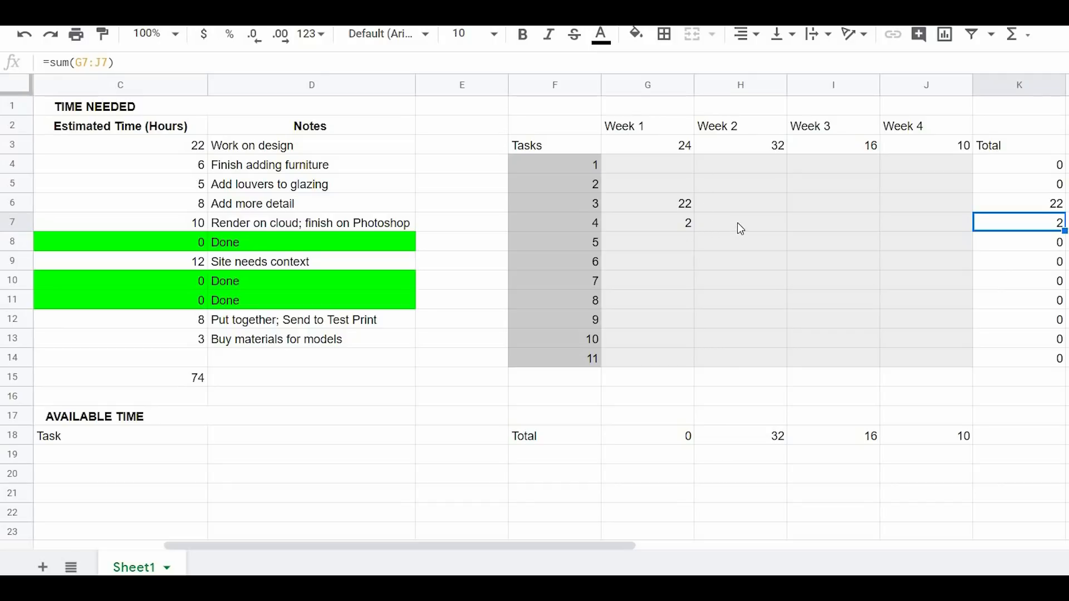
left_click(740, 222)
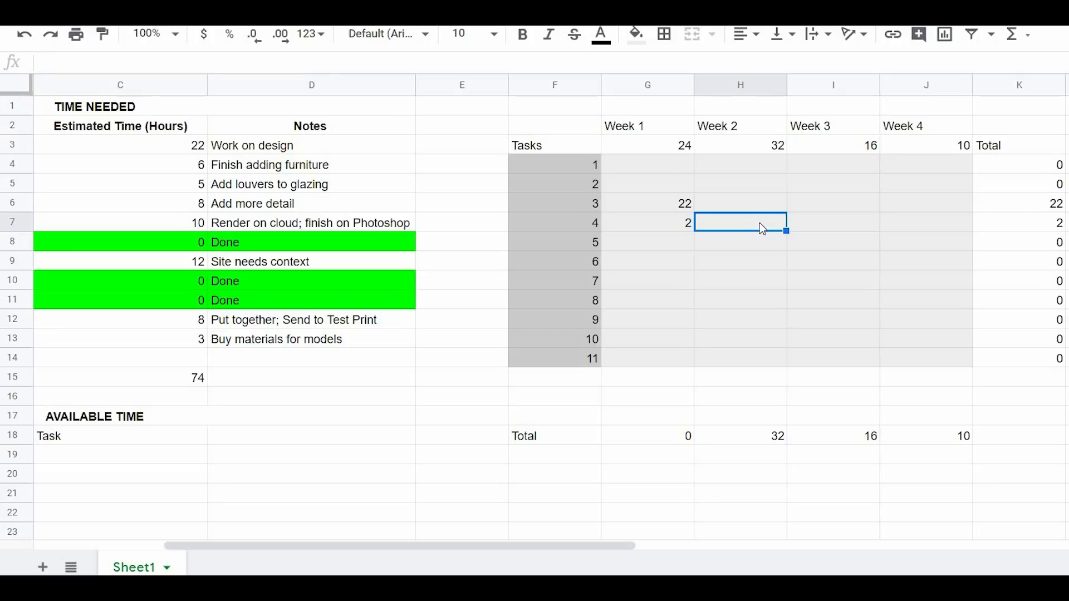
type("4")
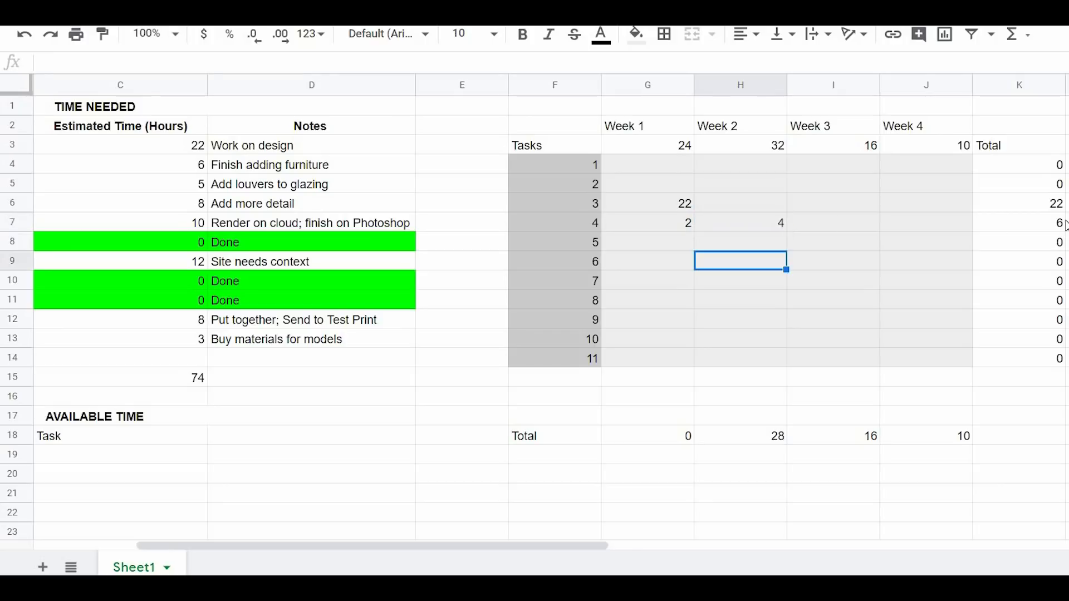
left_click(1018, 222)
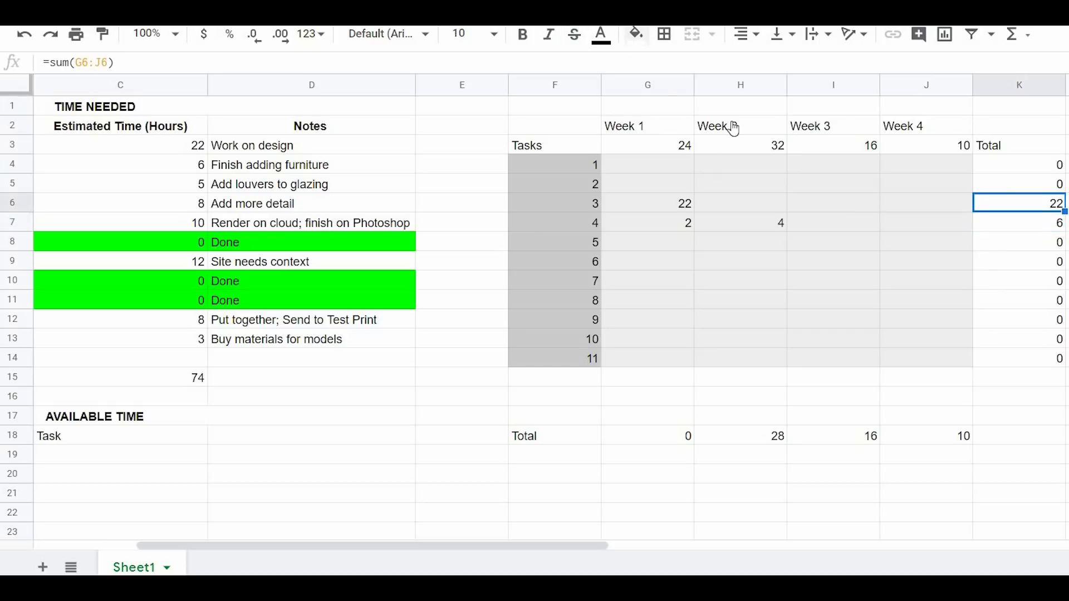
- Apply a green fill to the Design and Floor Plans row totals
left_click(634, 34)
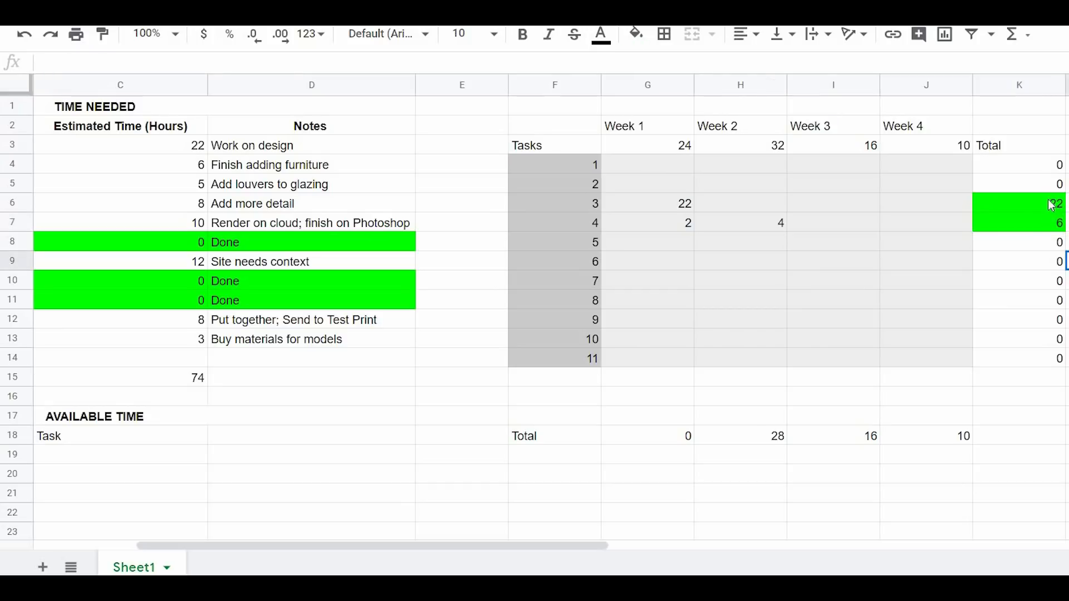
mouse_move(273, 264)
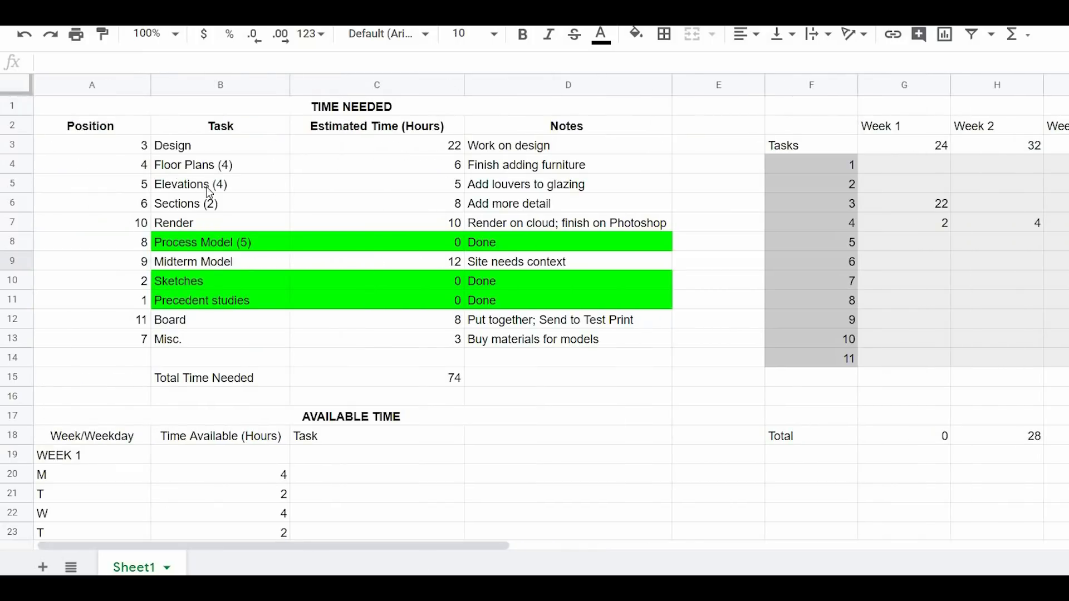
mouse_move(590, 531)
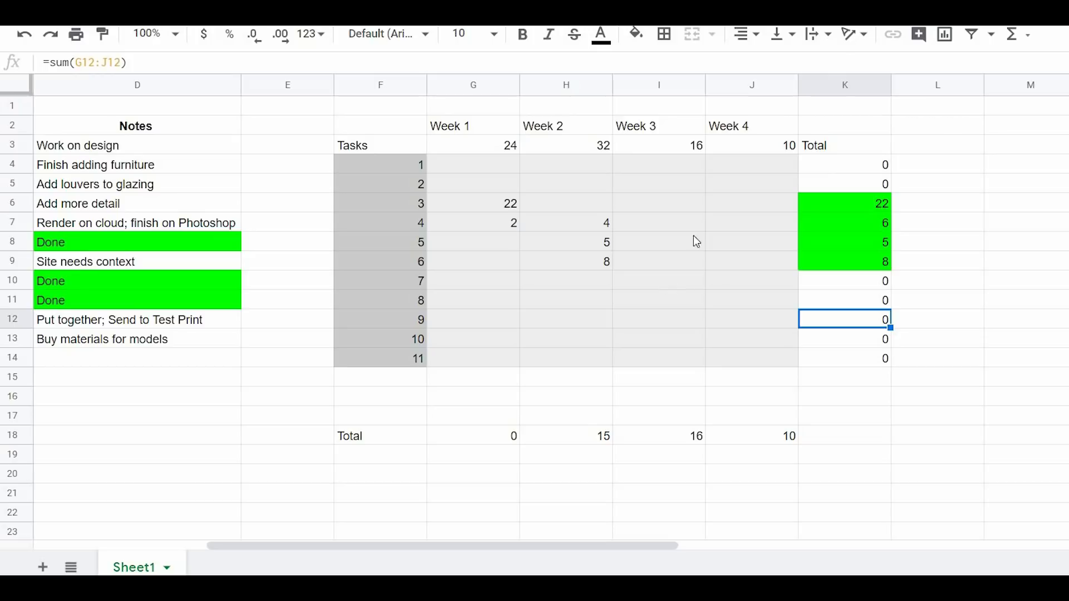
mouse_move(458, 266)
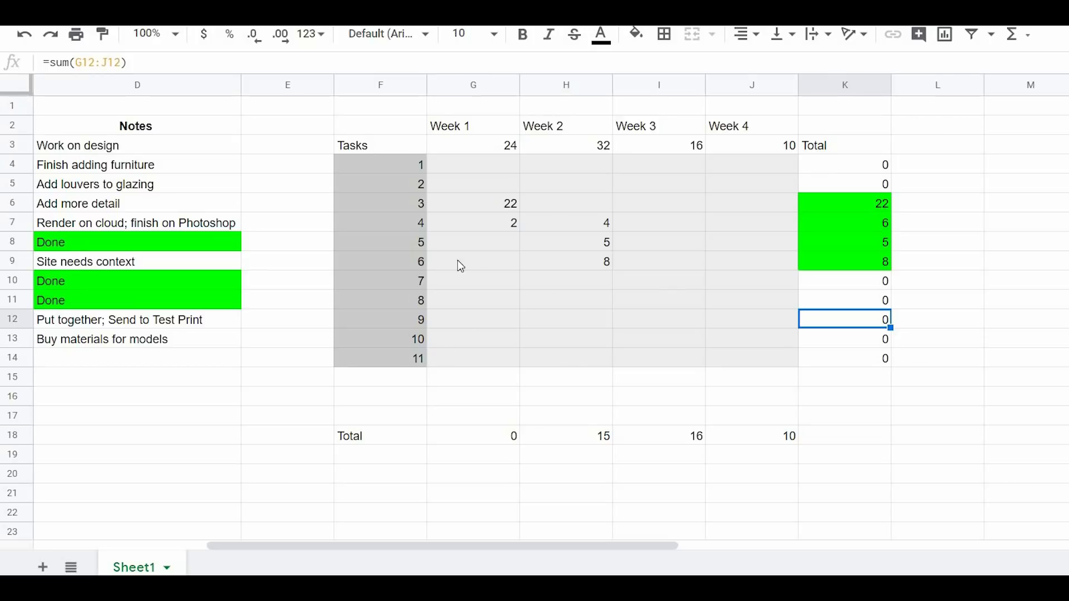
mouse_move(577, 330)
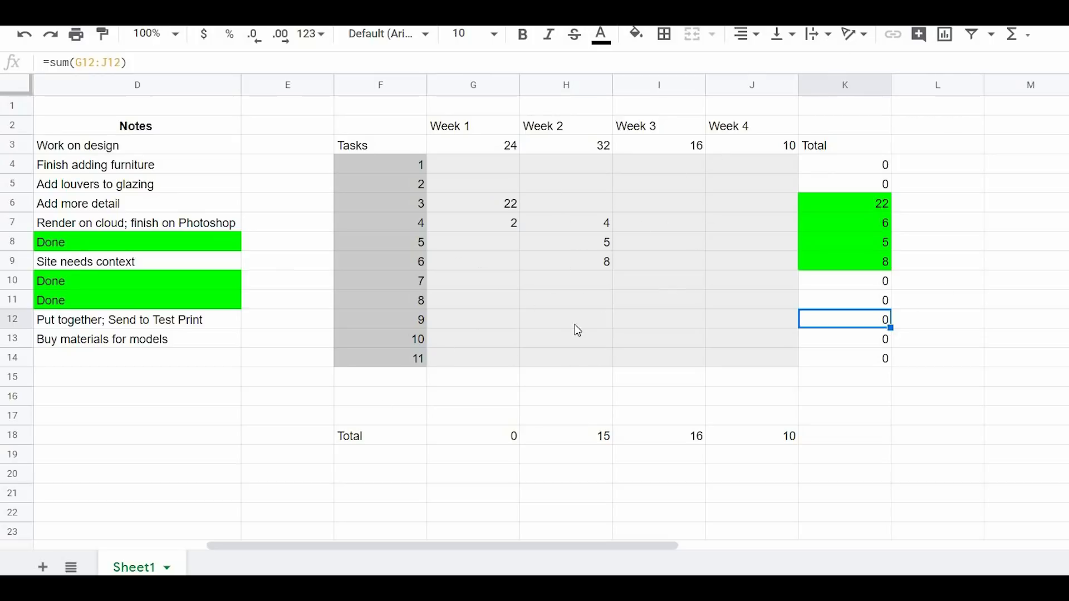
mouse_move(510, 545)
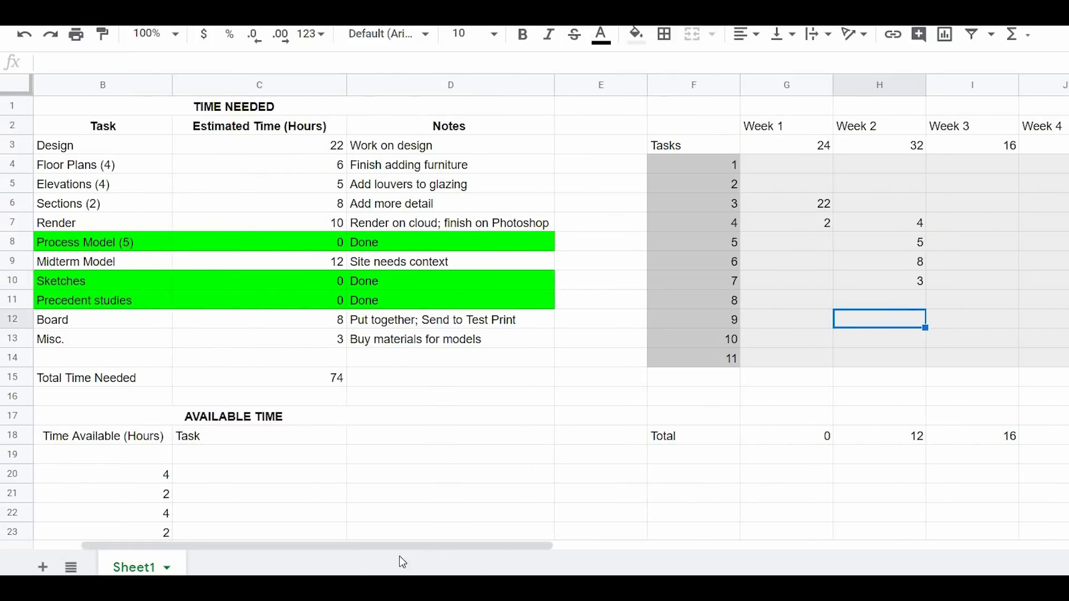
- Enter 12 hours in H12 and check the Week 3 remaining-time formula
type("12")
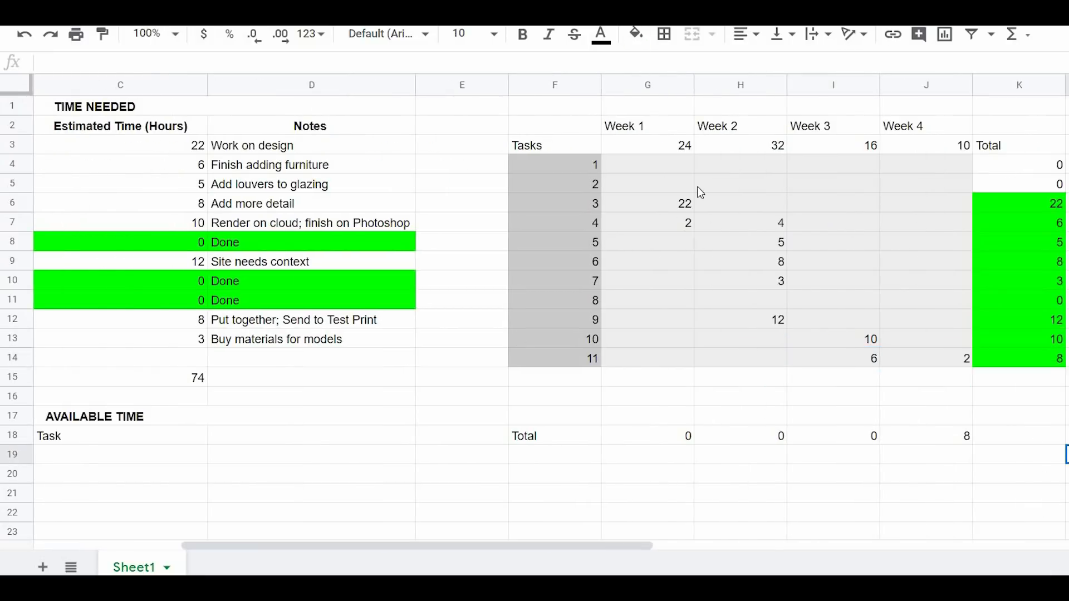
mouse_move(888, 334)
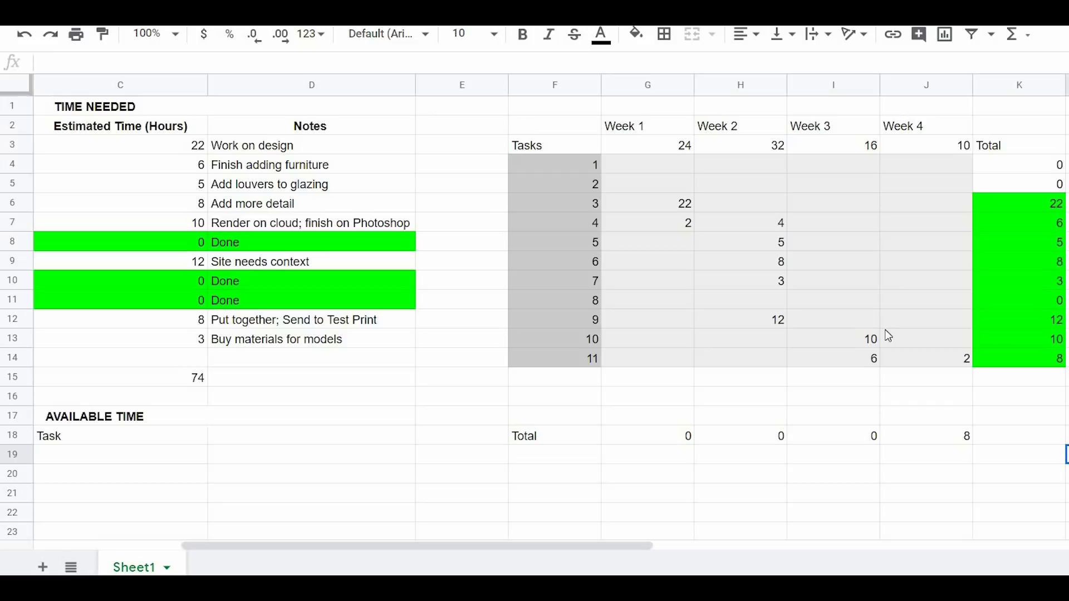
mouse_move(663, 184)
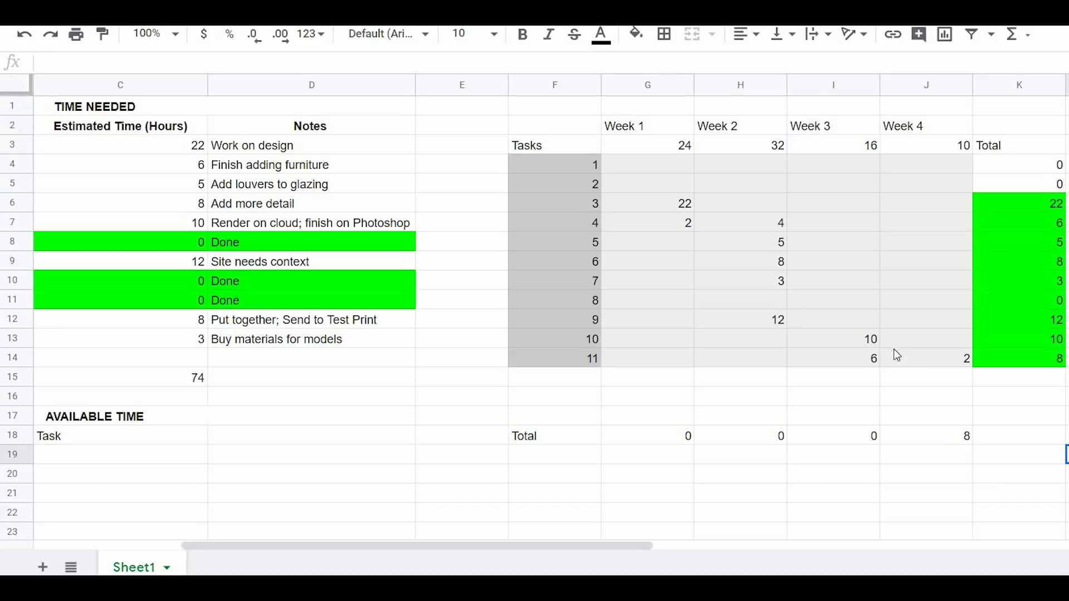
mouse_move(687, 449)
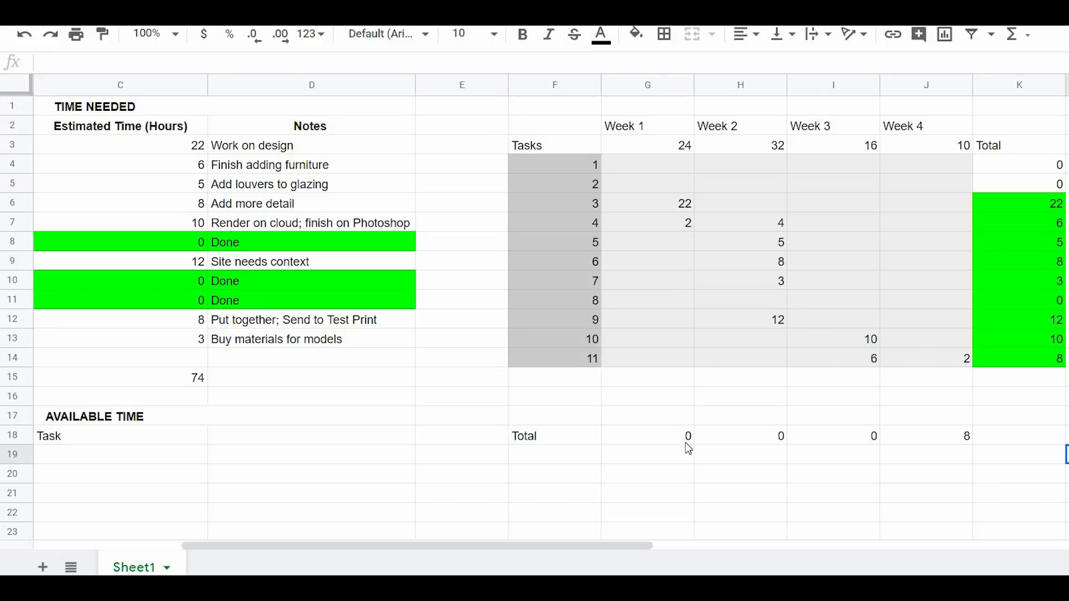
left_click(646, 203)
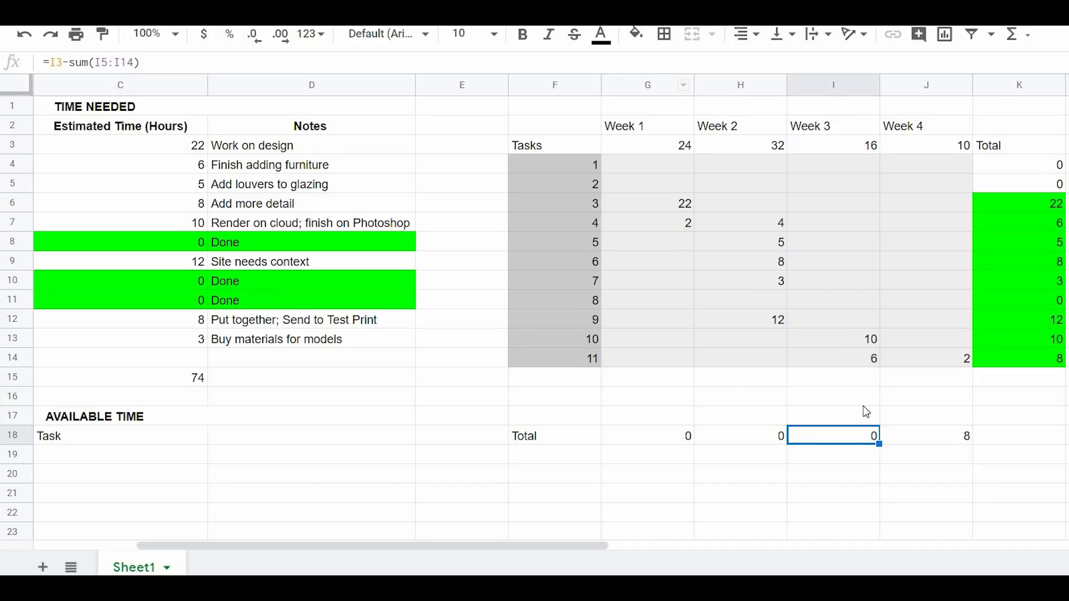
mouse_move(934, 392)
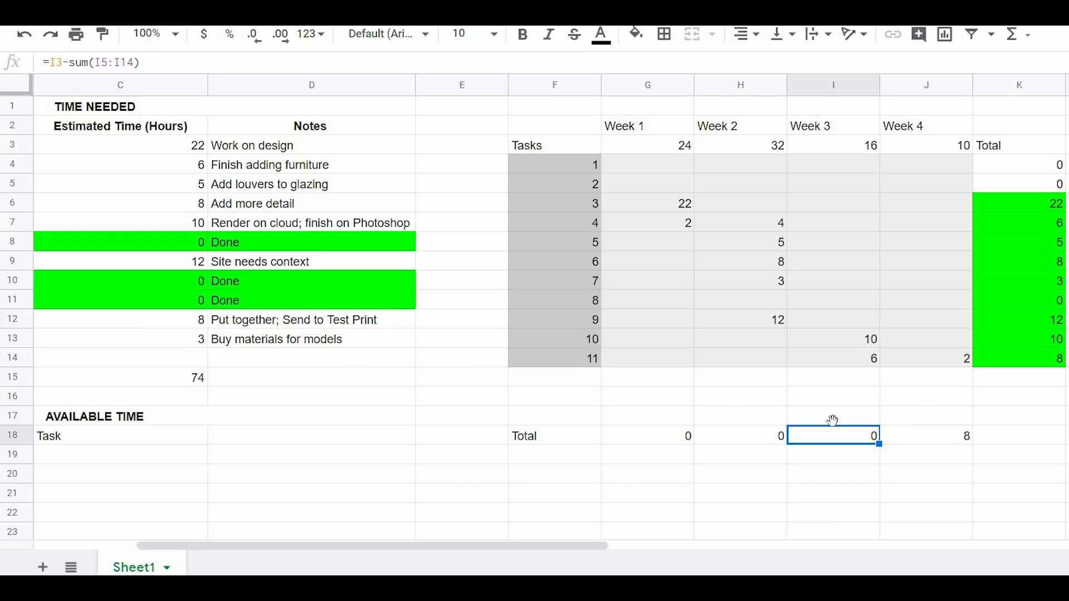
mouse_move(935, 327)
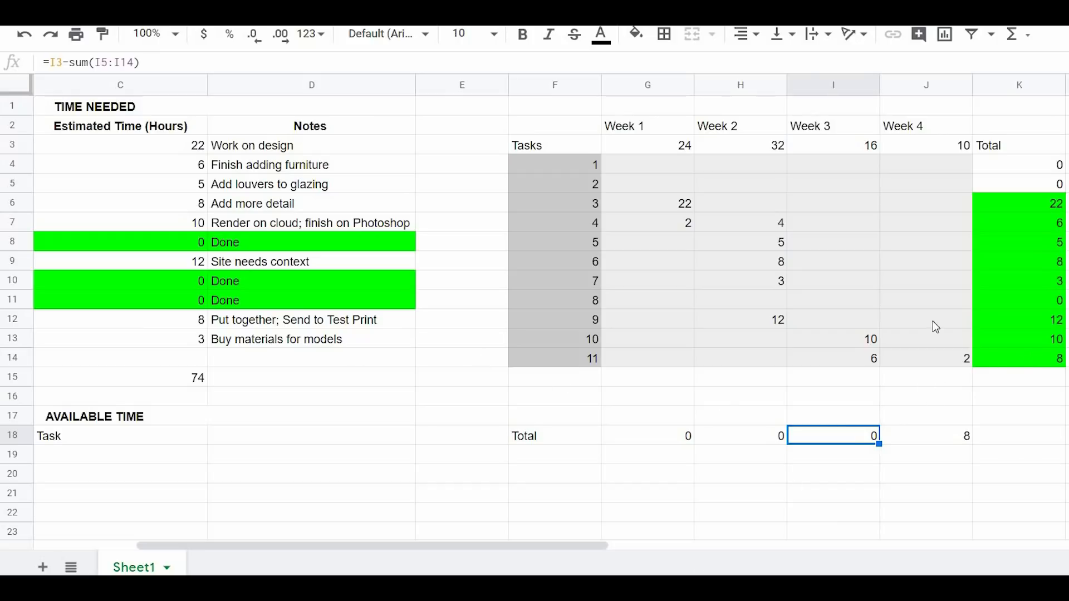
scroll("left", 3)
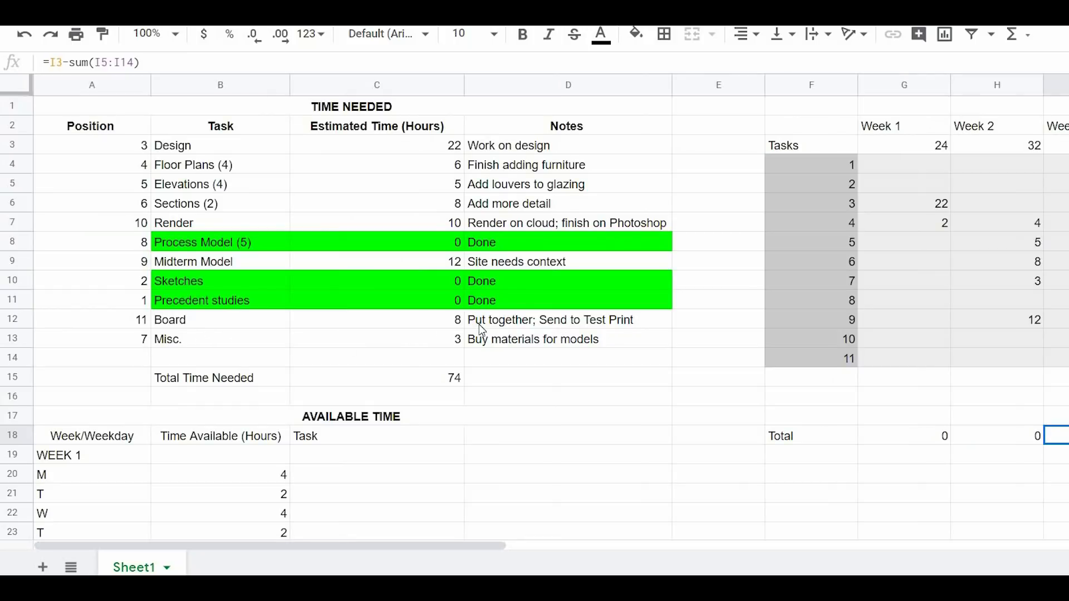
mouse_move(690, 543)
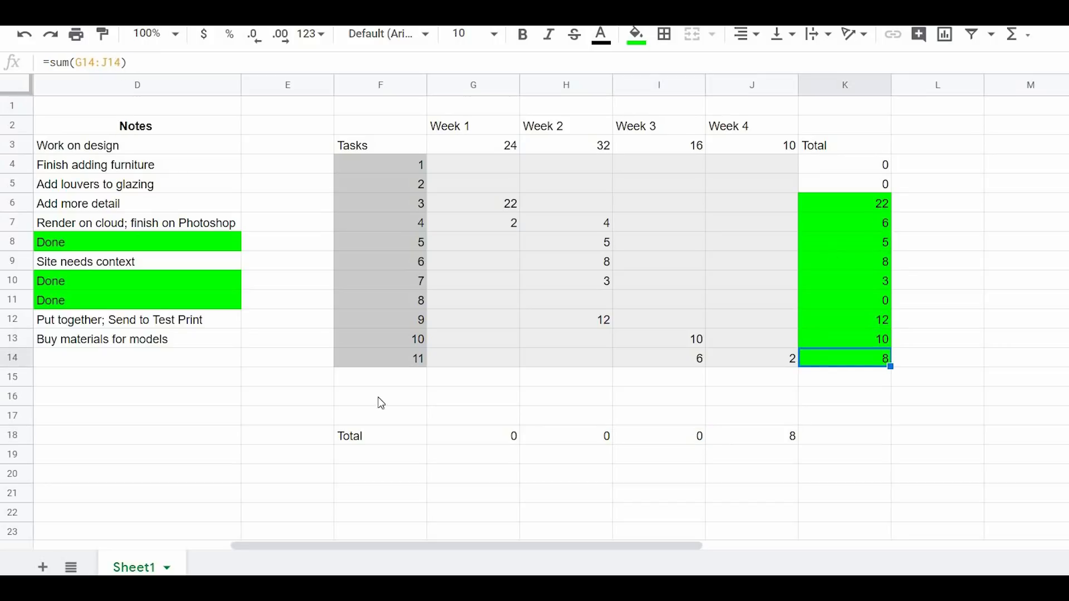
scroll("left", 3)
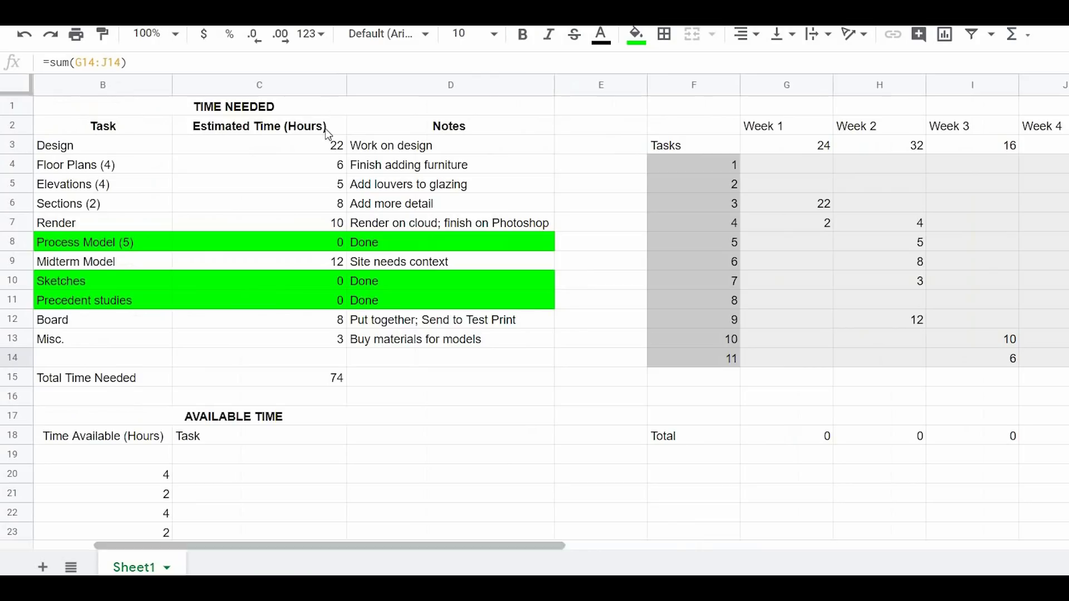
mouse_move(612, 557)
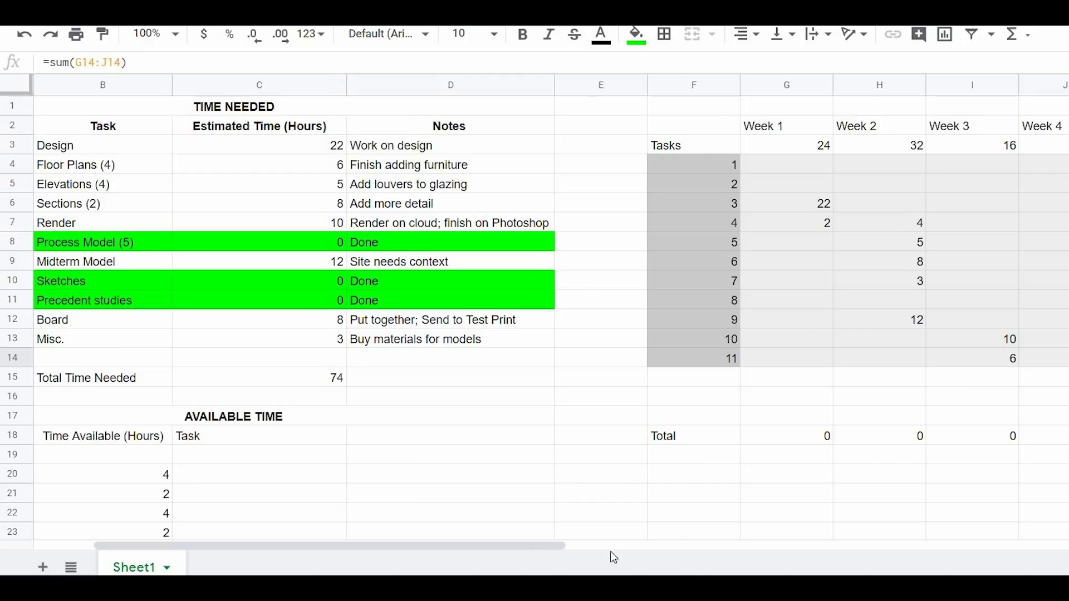
scroll("right", 3)
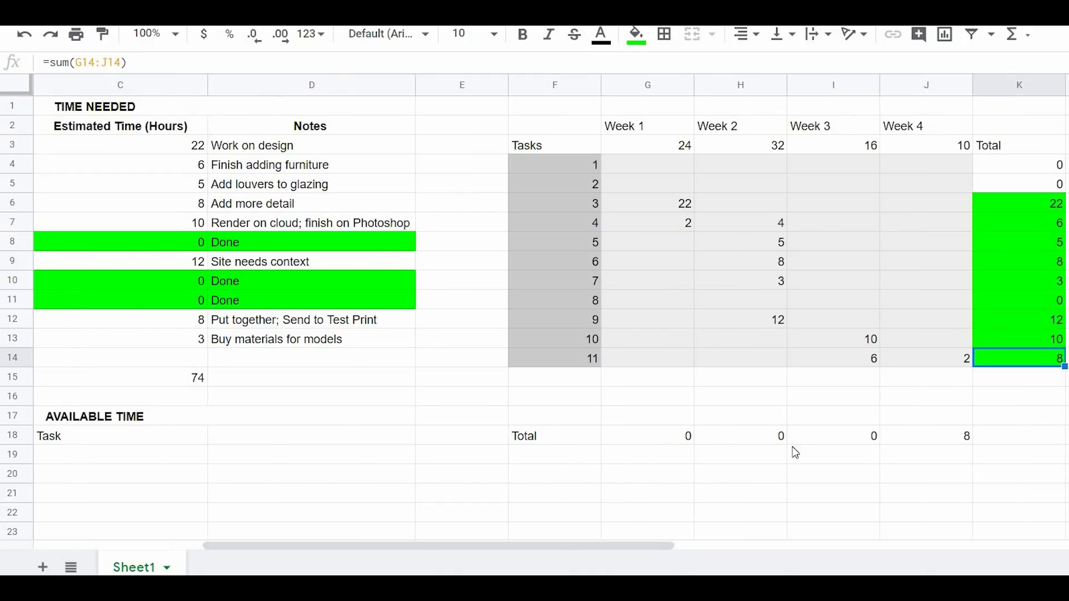
mouse_move(738, 459)
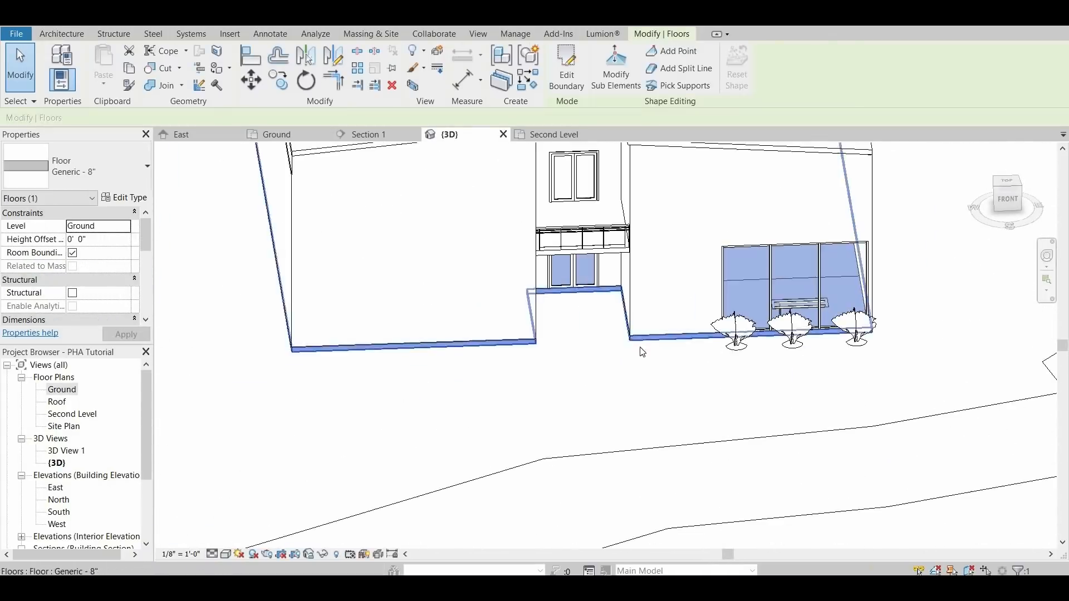
- Show the 3D View 1 interior perspective, then the Linking a CAD Drawing cheat sheet
left_click(553, 134)
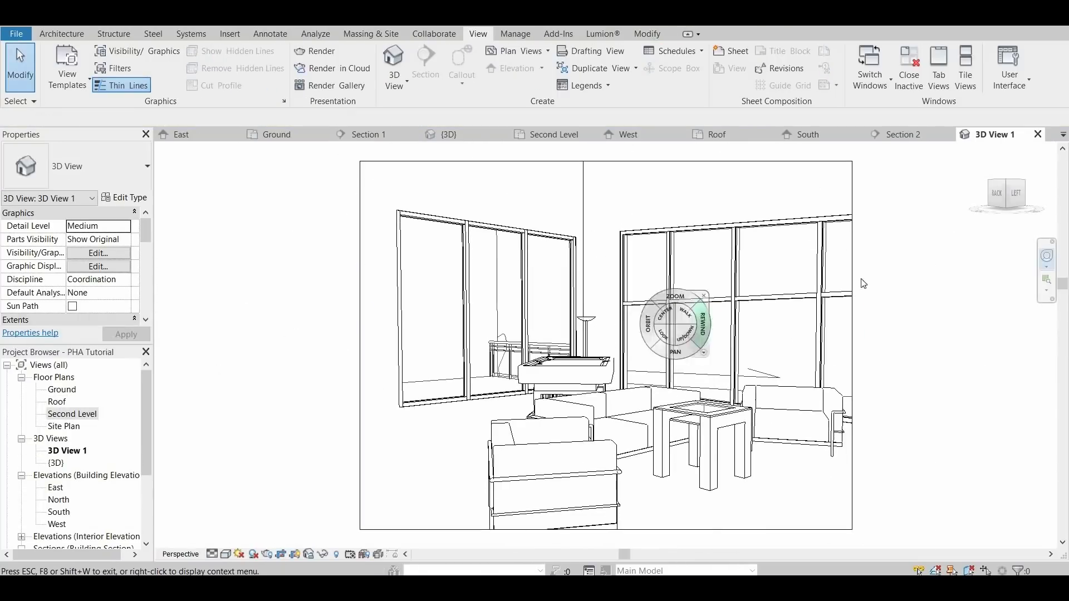
double_click(92, 450)
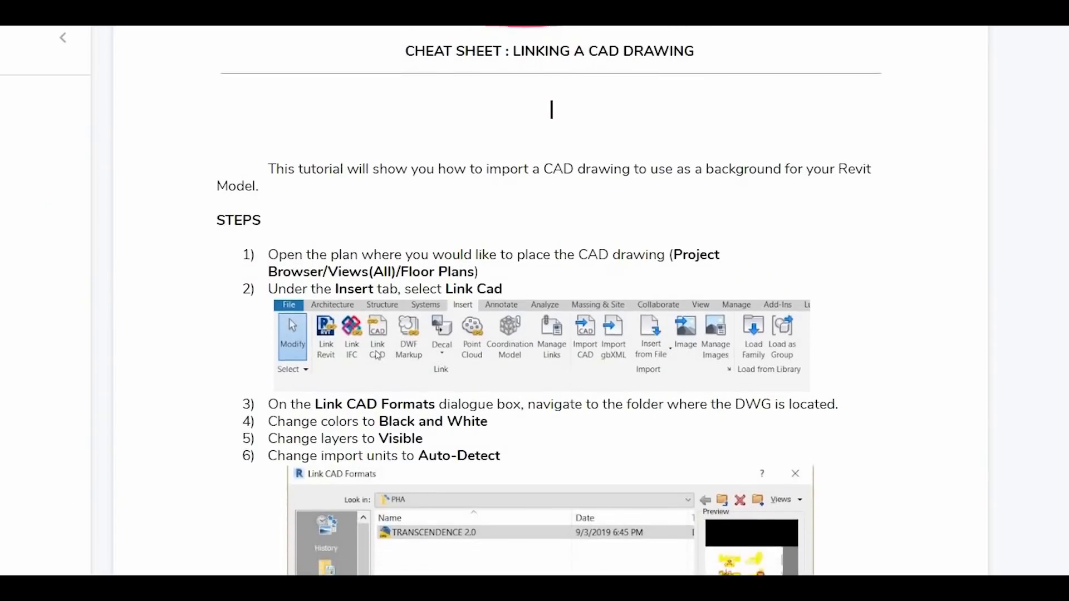
scroll("down", 3)
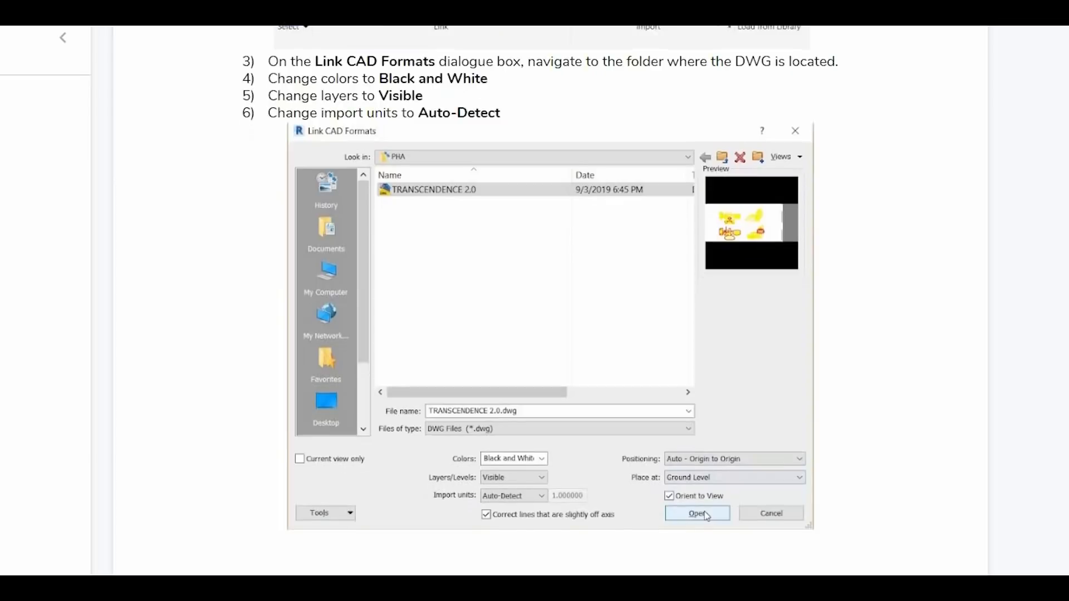
left_click(695, 513)
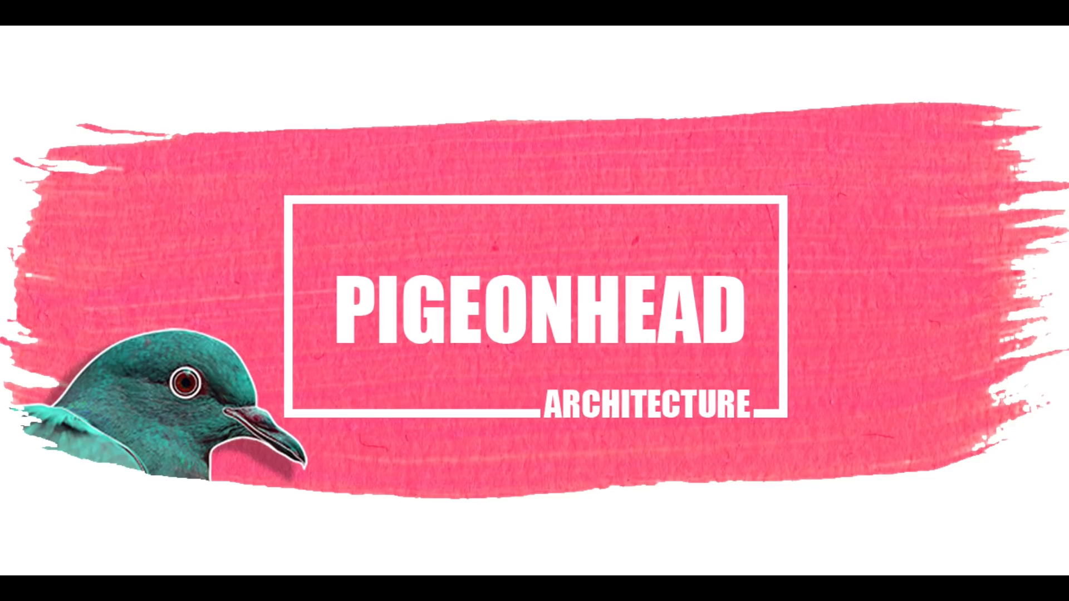